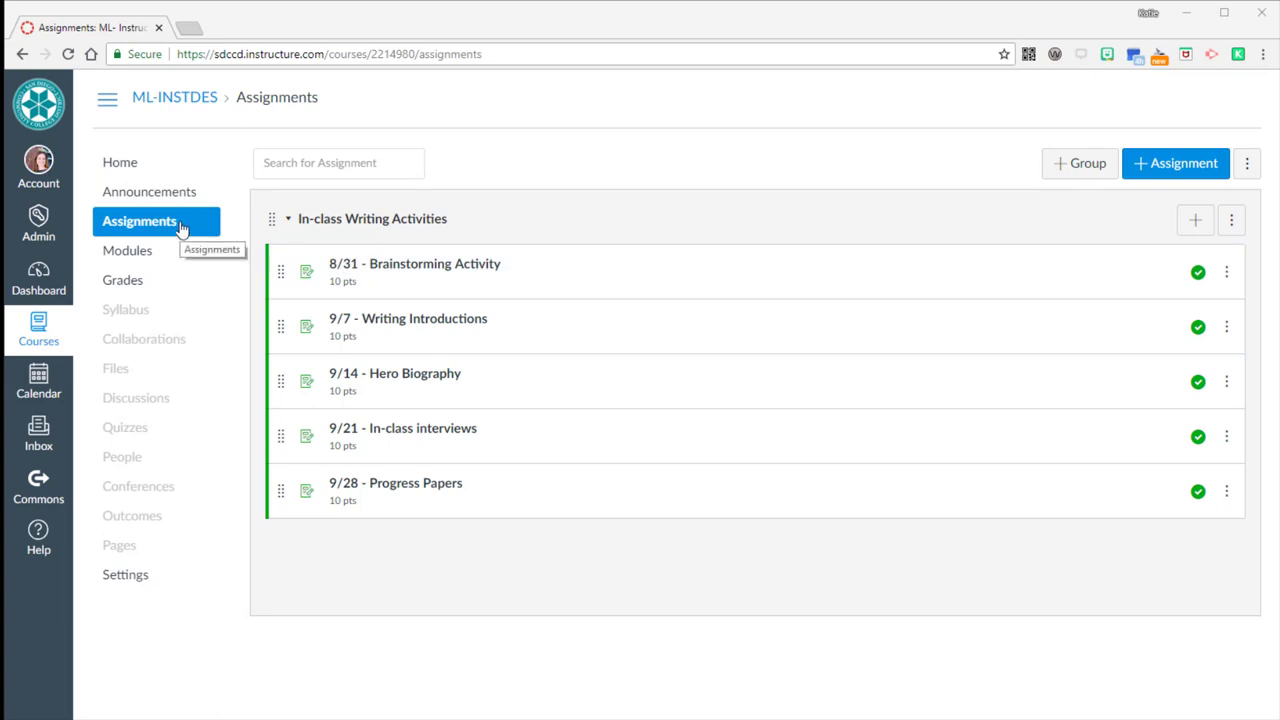
{"action": "mouse_move", "coordinate": [289, 228]}
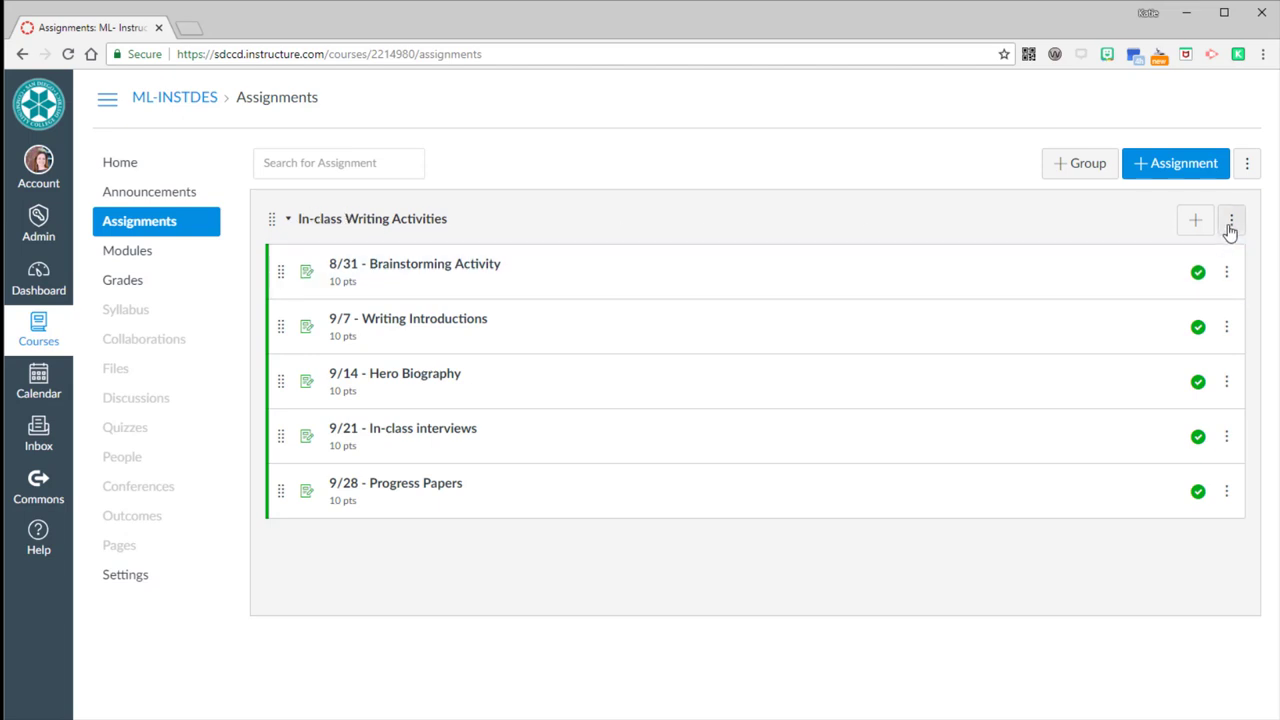
- Create assignment '10/5 - Drafts and References', described as completed during class
{"action": "left_click", "coordinate": [1231, 220]}
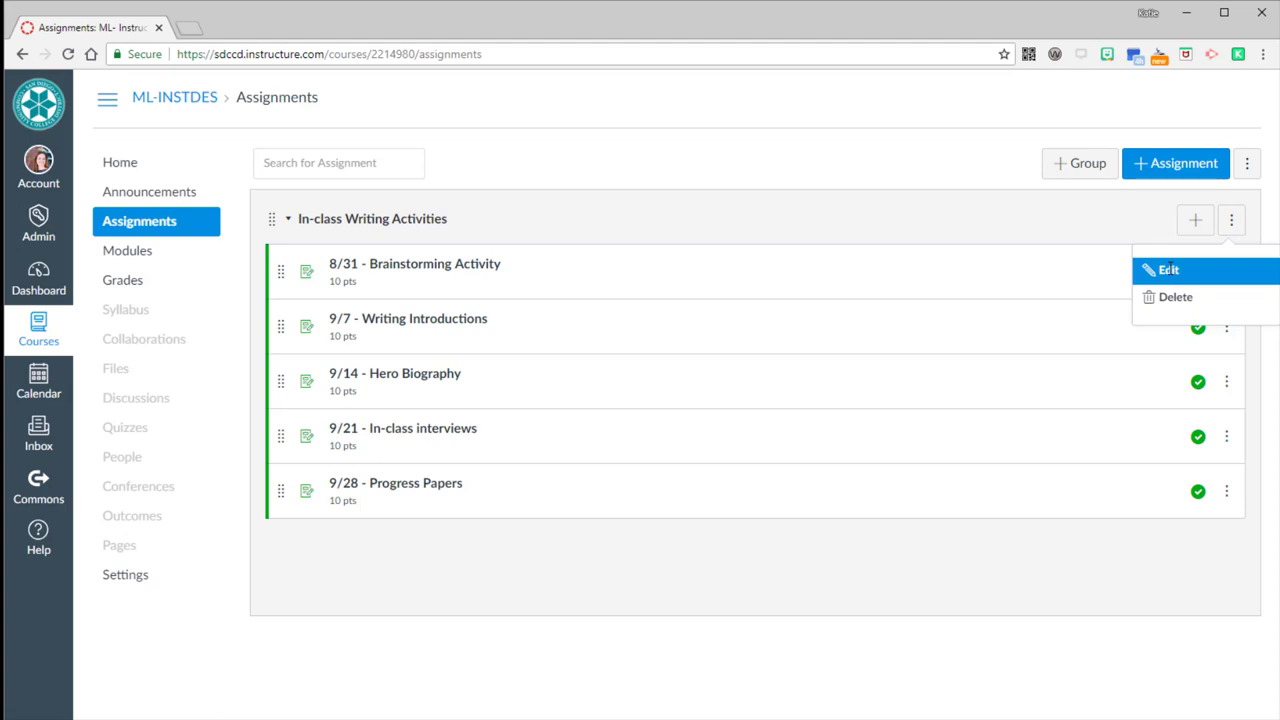
{"action": "mouse_move", "coordinate": [360, 223]}
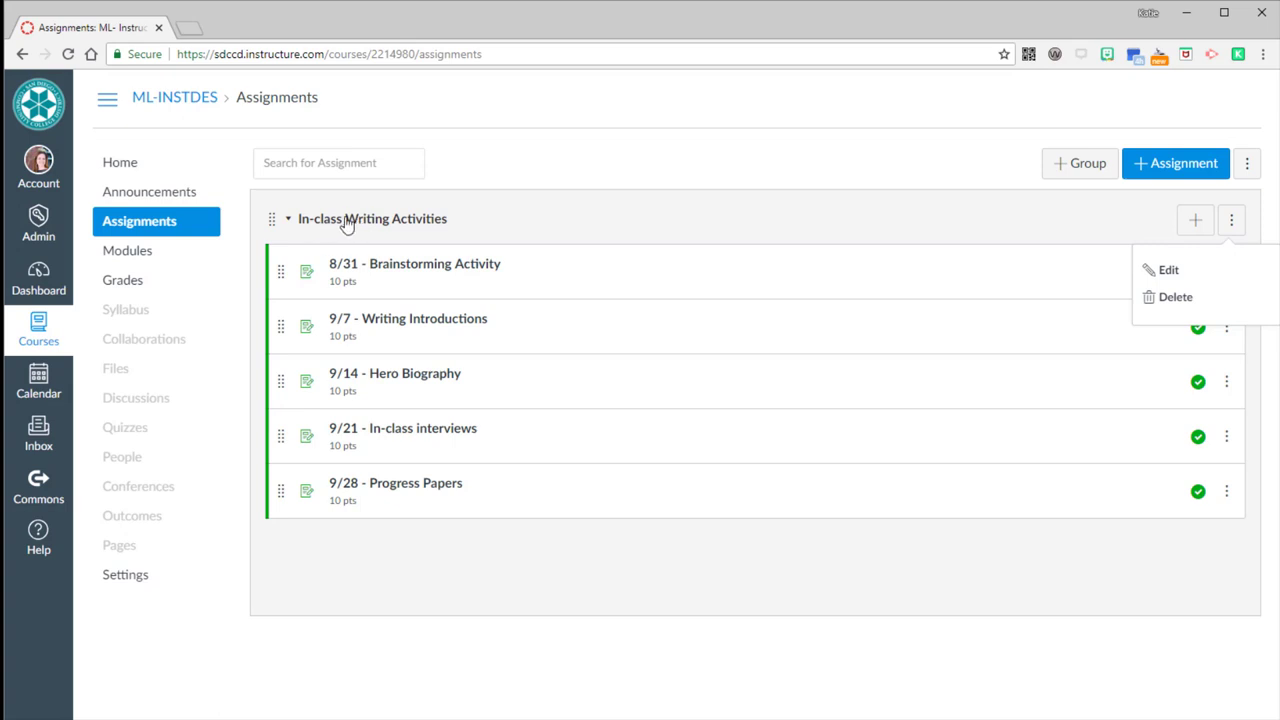
{"action": "mouse_move", "coordinate": [395, 221]}
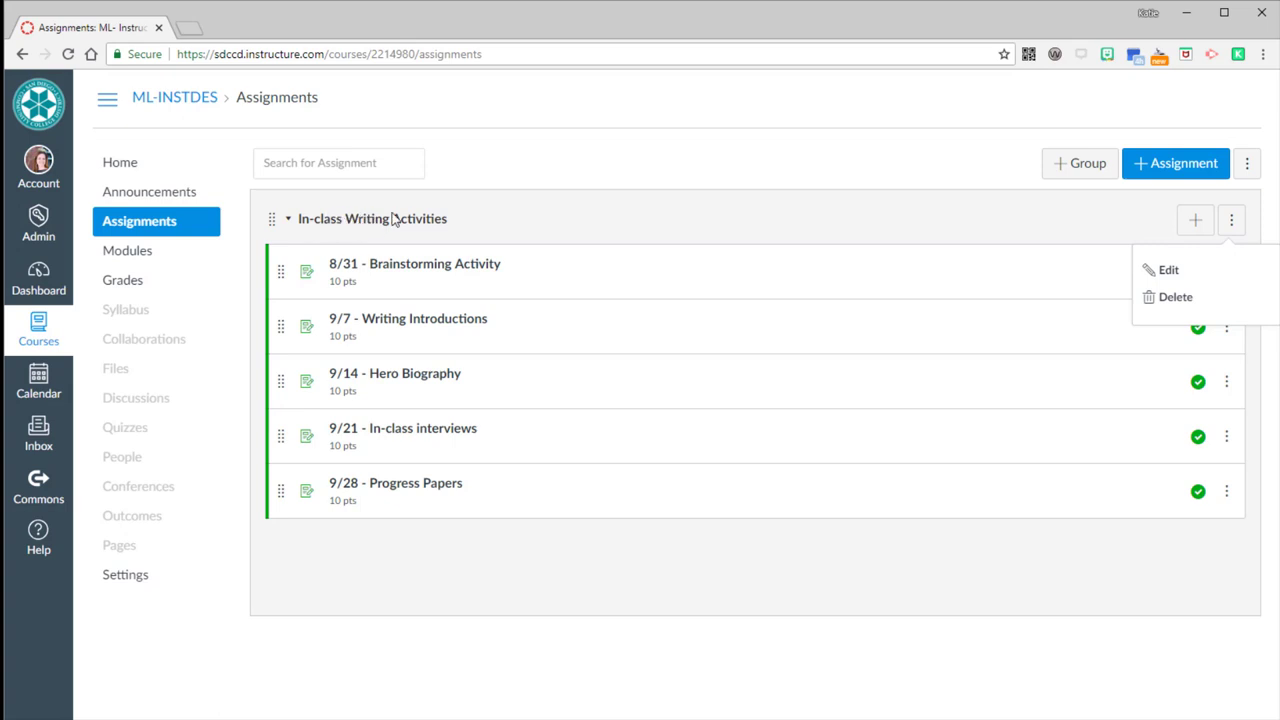
{"action": "mouse_move", "coordinate": [562, 218]}
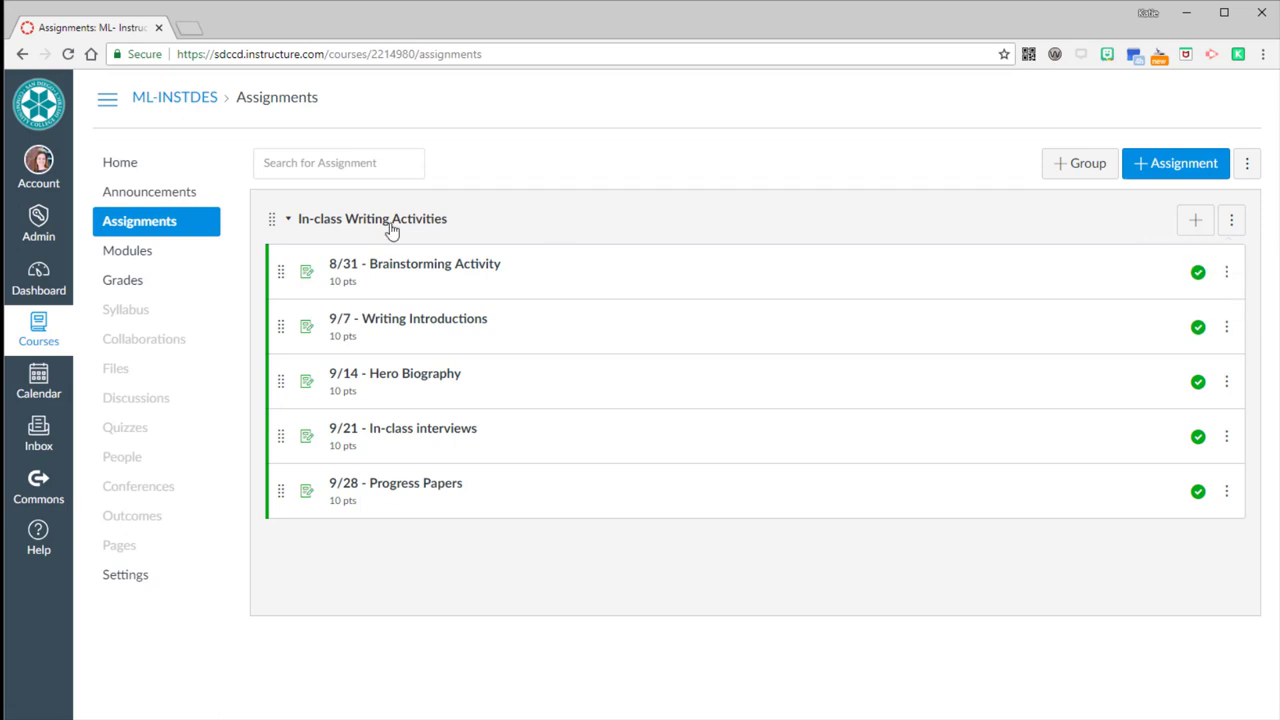
{"action": "mouse_move", "coordinate": [404, 261]}
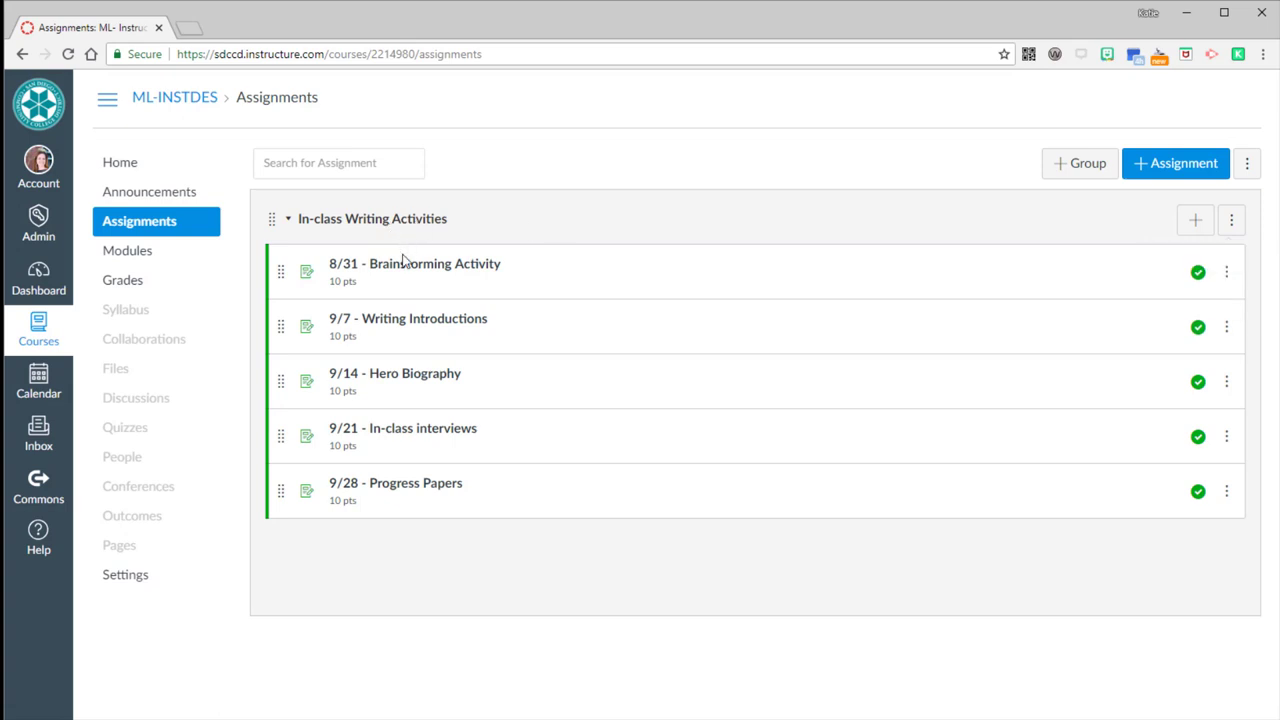
{"action": "mouse_move", "coordinate": [399, 500]}
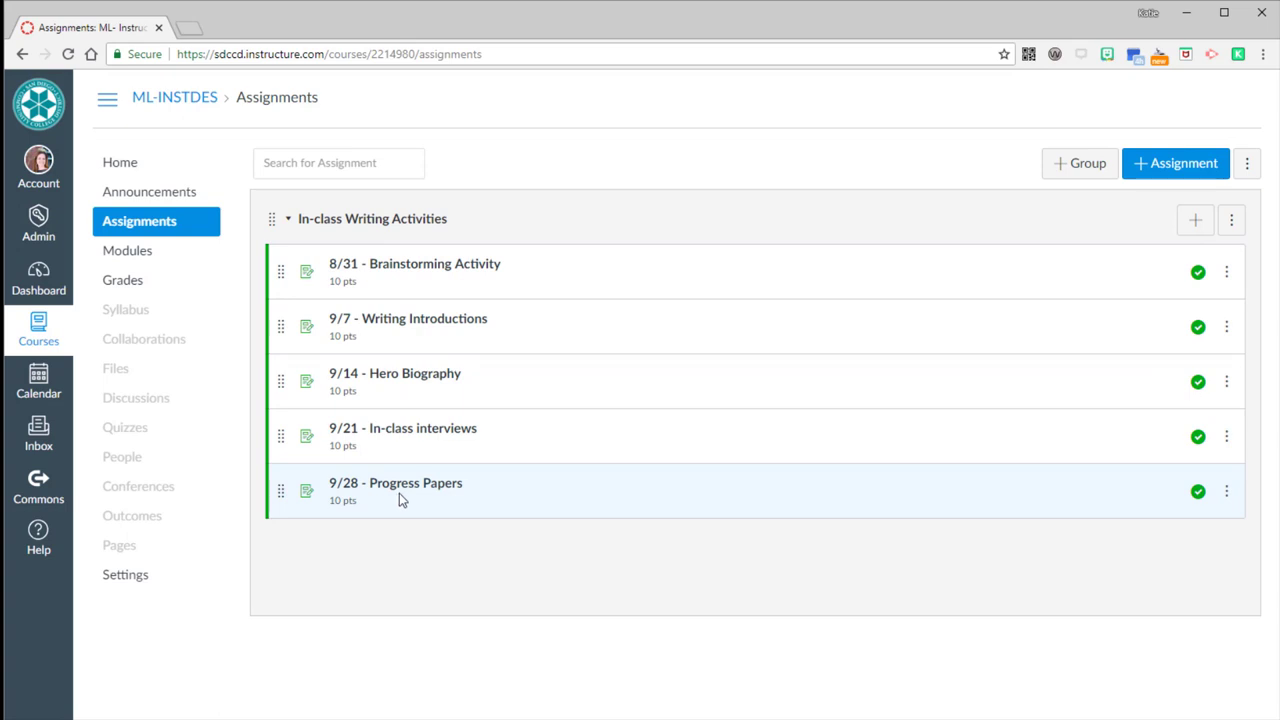
{"action": "mouse_move", "coordinate": [760, 238]}
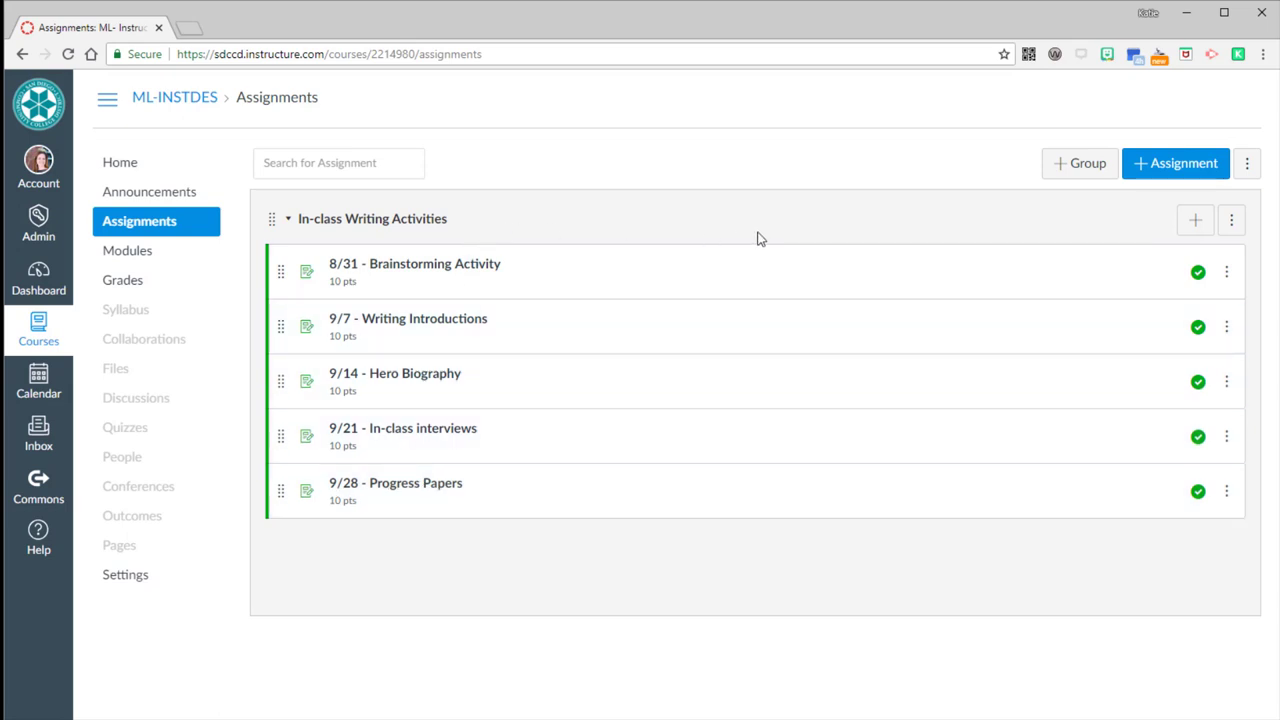
{"action": "left_click", "coordinate": [1175, 163]}
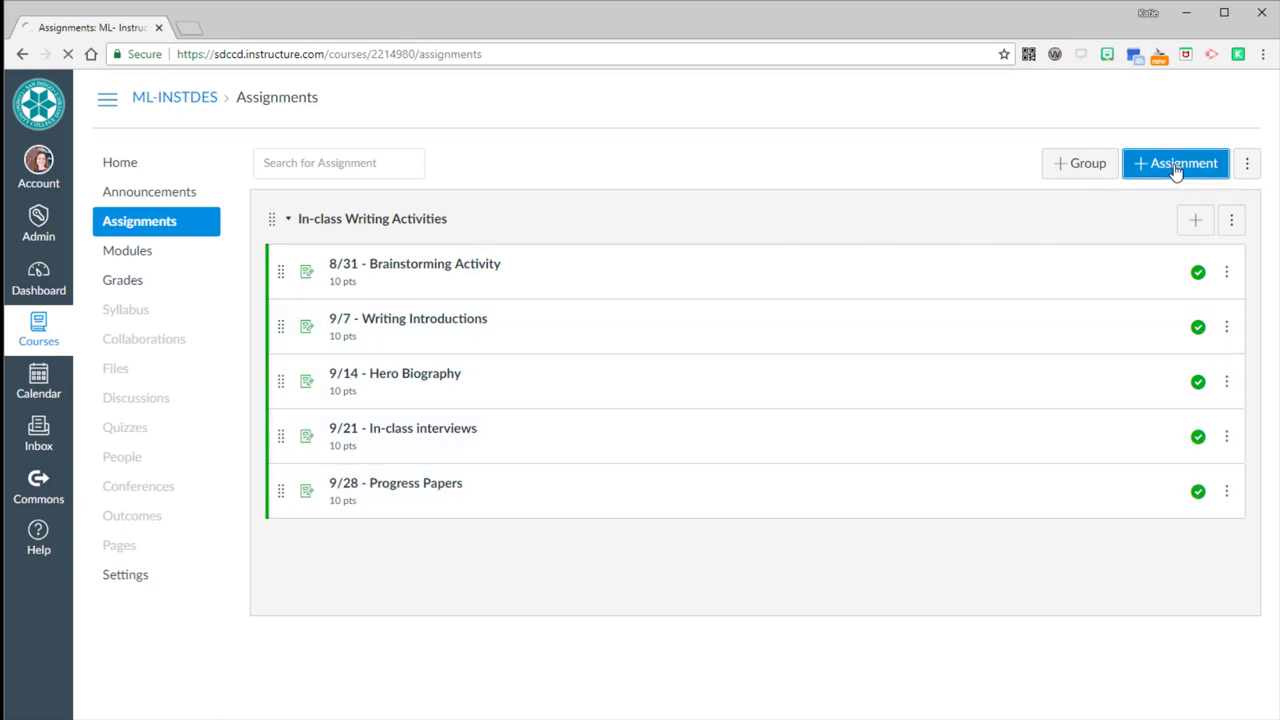
{"action": "left_click", "coordinate": [1175, 163]}
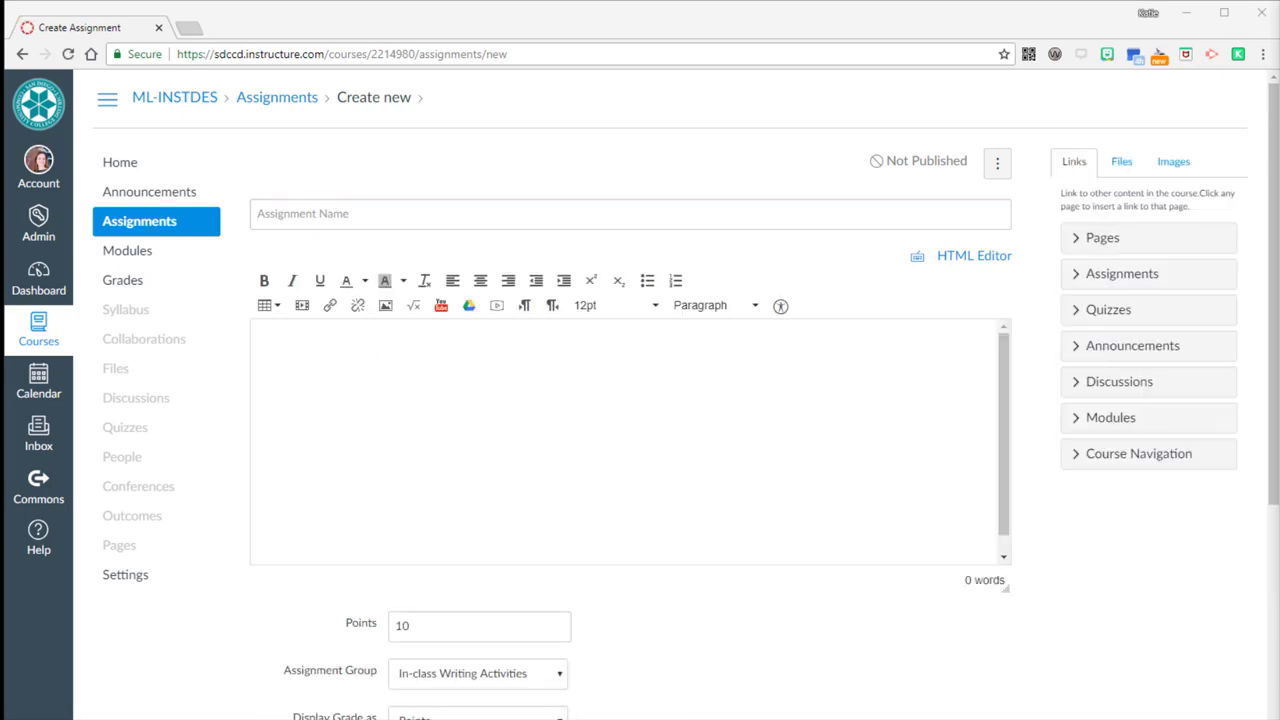
{"action": "type", "text": "10/5 - Drafts and References"}
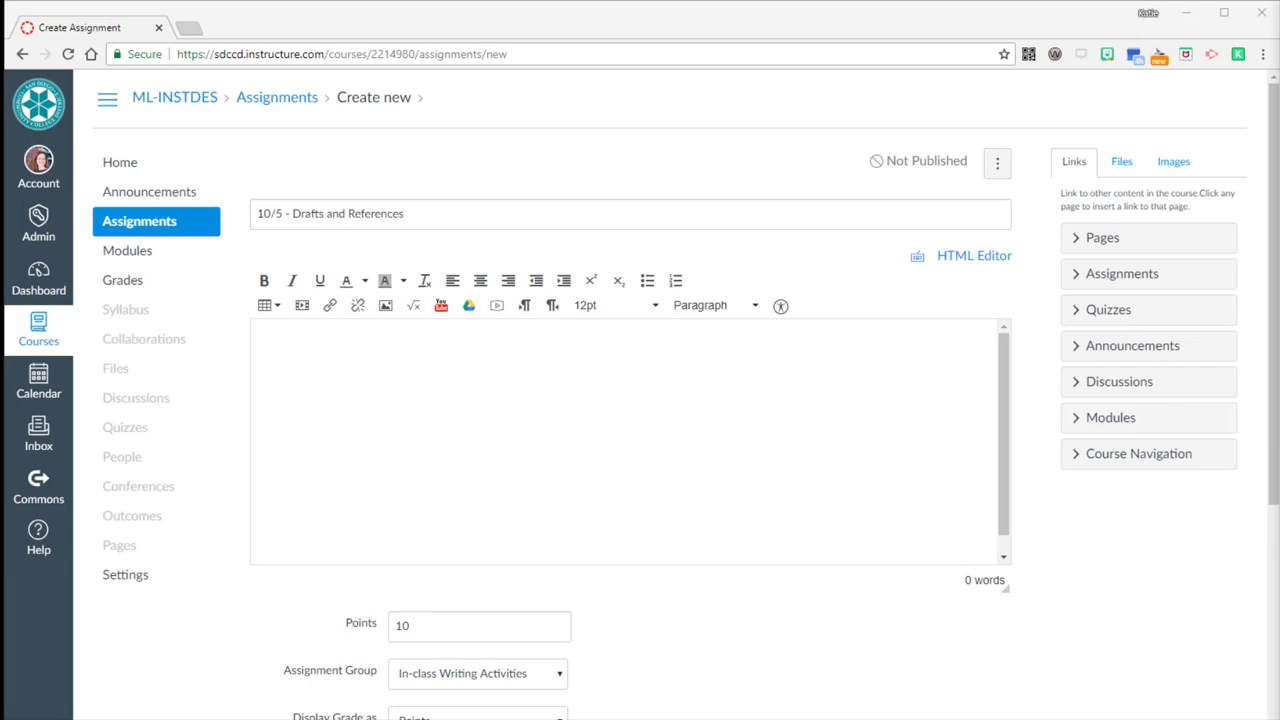
{"action": "type", "text": "This assignment will be completed during class. Instructions for this assignment will be given in class. We hope you are there to participate in this activity with us!"}
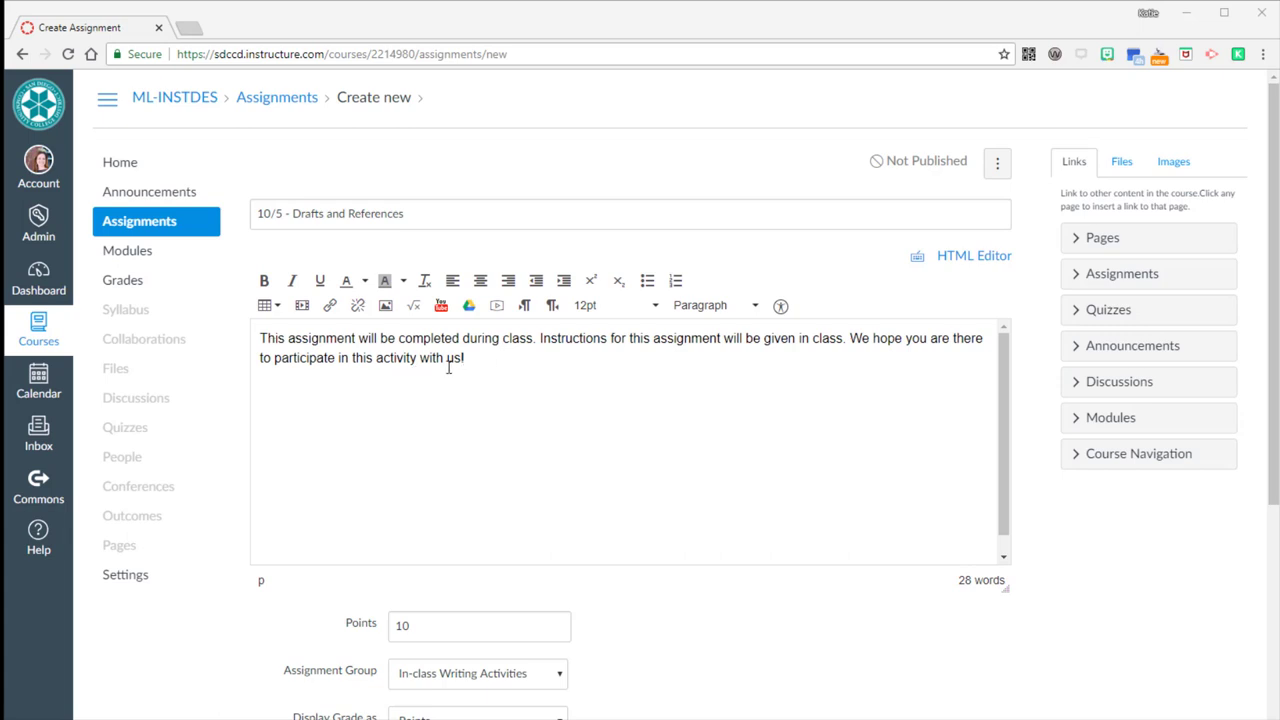
{"action": "mouse_move", "coordinate": [483, 358]}
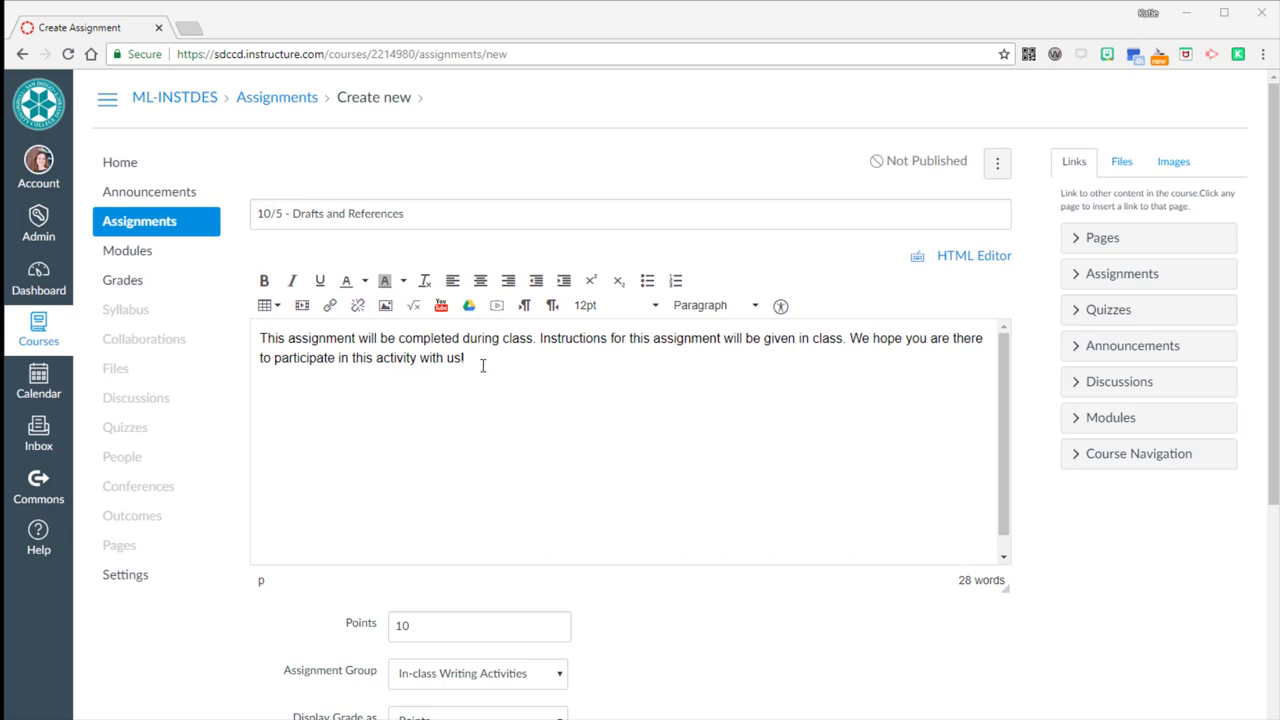
- Give the assignment 10 points in In-class Writing Activities, with On Paper submission
{"action": "scroll", "scroll_direction": "down", "scroll_amount": 3}
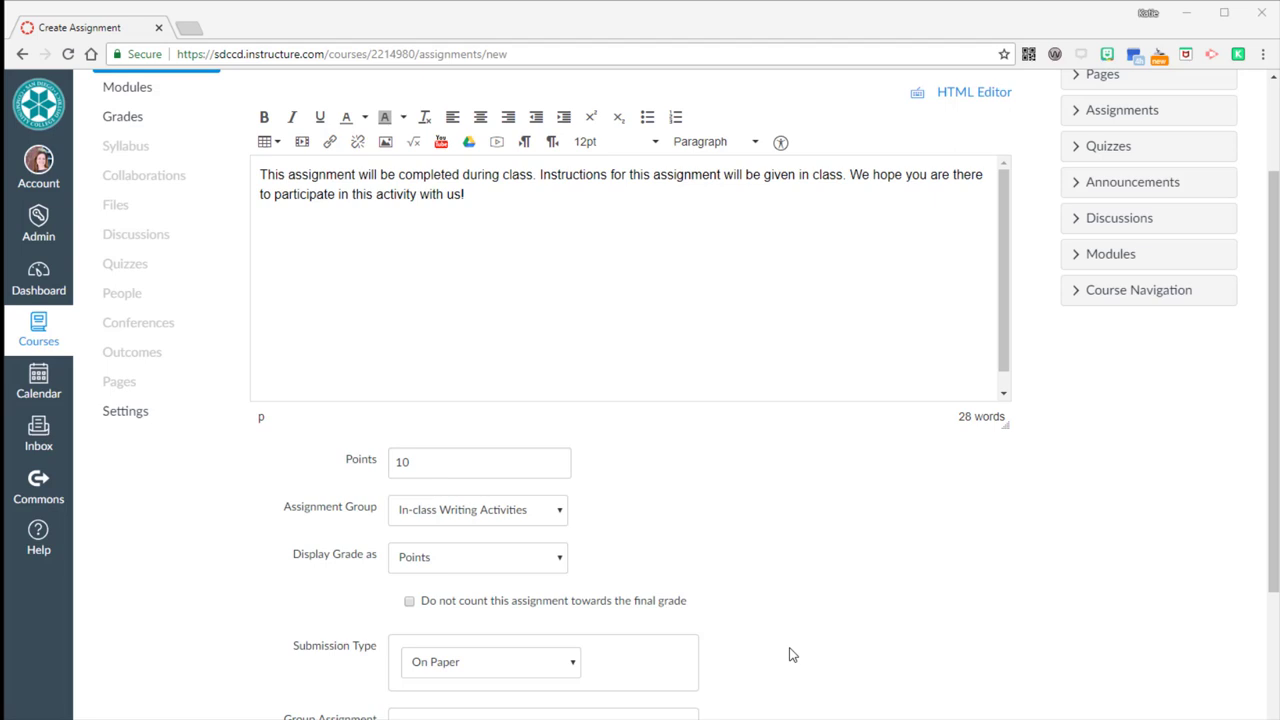
{"action": "scroll", "scroll_direction": "down", "scroll_amount": 3}
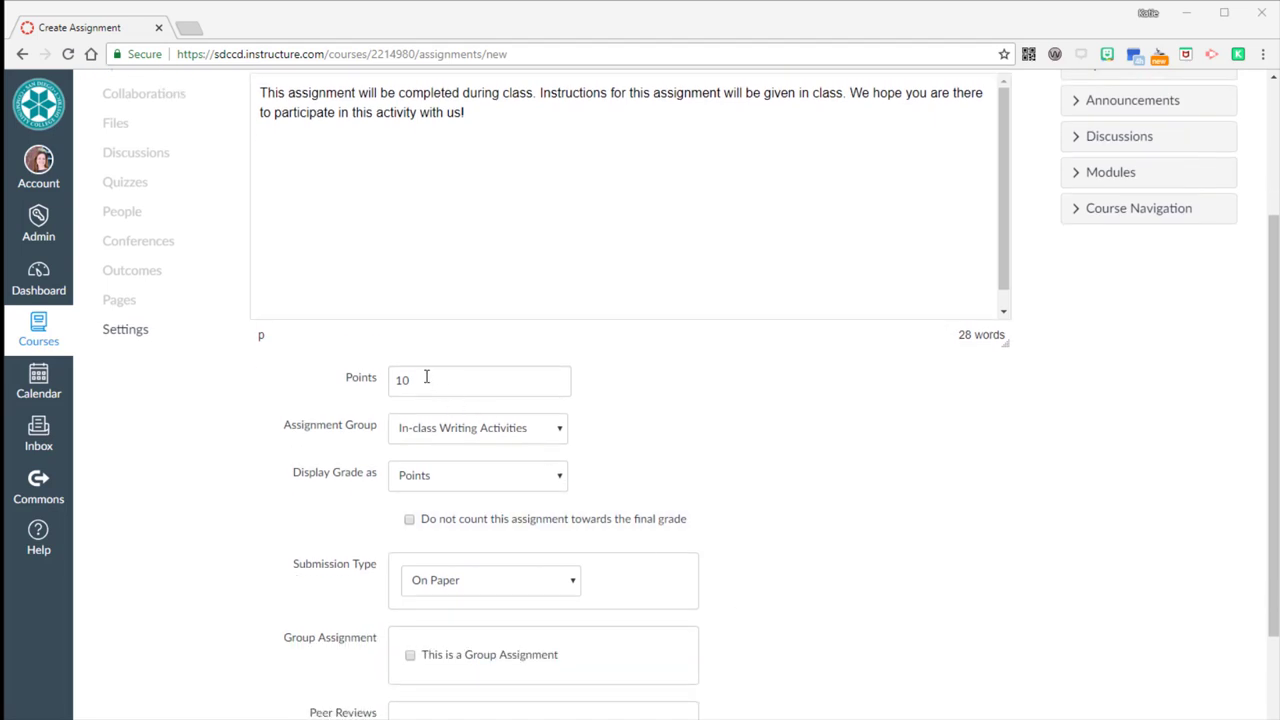
{"action": "left_click", "coordinate": [558, 427]}
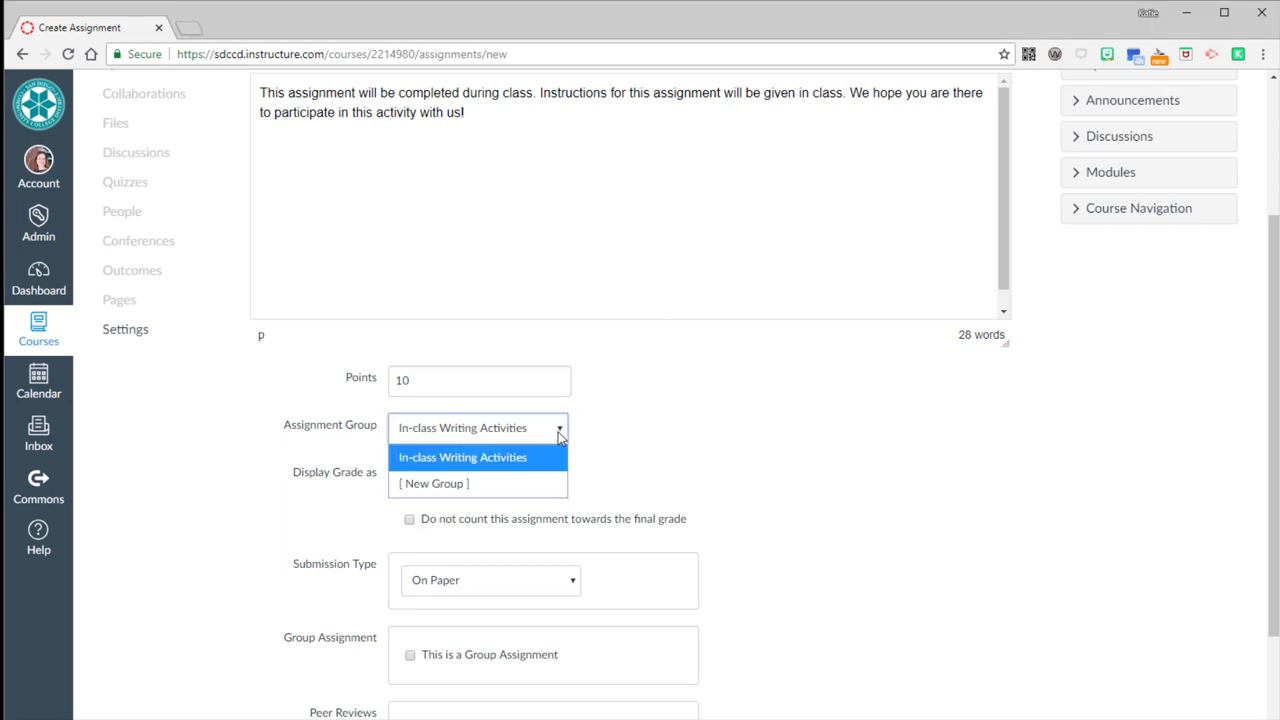
{"action": "left_click", "coordinate": [462, 457]}
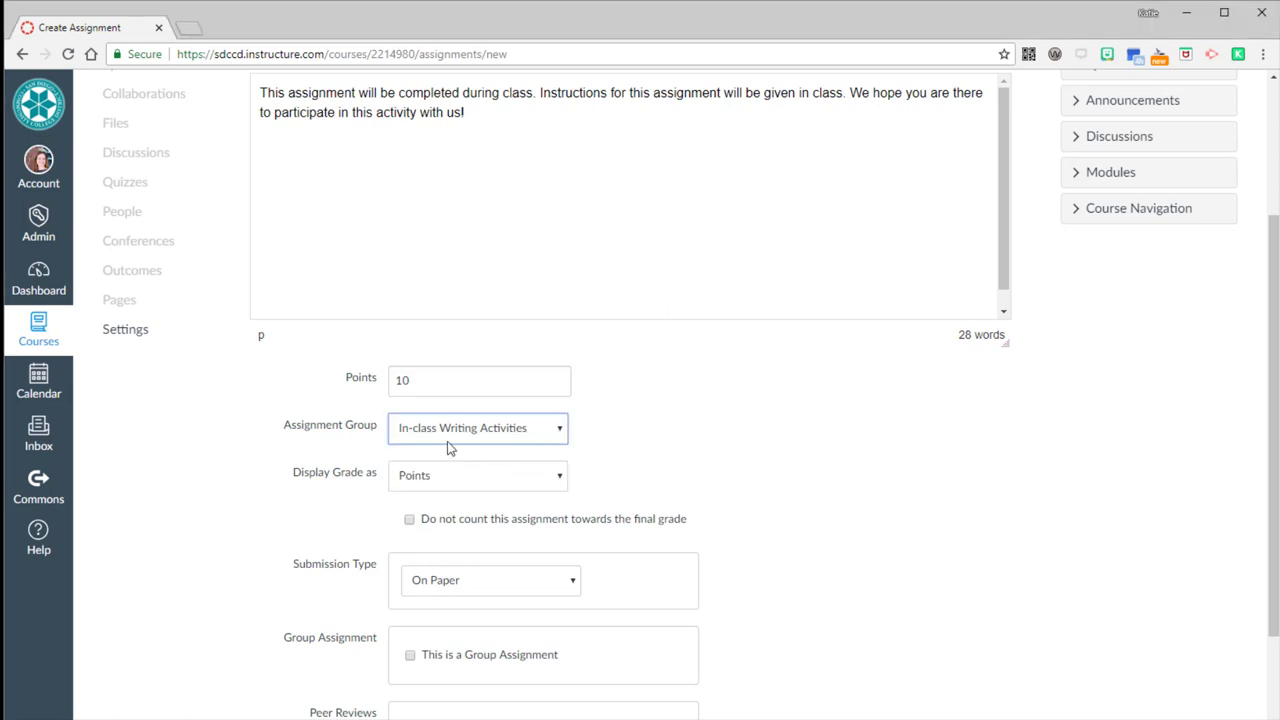
{"action": "mouse_move", "coordinate": [462, 438]}
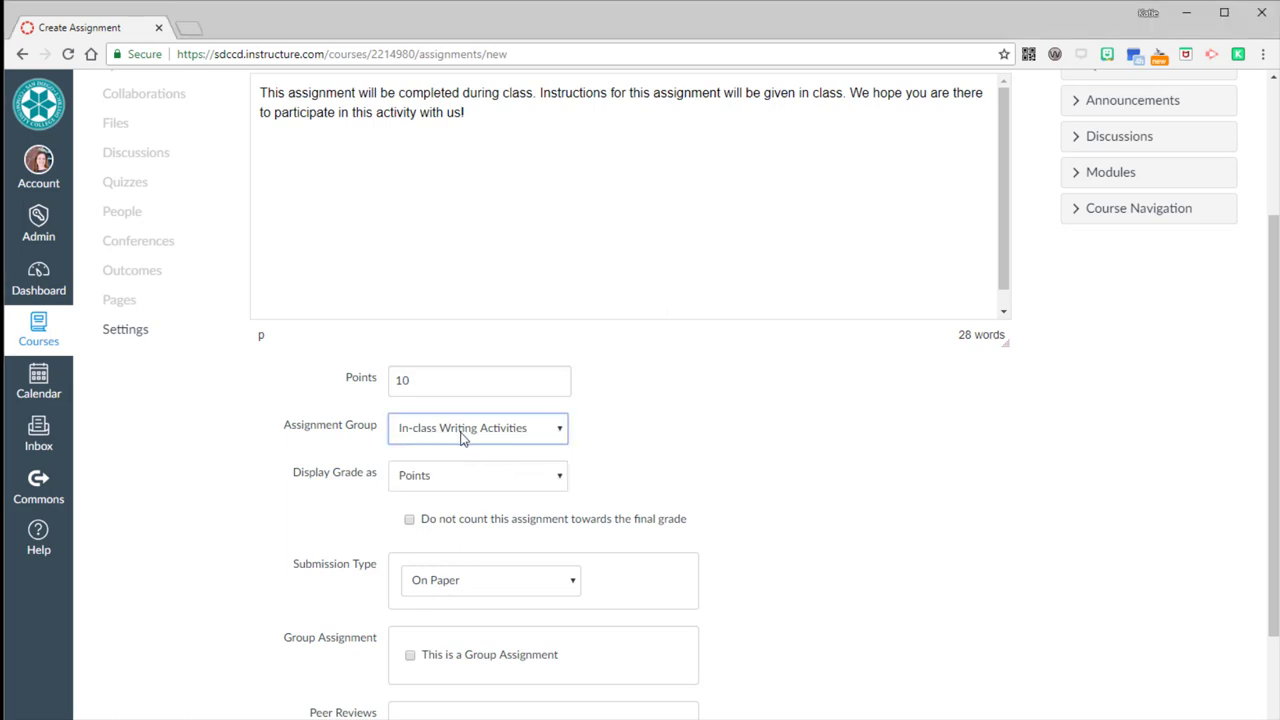
{"action": "scroll", "scroll_direction": "down", "scroll_amount": 3}
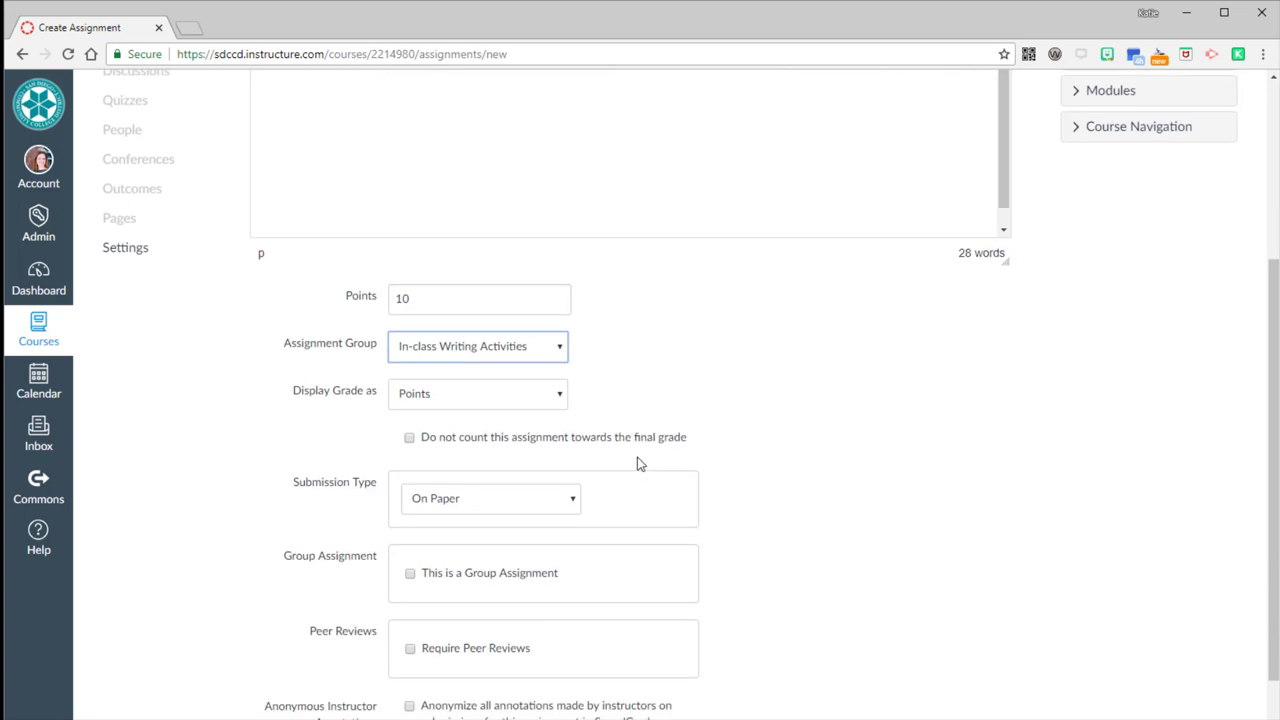
{"action": "left_click", "coordinate": [490, 498]}
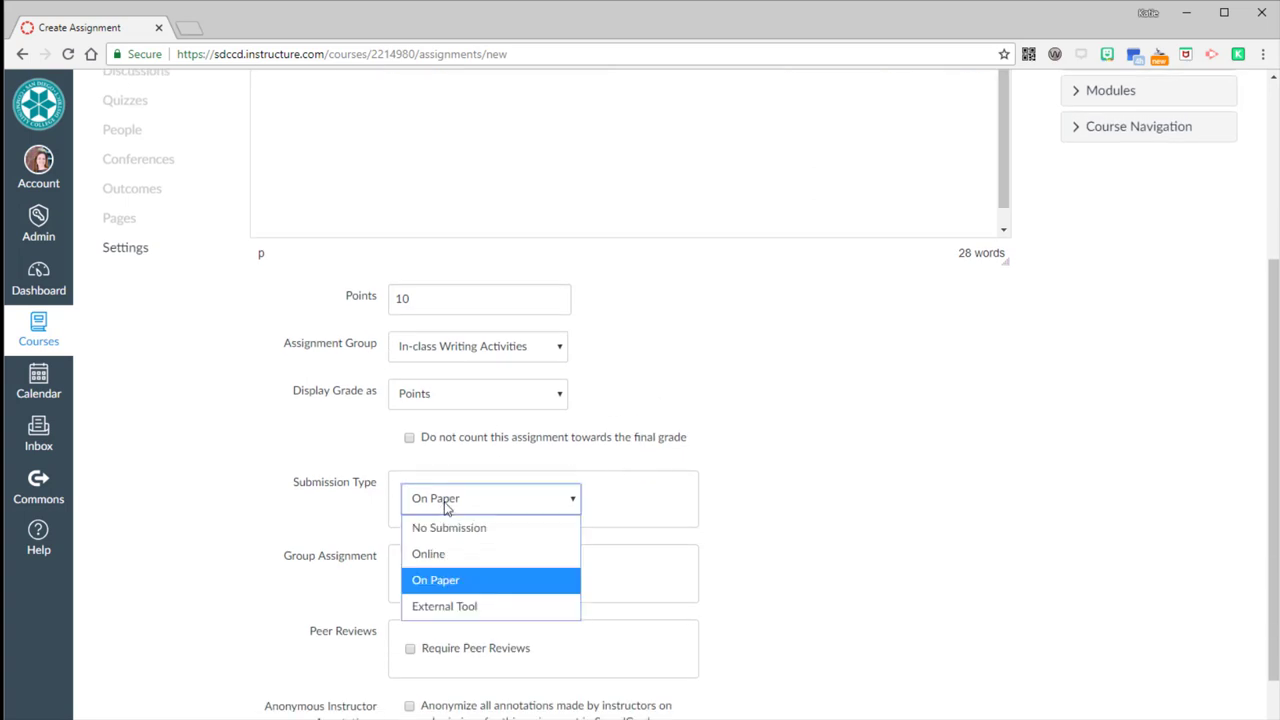
{"action": "mouse_move", "coordinate": [447, 587]}
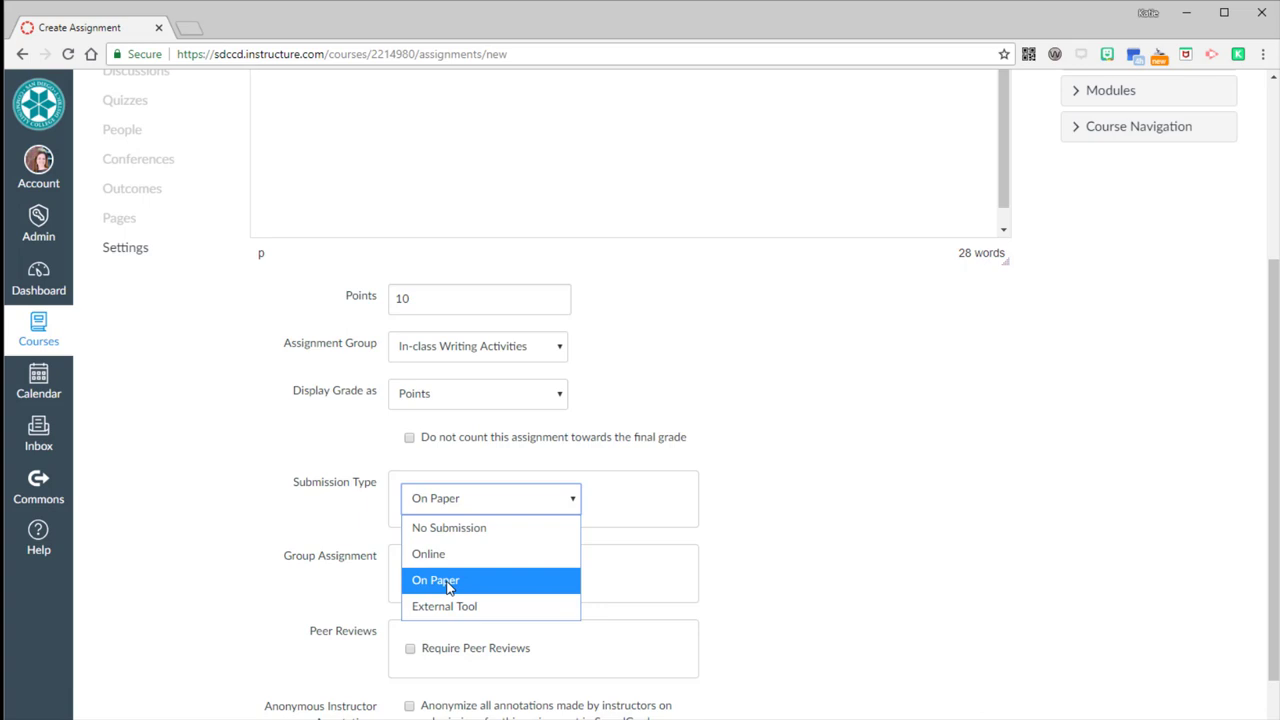
{"action": "mouse_move", "coordinate": [428, 554]}
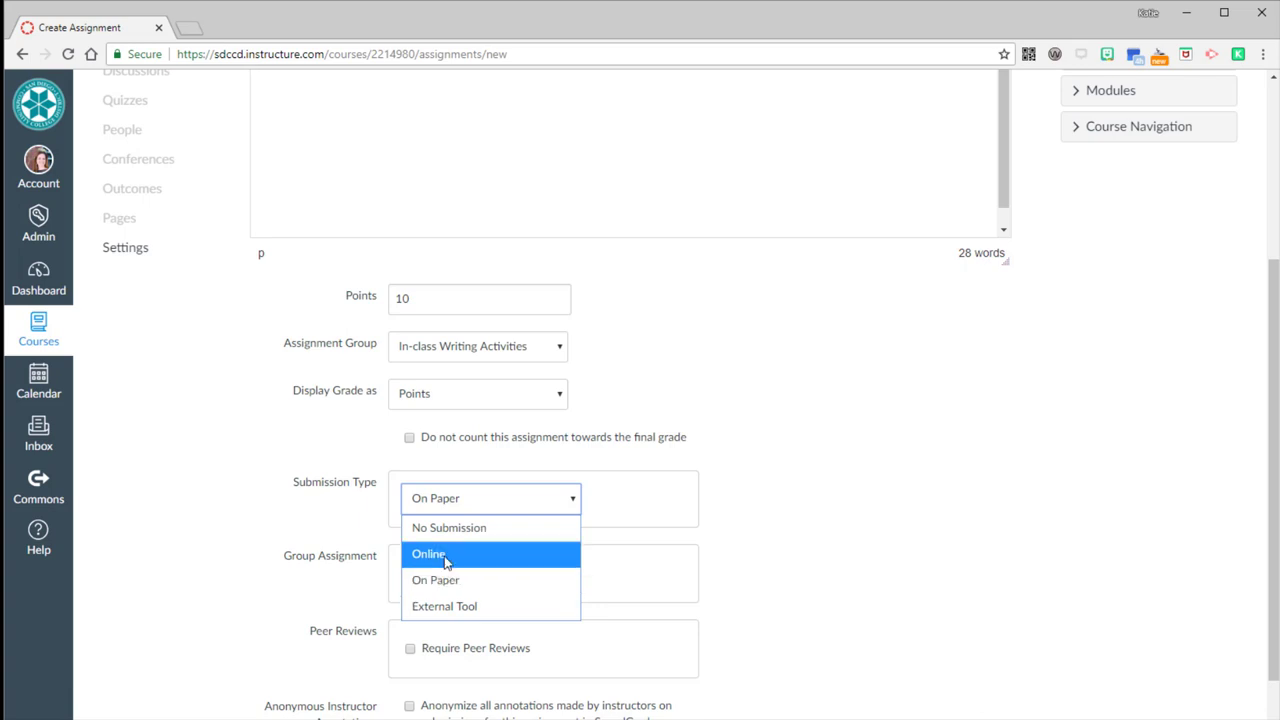
{"action": "mouse_move", "coordinate": [445, 580]}
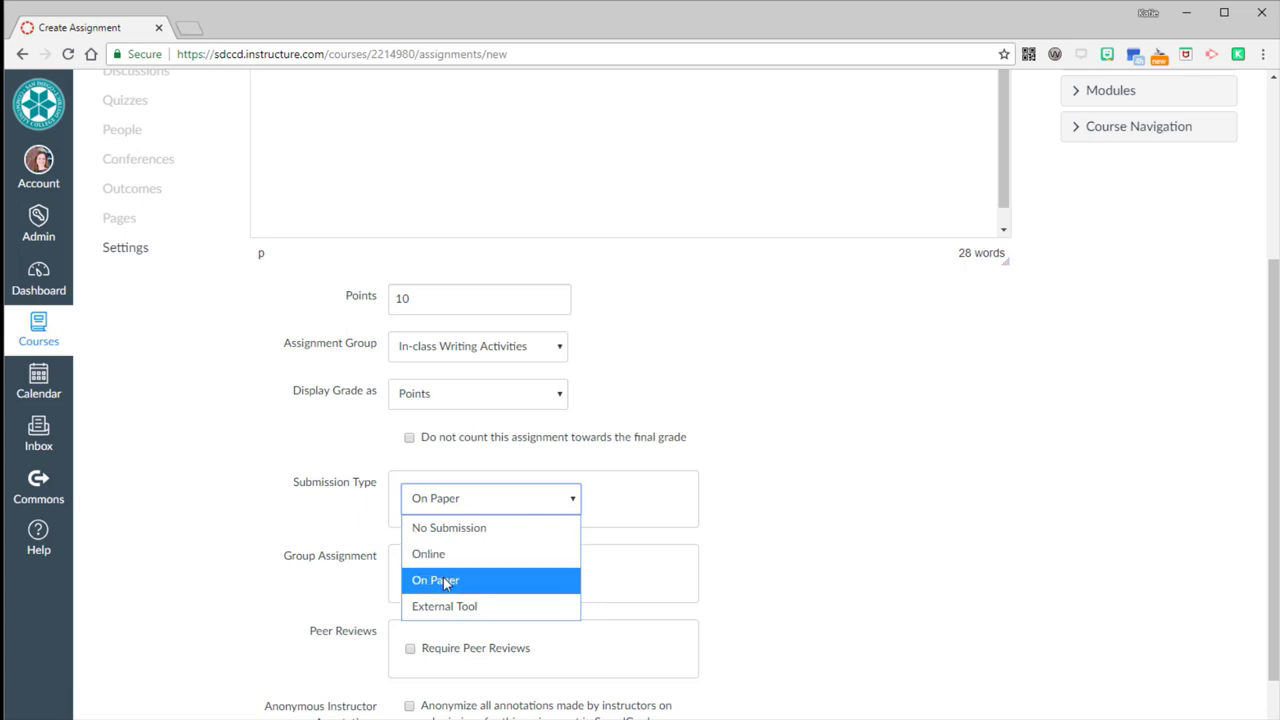
{"action": "left_click", "coordinate": [436, 580]}
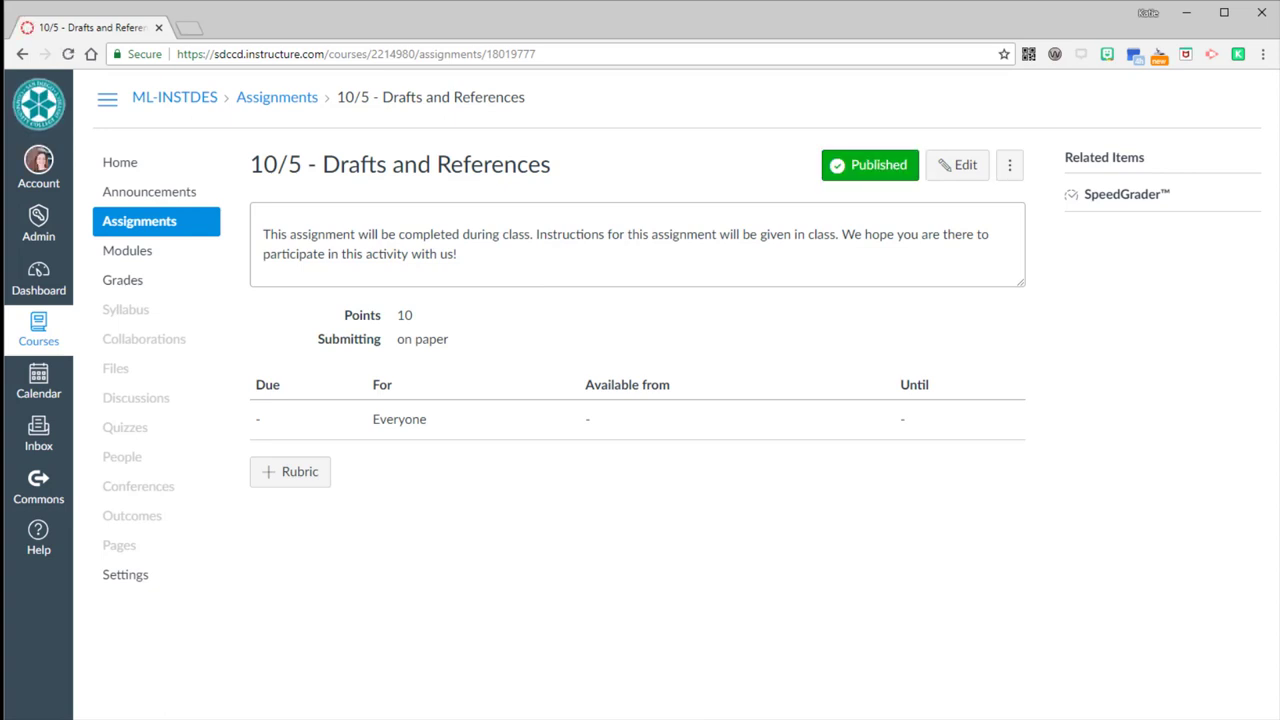
{"action": "mouse_move", "coordinate": [128, 227]}
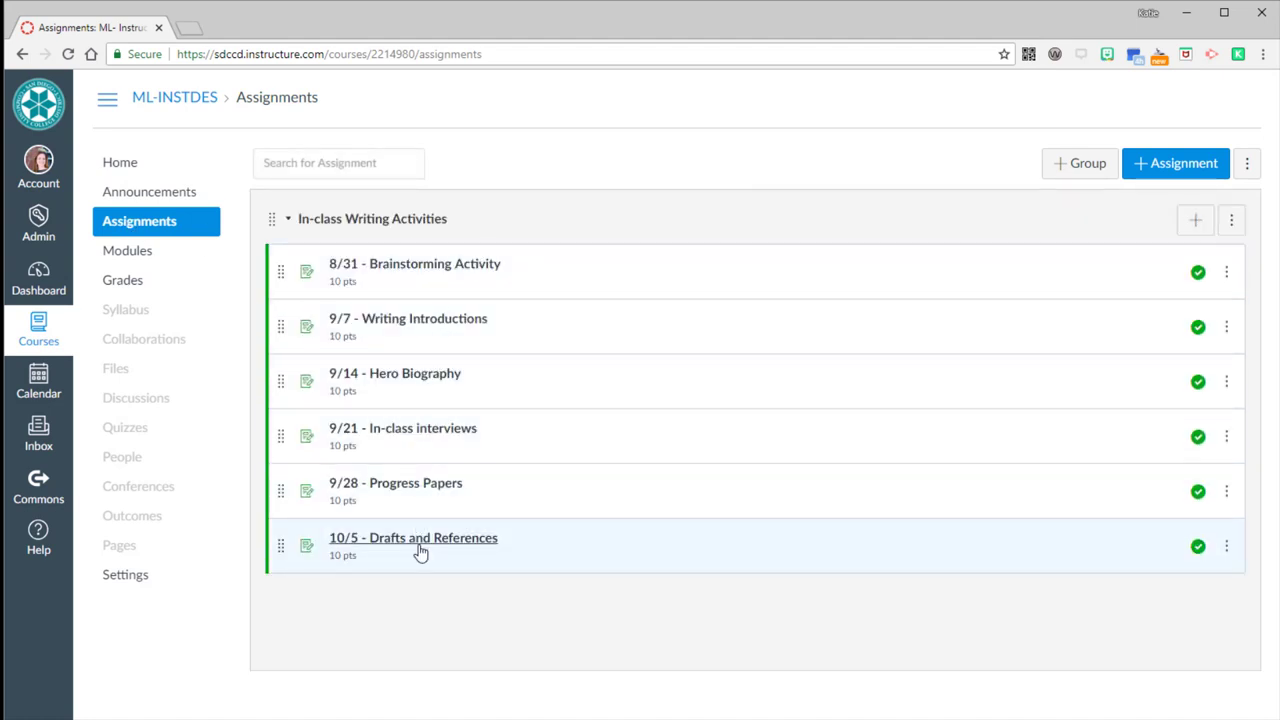
{"action": "mouse_move", "coordinate": [427, 270]}
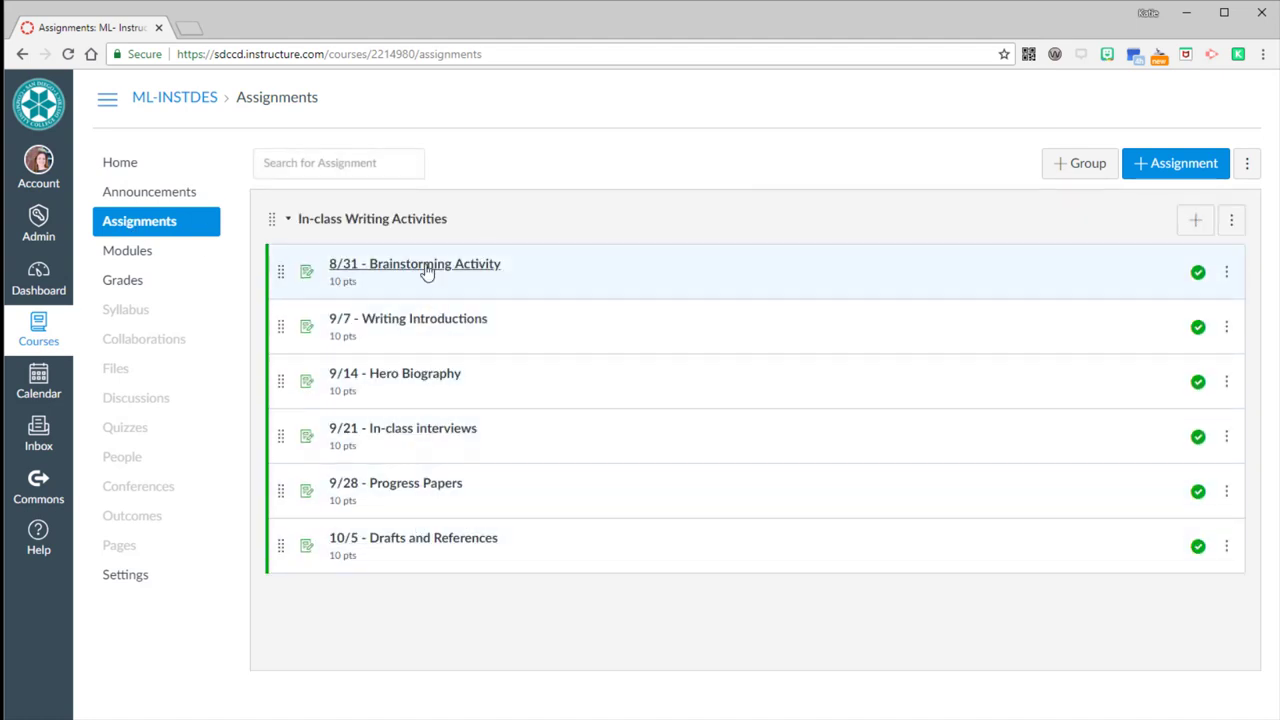
{"action": "mouse_move", "coordinate": [440, 580]}
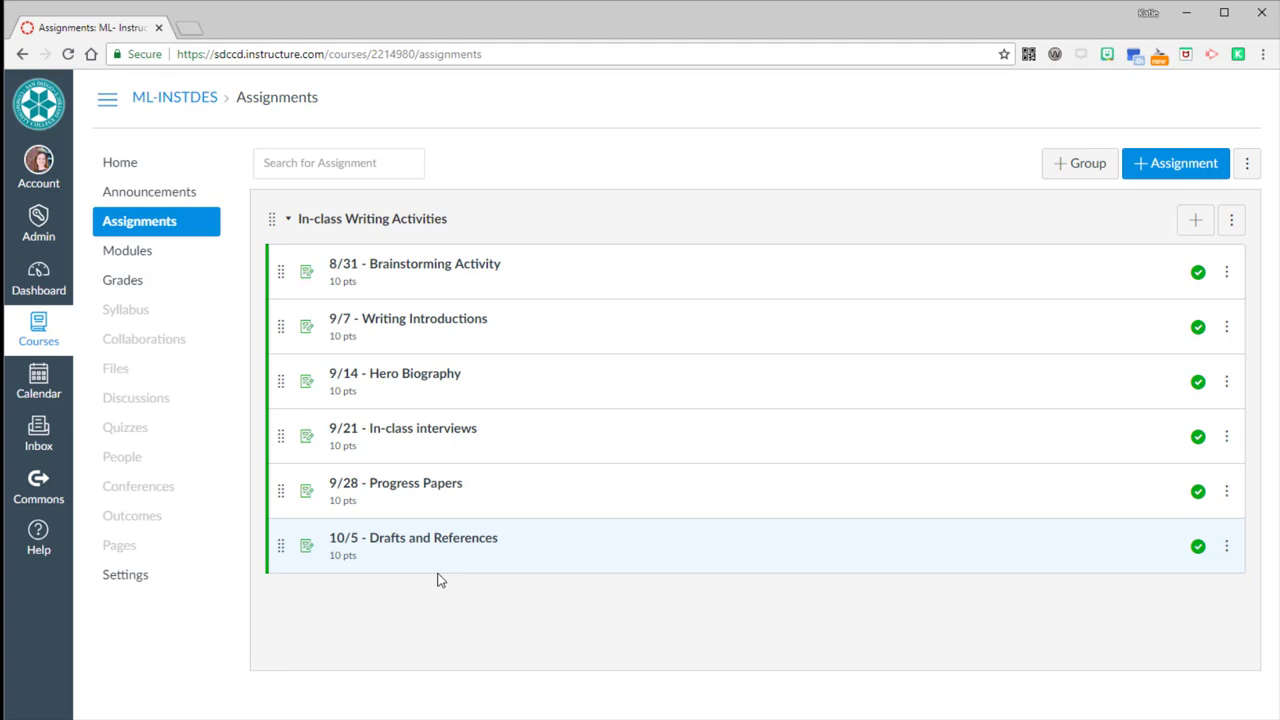
- Enter Student View from the course home page
{"action": "left_click", "coordinate": [120, 162]}
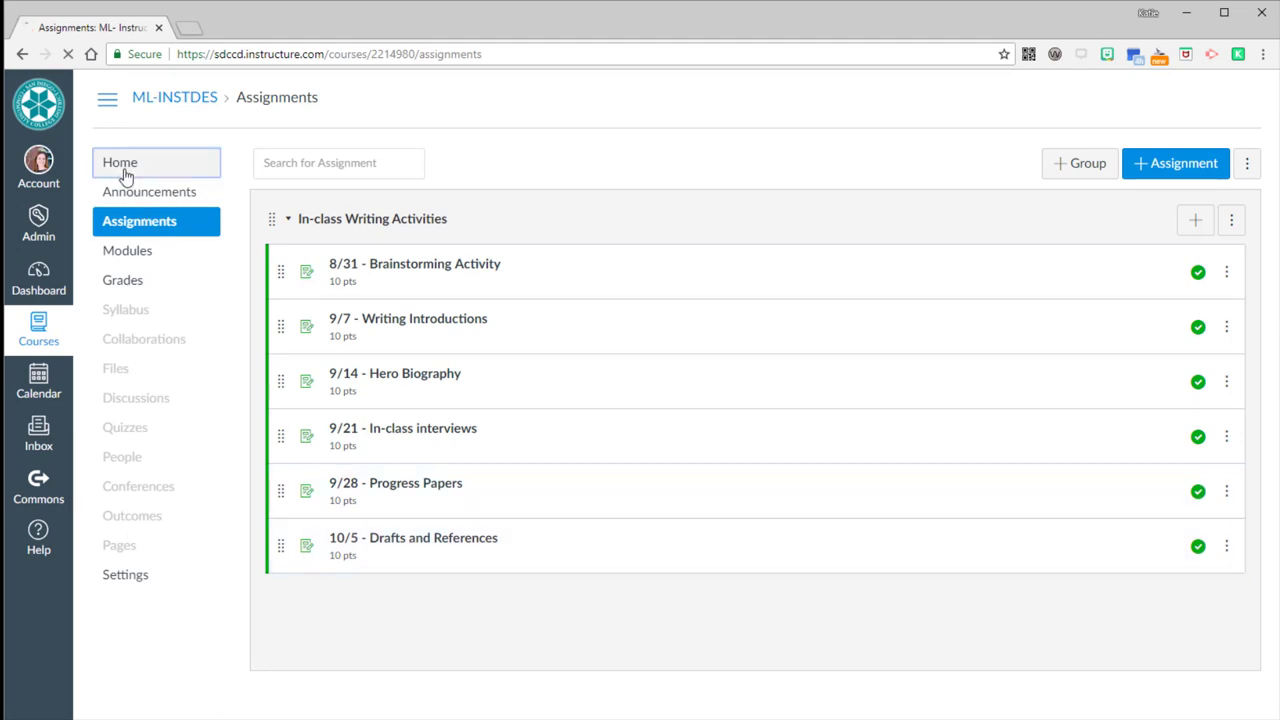
{"action": "left_click", "coordinate": [119, 162]}
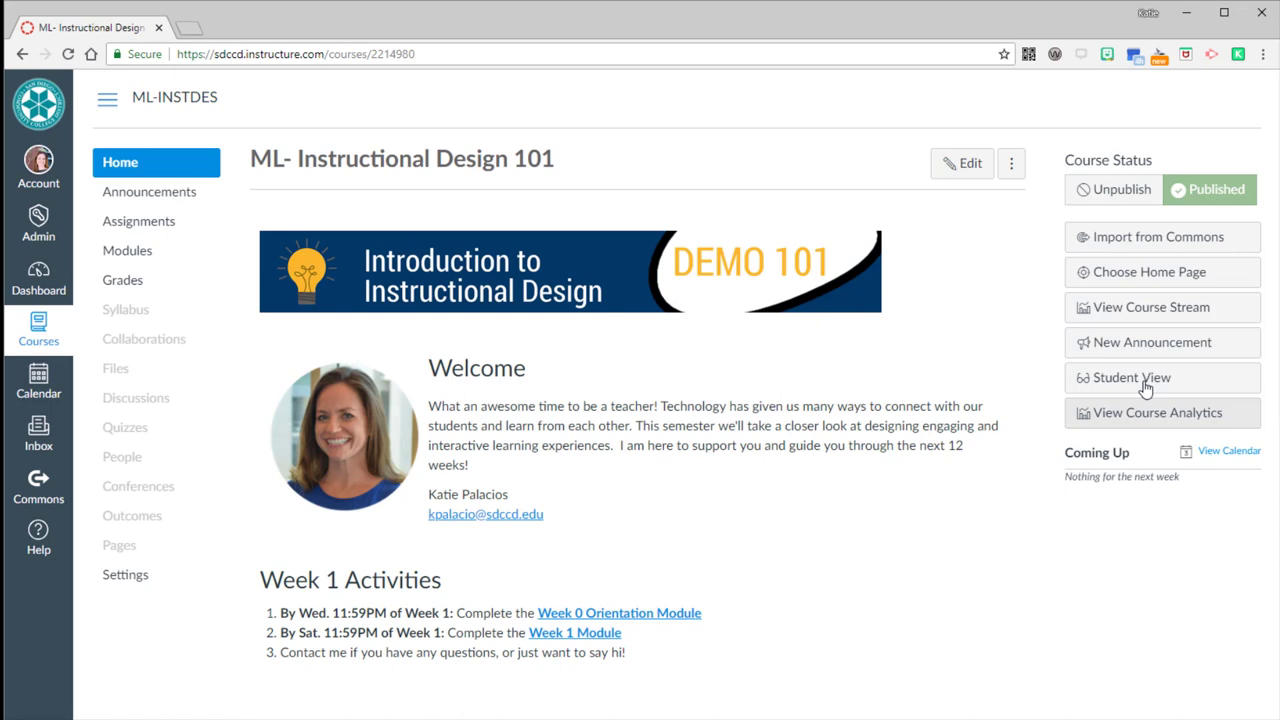
{"action": "left_click", "coordinate": [1131, 378]}
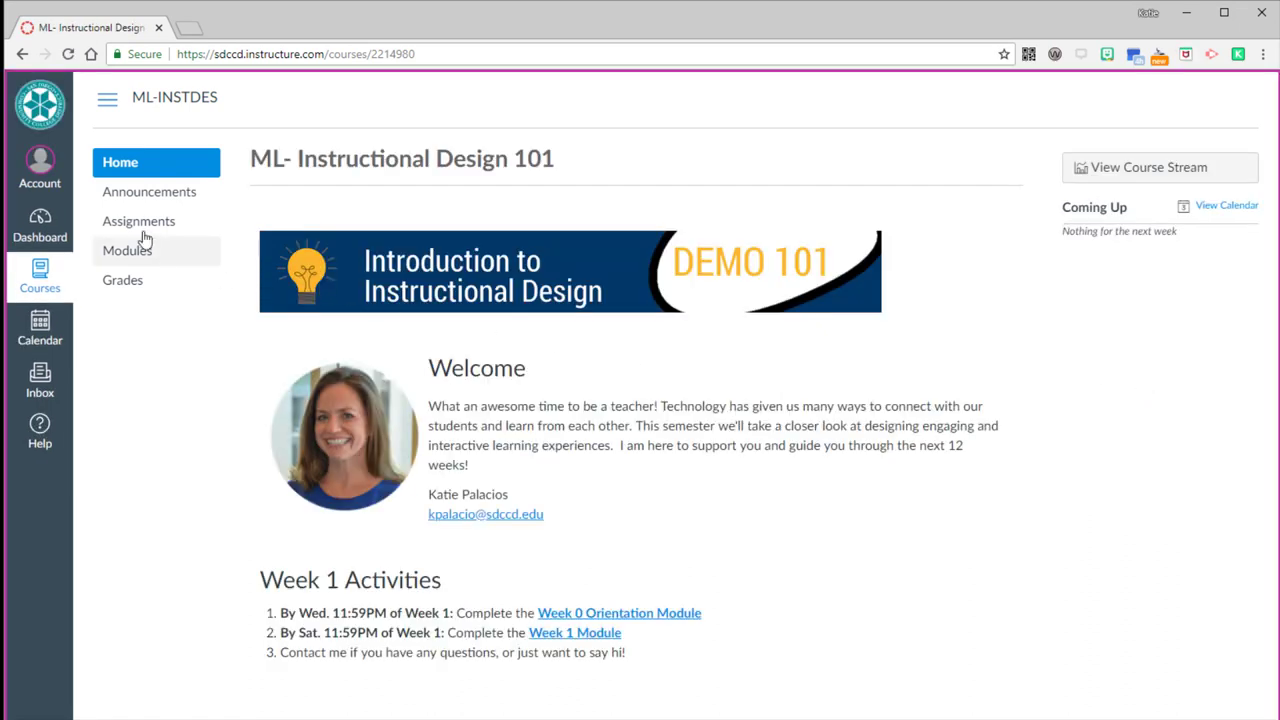
- View the student's assignments list by date, then grouped by type again
{"action": "left_click", "coordinate": [139, 221]}
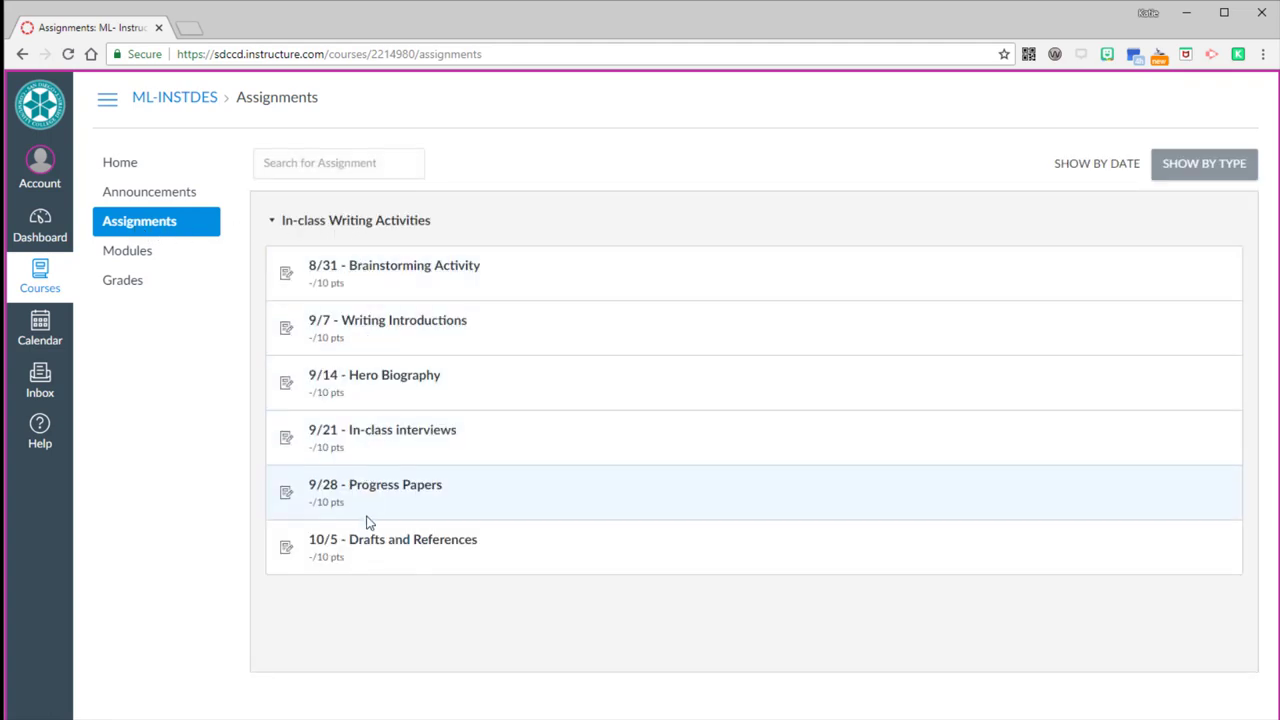
{"action": "mouse_move", "coordinate": [915, 245]}
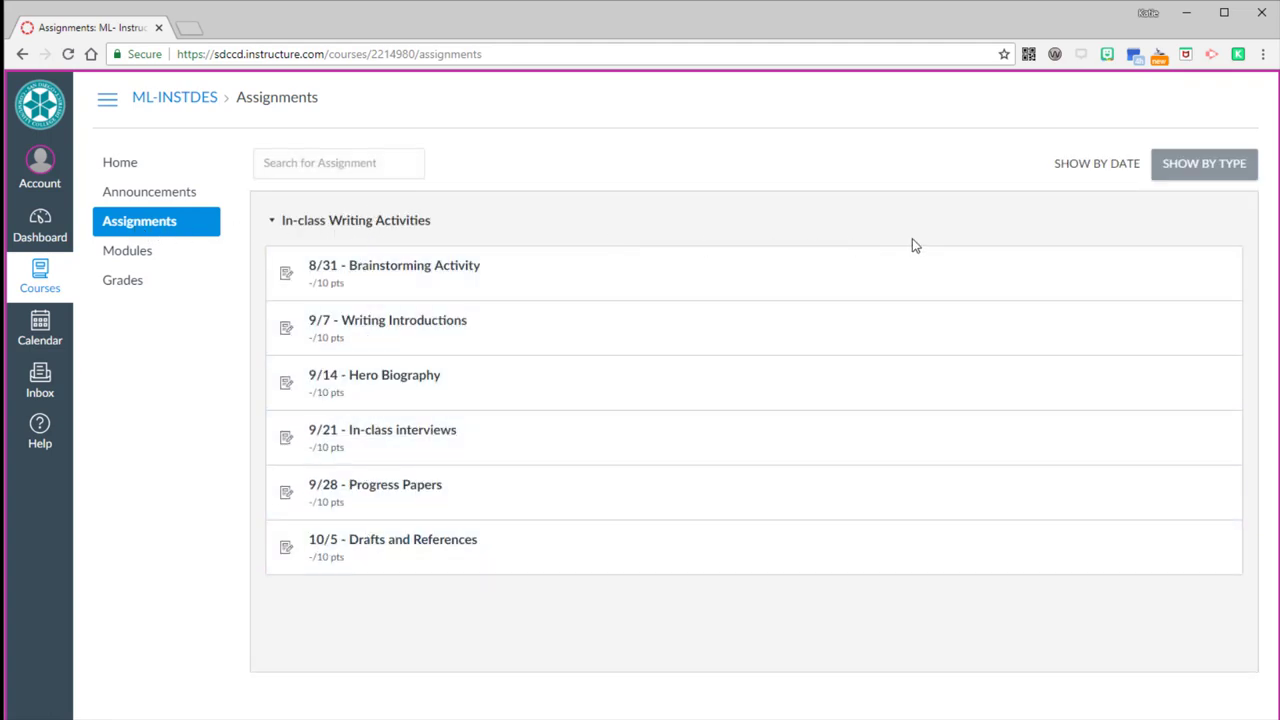
{"action": "left_click", "coordinate": [1096, 163]}
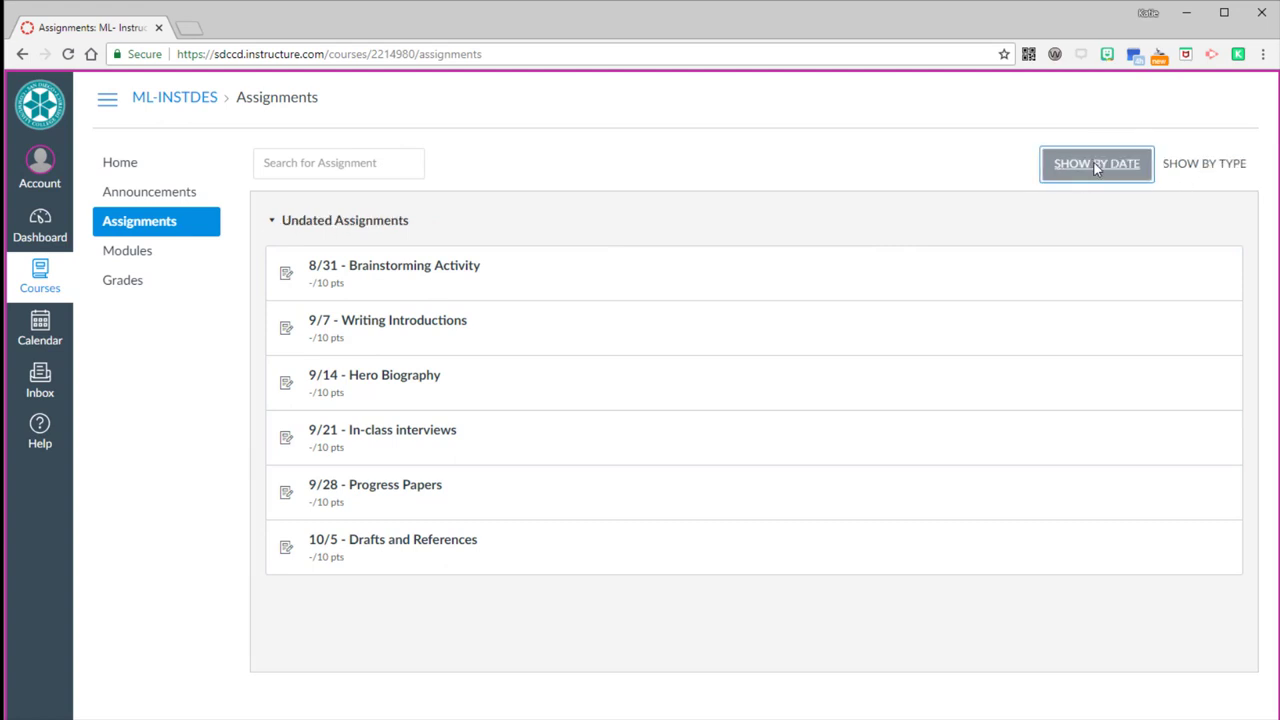
{"action": "left_click", "coordinate": [1204, 163]}
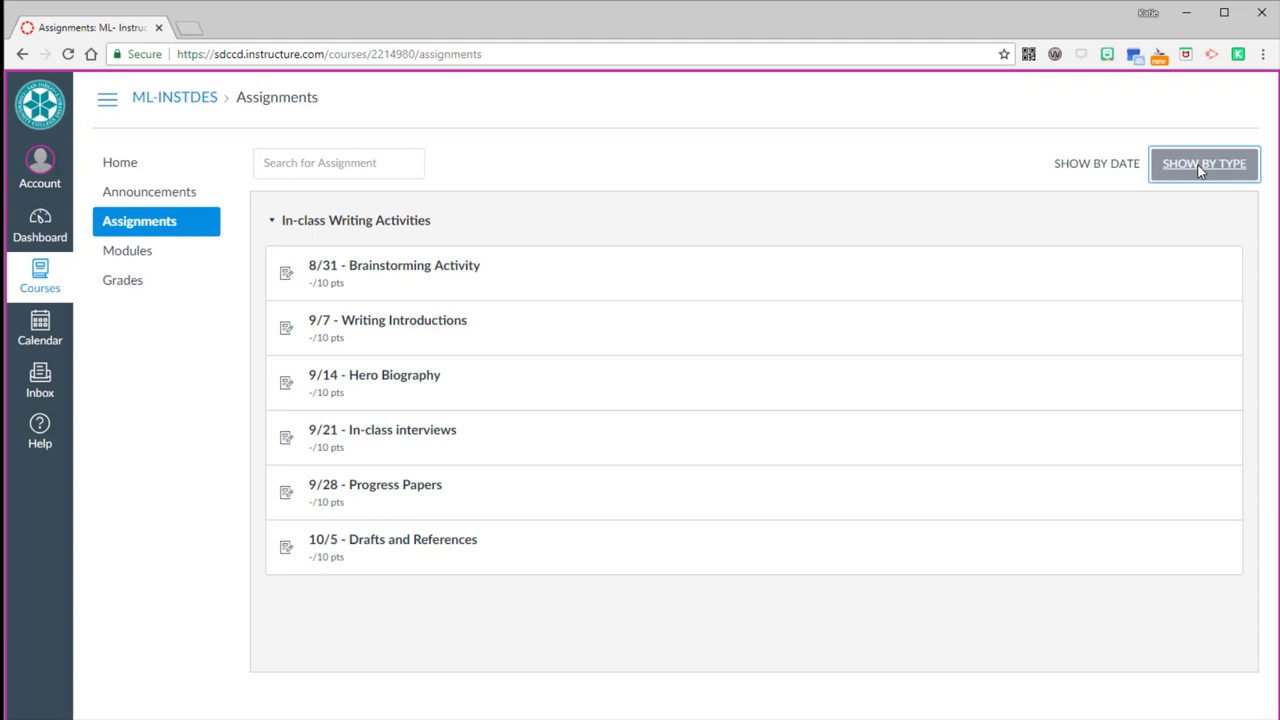
{"action": "mouse_move", "coordinate": [408, 285]}
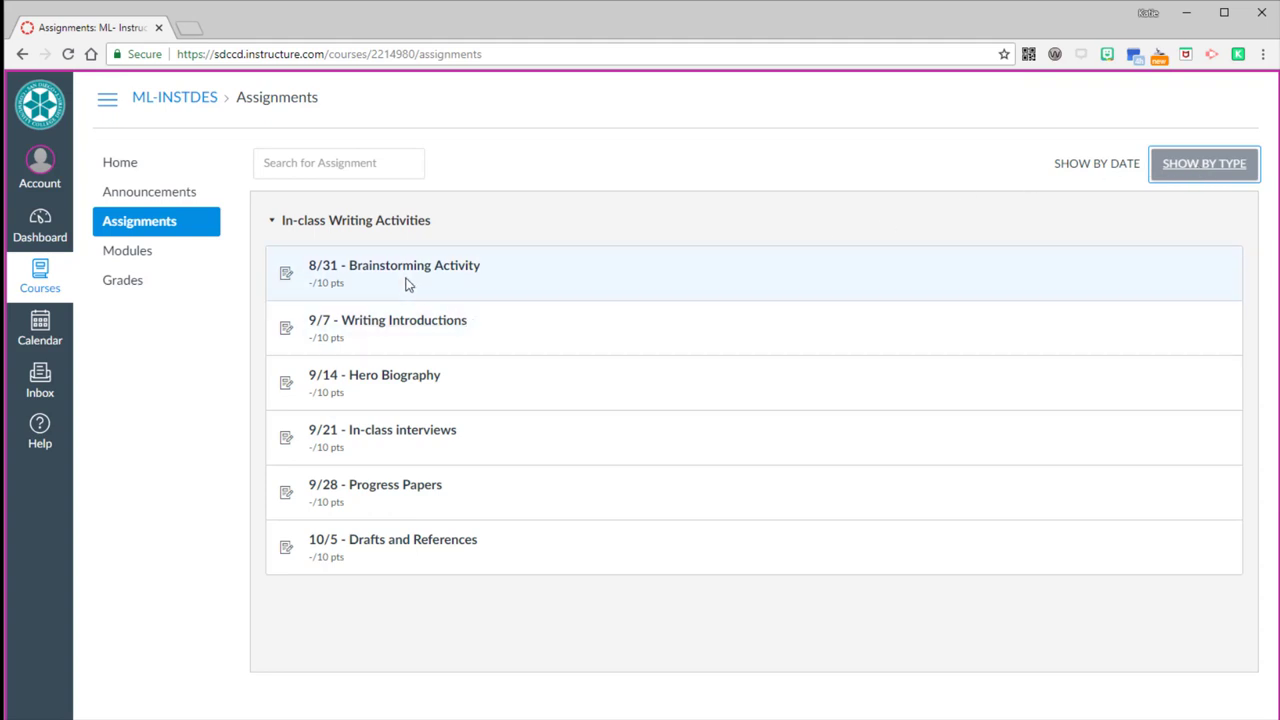
{"action": "mouse_move", "coordinate": [453, 220]}
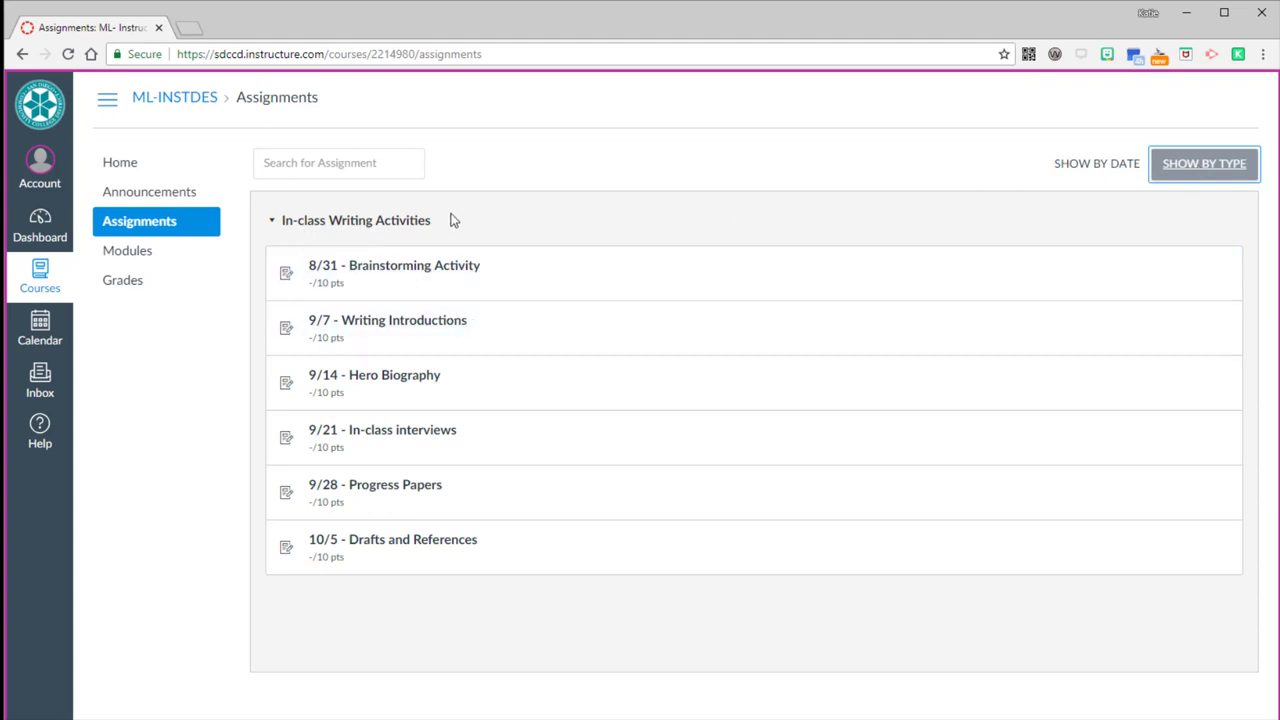
{"action": "mouse_move", "coordinate": [313, 230]}
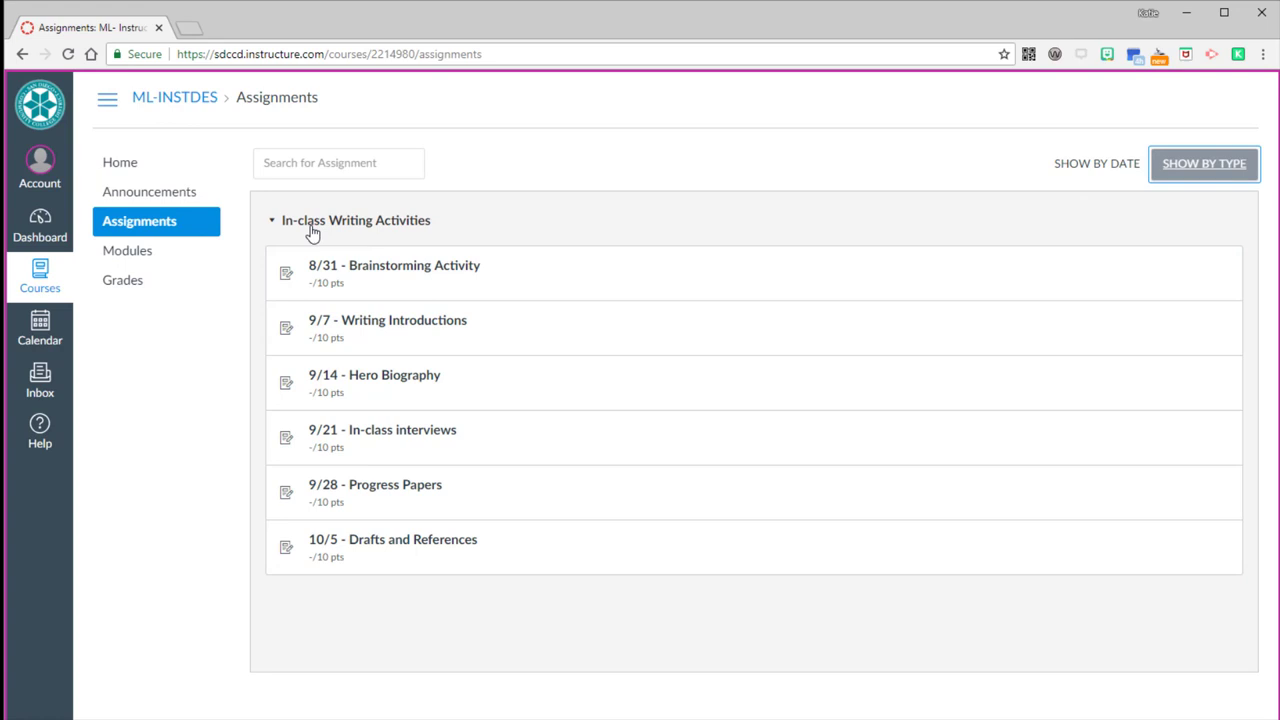
- Review 8/31 - Brainstorming Activity as a student, then return to the assignments list
{"action": "left_click", "coordinate": [394, 265]}
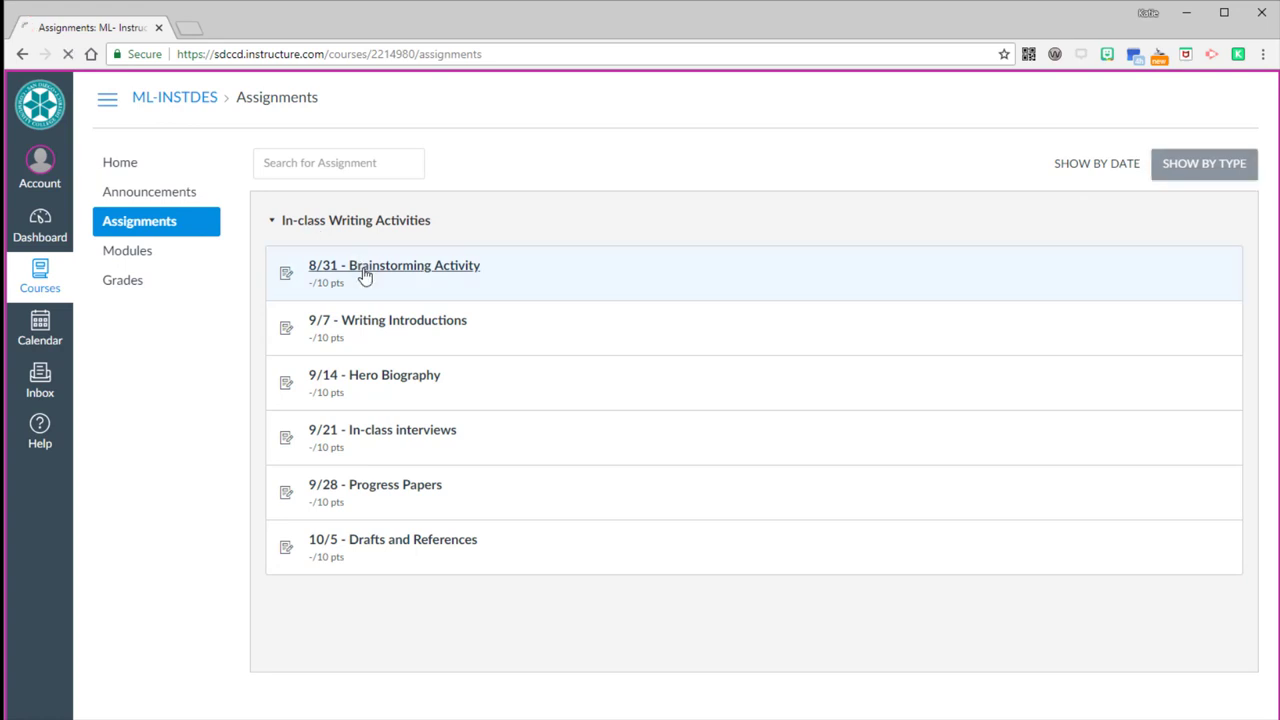
{"action": "left_click", "coordinate": [394, 265]}
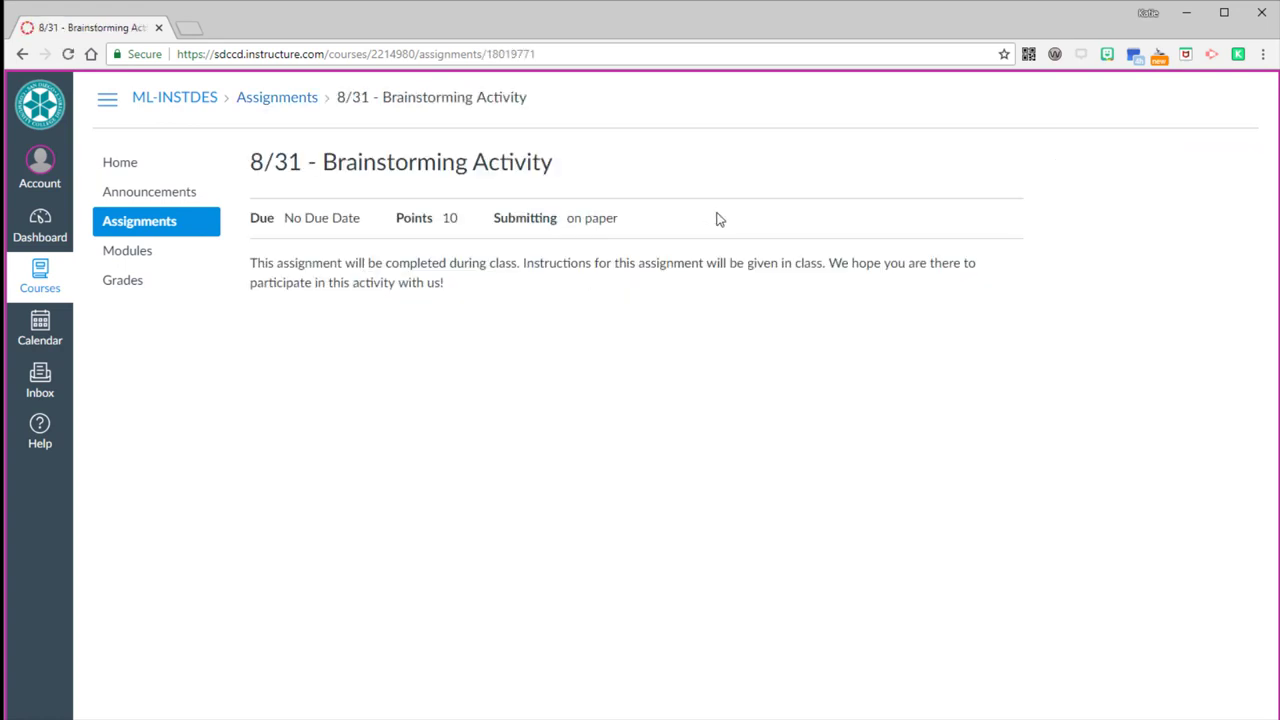
{"action": "mouse_move", "coordinate": [866, 231]}
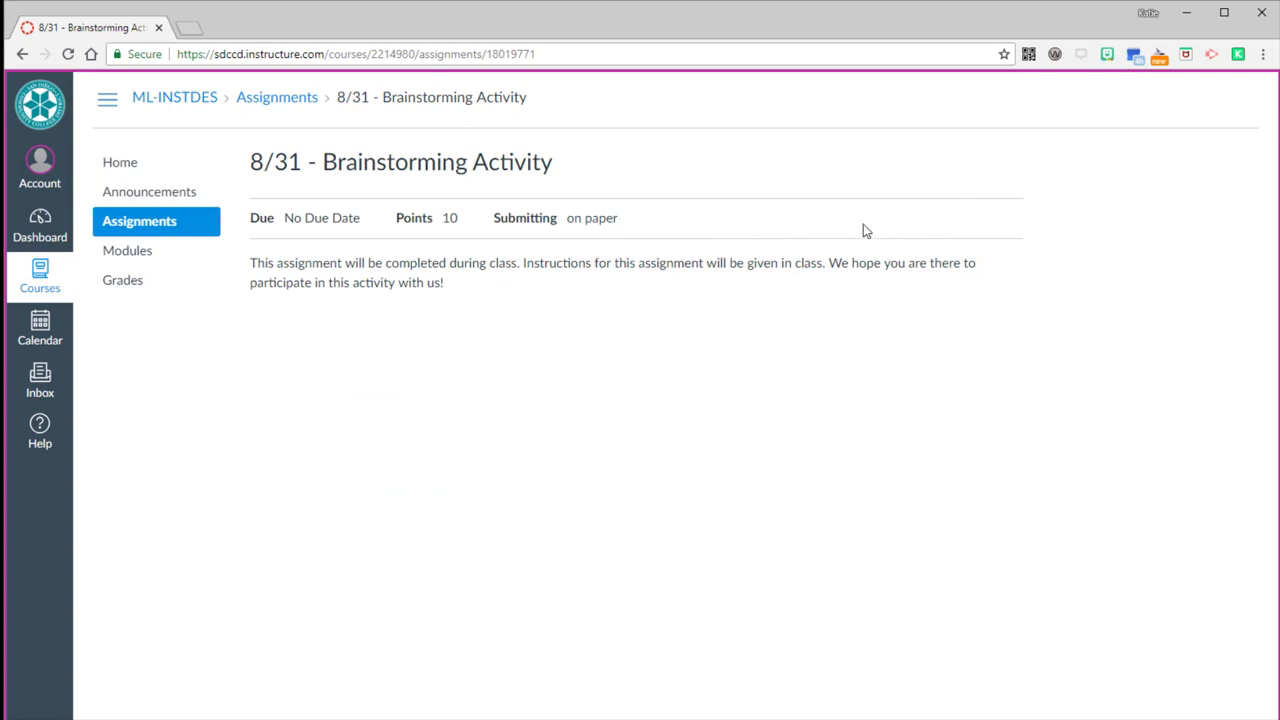
{"action": "mouse_move", "coordinate": [900, 220]}
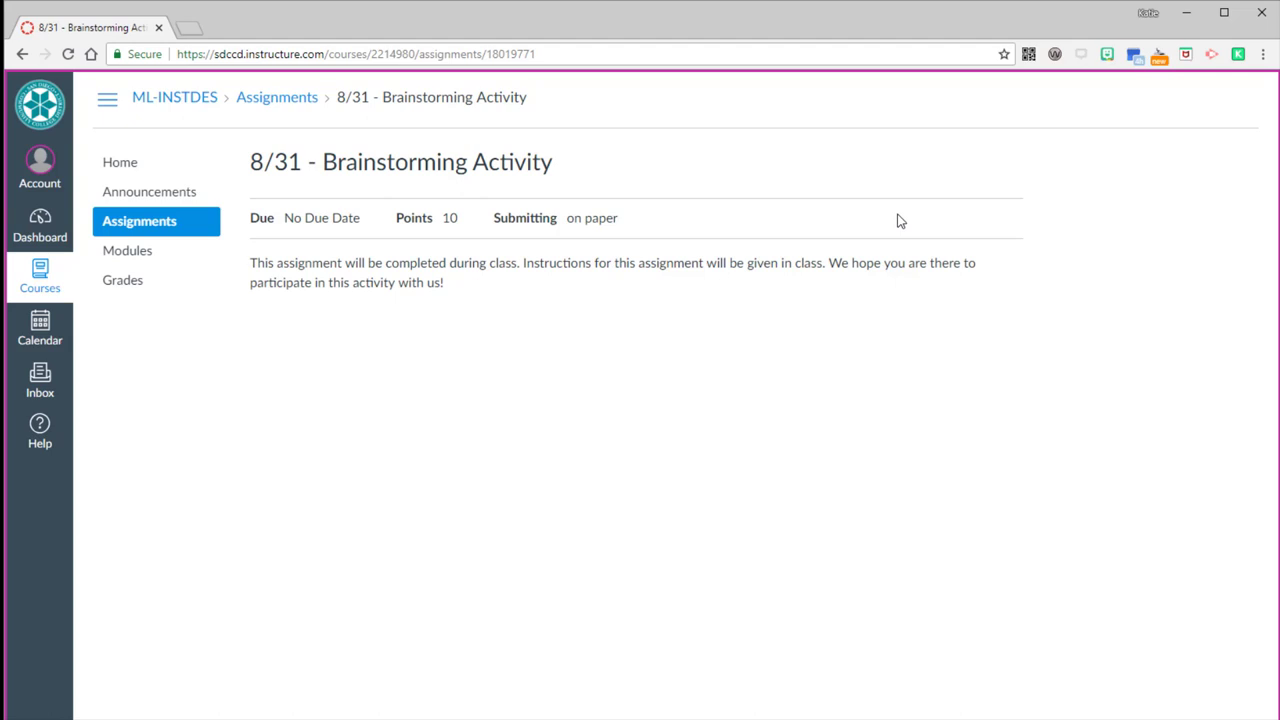
{"action": "mouse_move", "coordinate": [497, 218]}
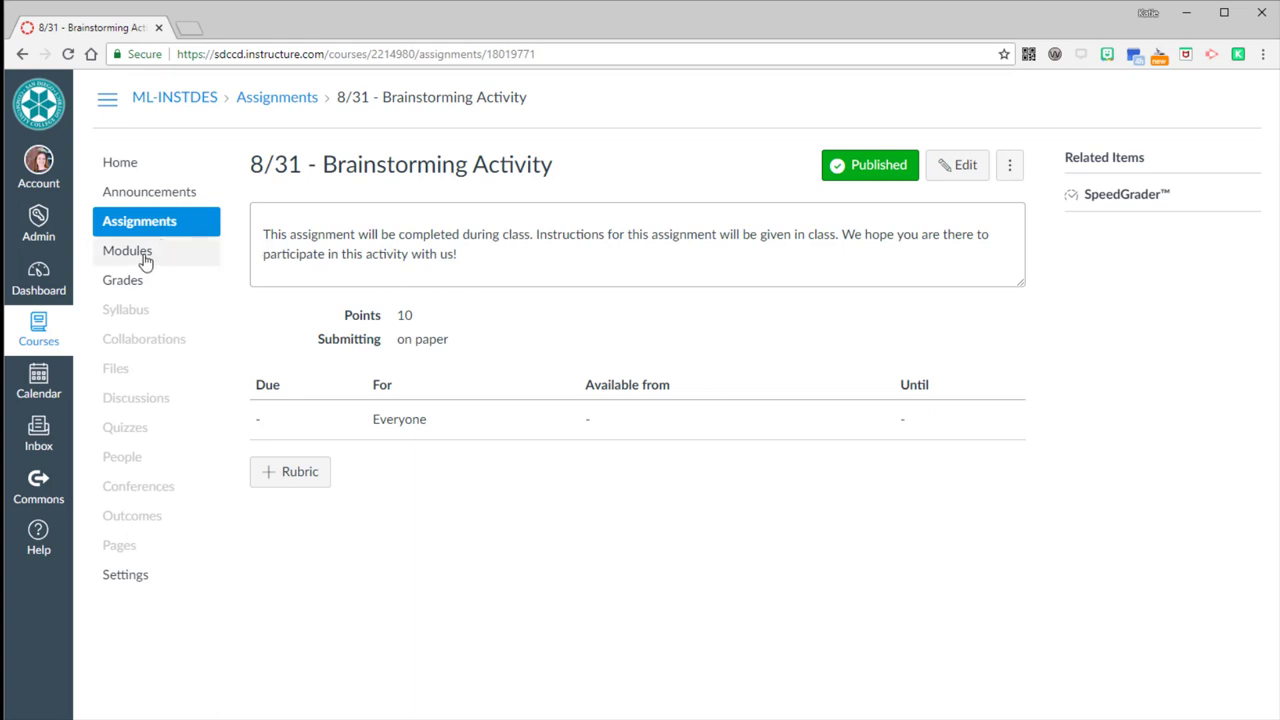
{"action": "left_click", "coordinate": [139, 221]}
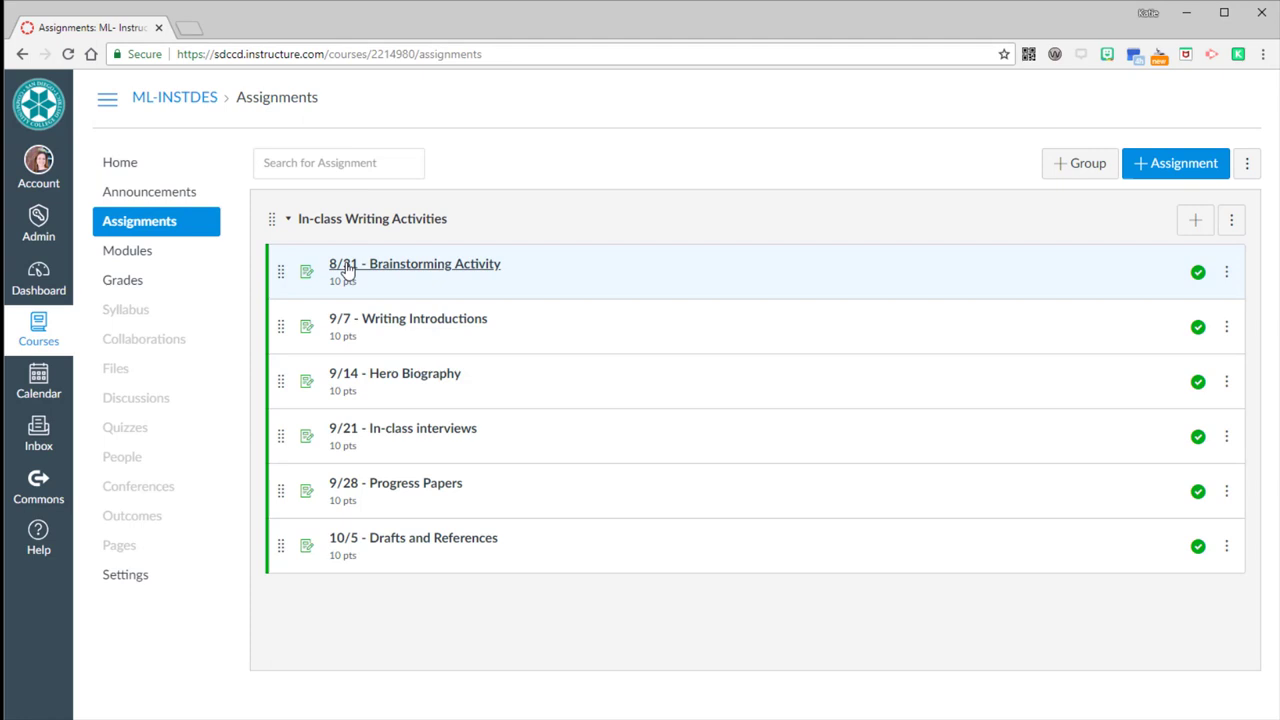
{"action": "mouse_move", "coordinate": [575, 300]}
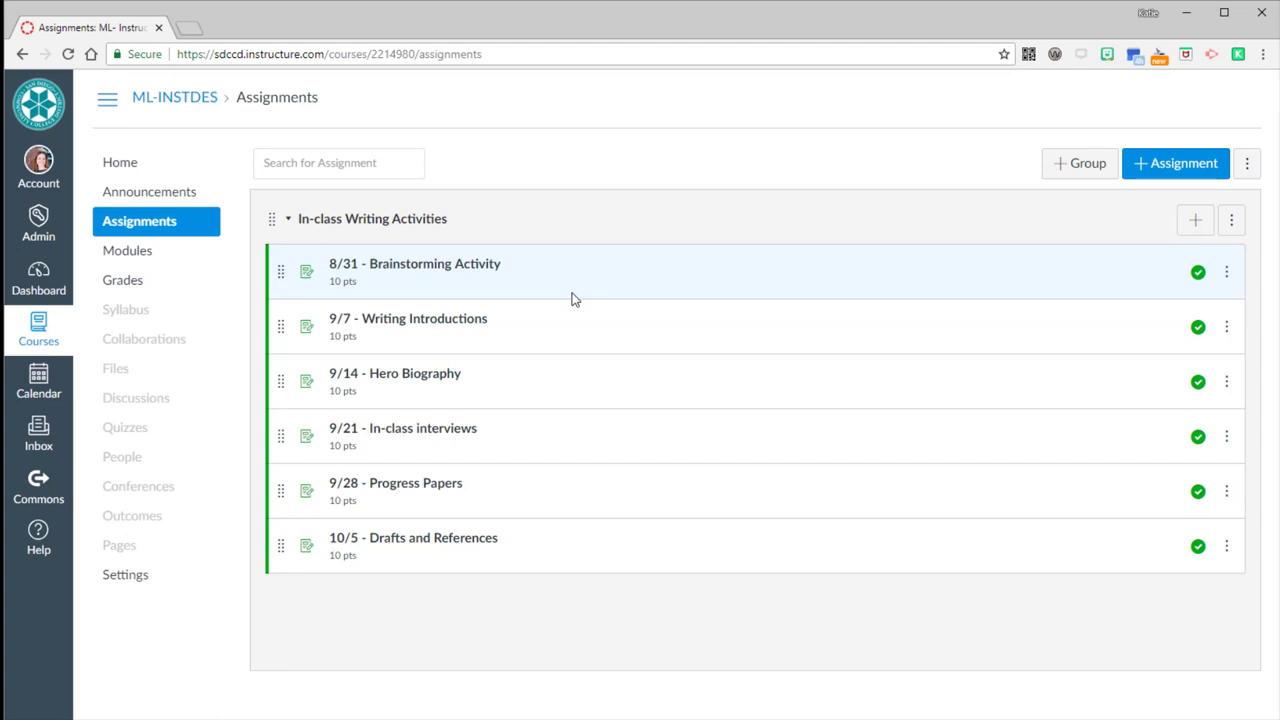
{"action": "mouse_move", "coordinate": [122, 280]}
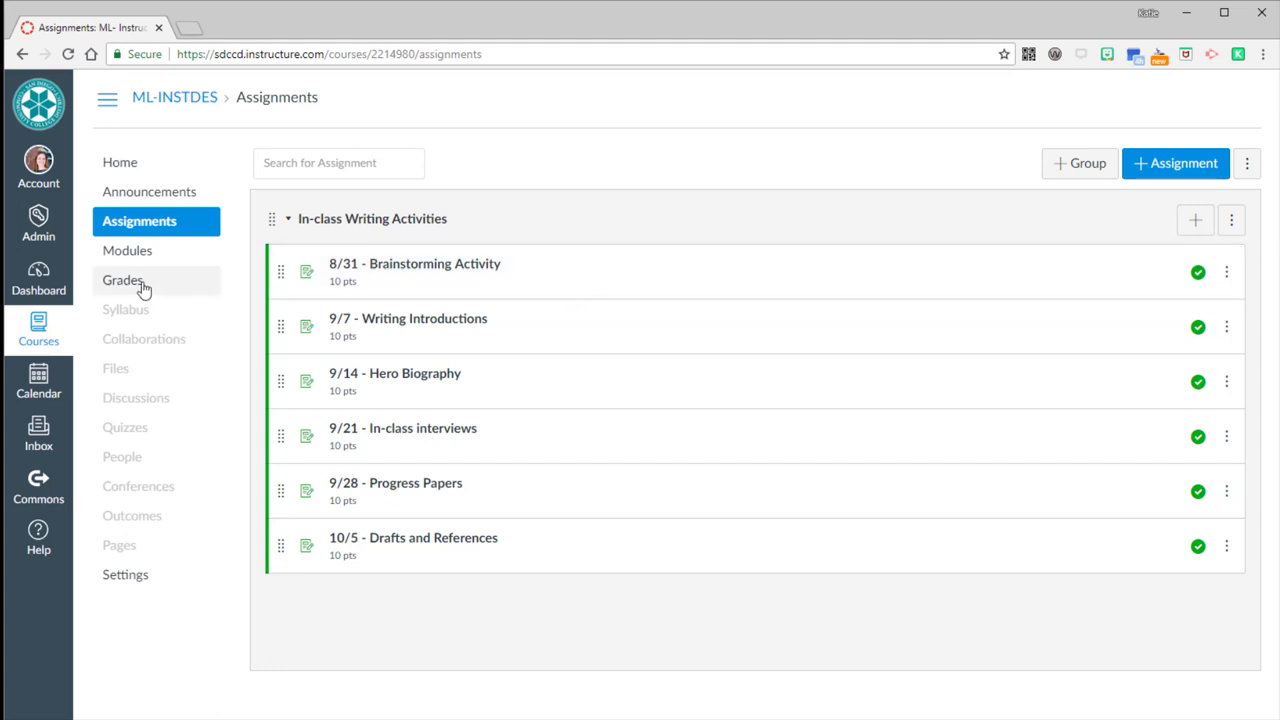
- Open Grades to show the course gradebook
{"action": "left_click", "coordinate": [122, 280]}
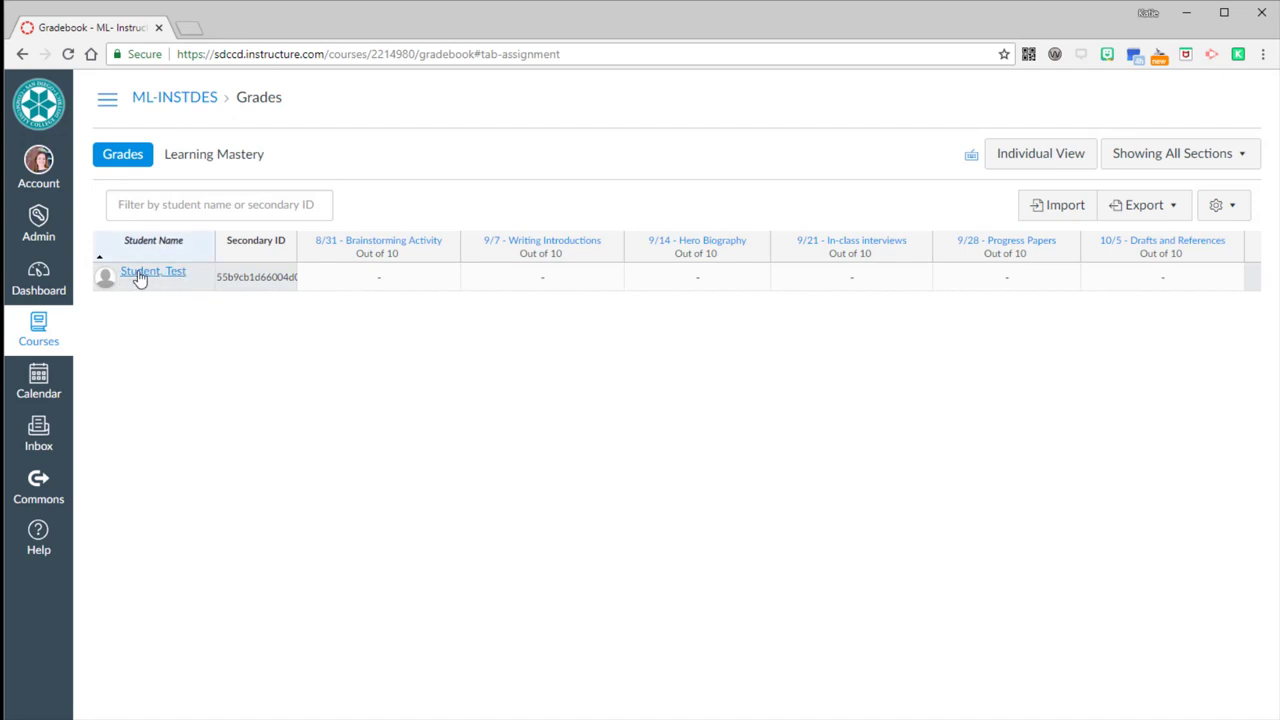
{"action": "mouse_move", "coordinate": [308, 275]}
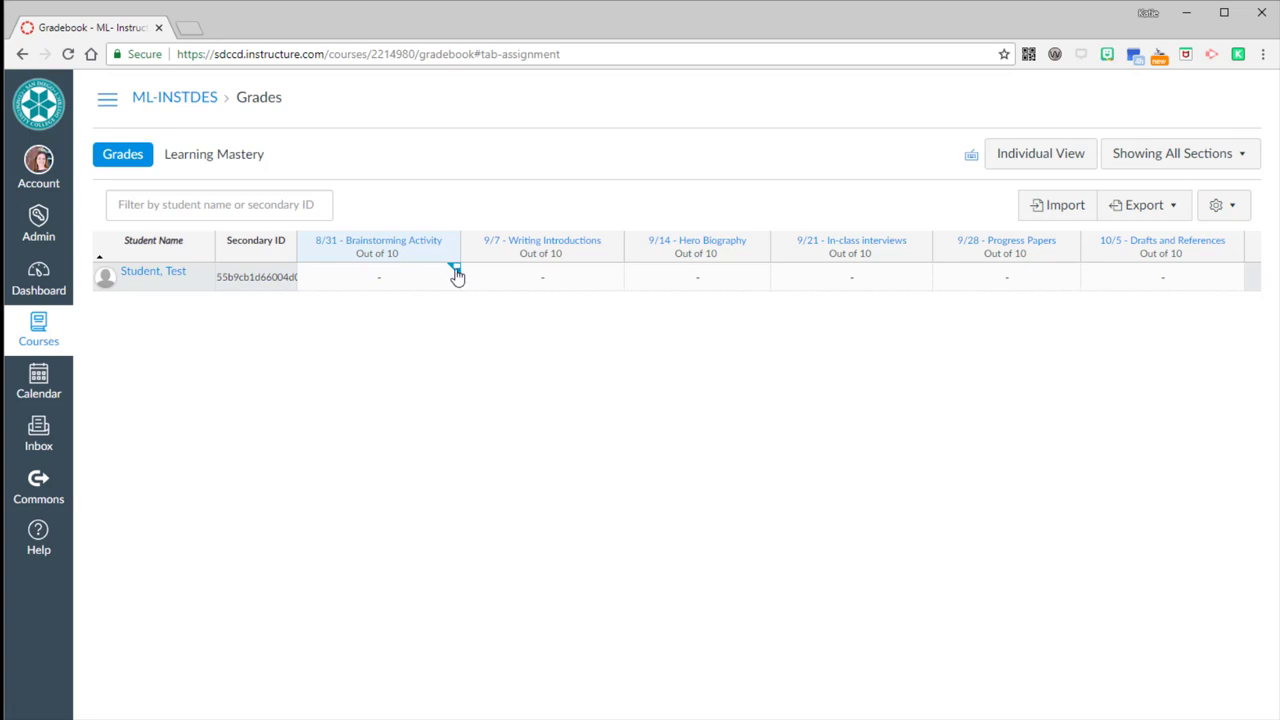
- Open the Brainstorming Activity cell's details and go to SpeedGrader
{"action": "left_click", "coordinate": [455, 277]}
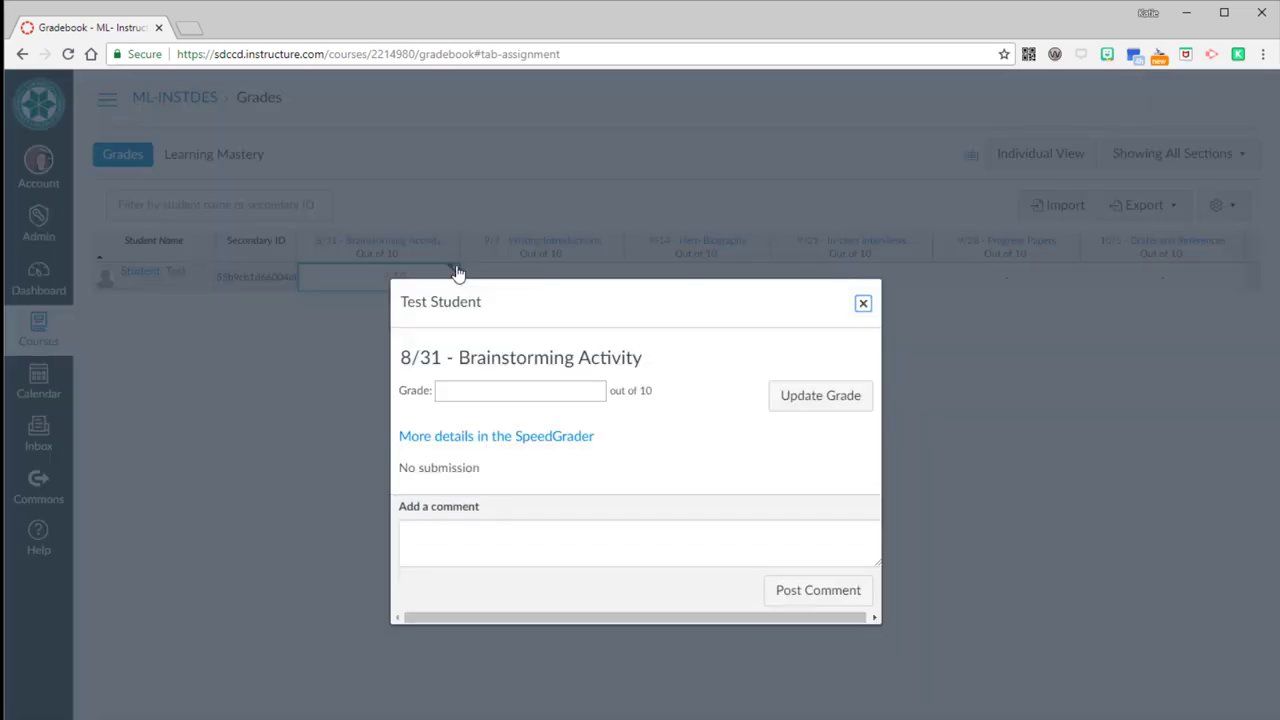
{"action": "mouse_move", "coordinate": [528, 466]}
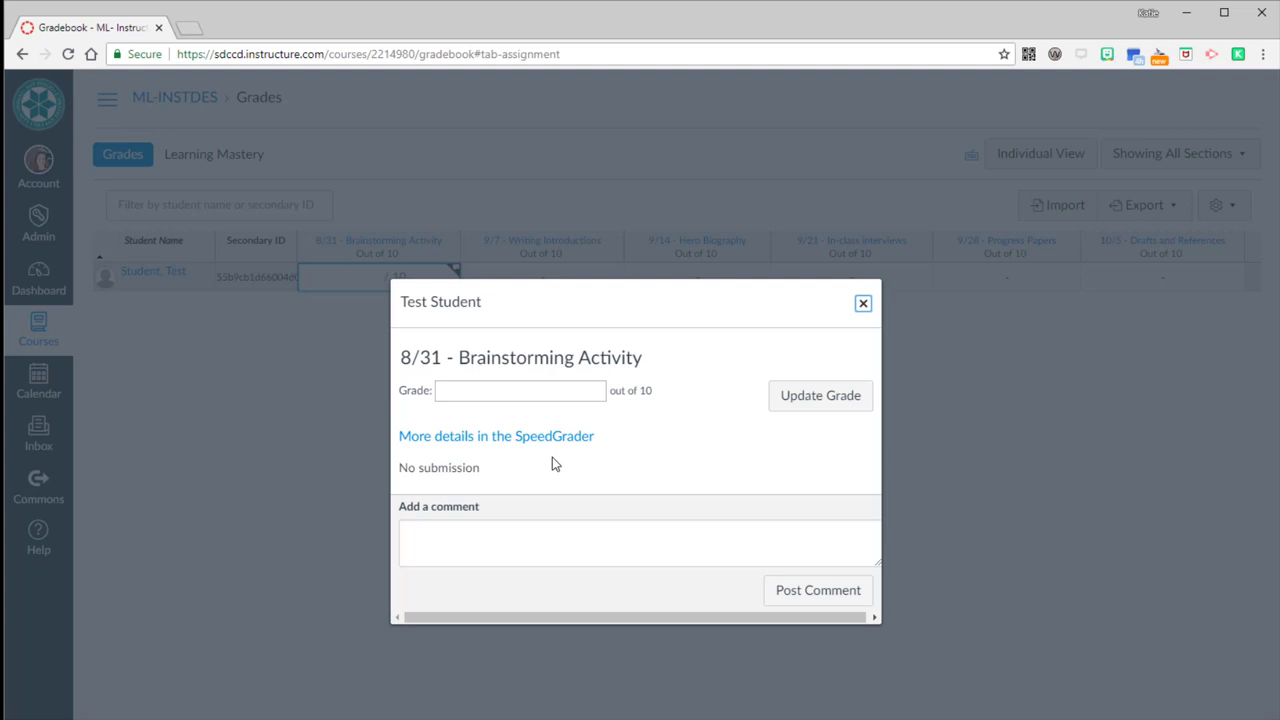
{"action": "left_click", "coordinate": [496, 435]}
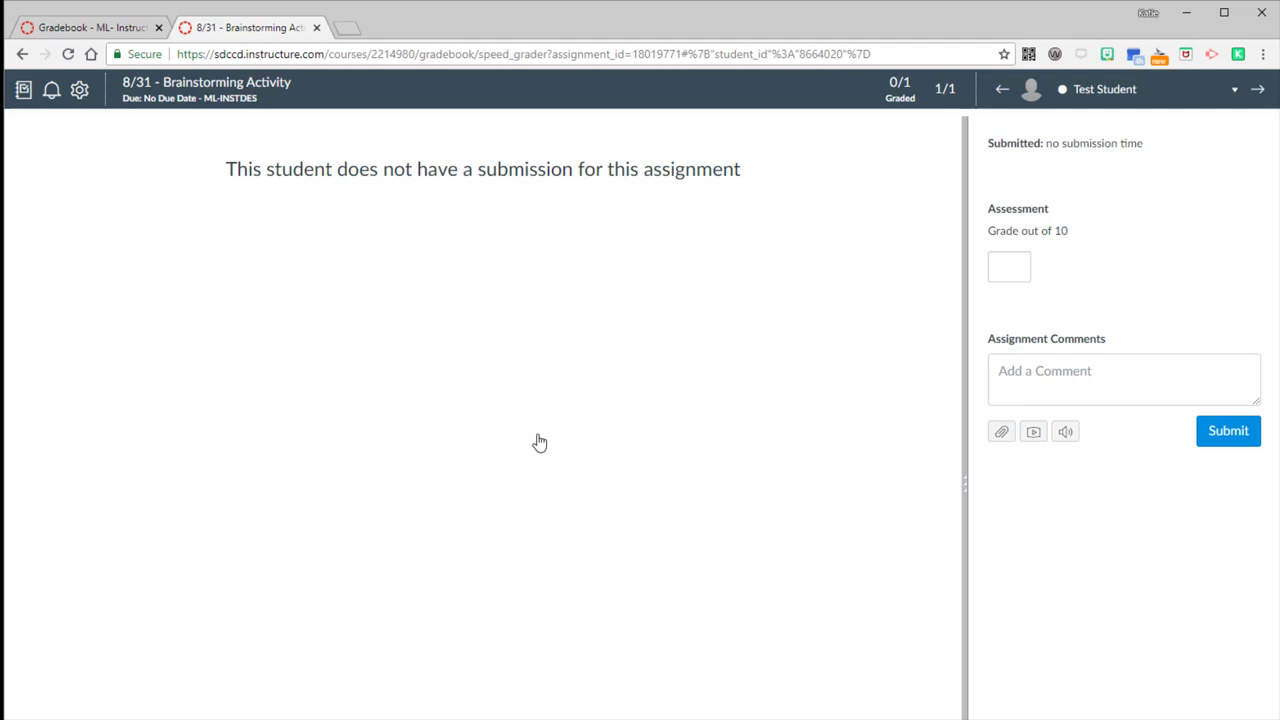
{"action": "mouse_move", "coordinate": [582, 563]}
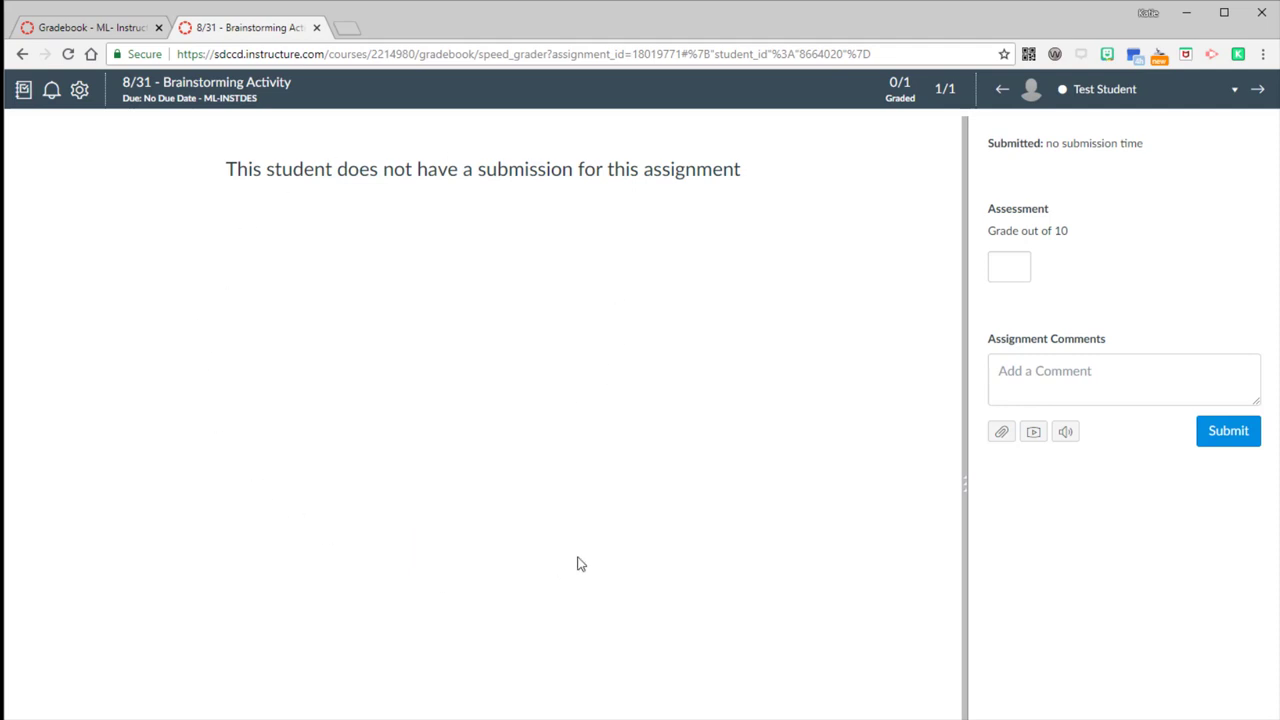
{"action": "mouse_move", "coordinate": [391, 127]}
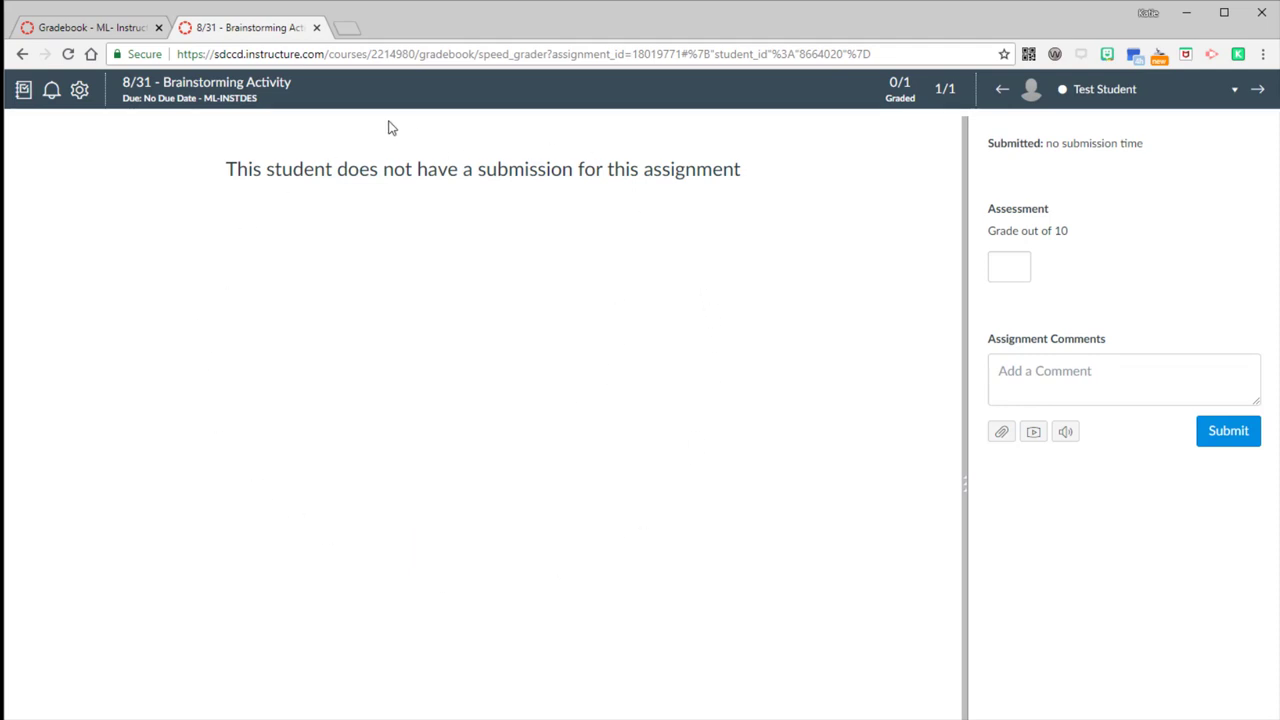
{"action": "mouse_move", "coordinate": [643, 468]}
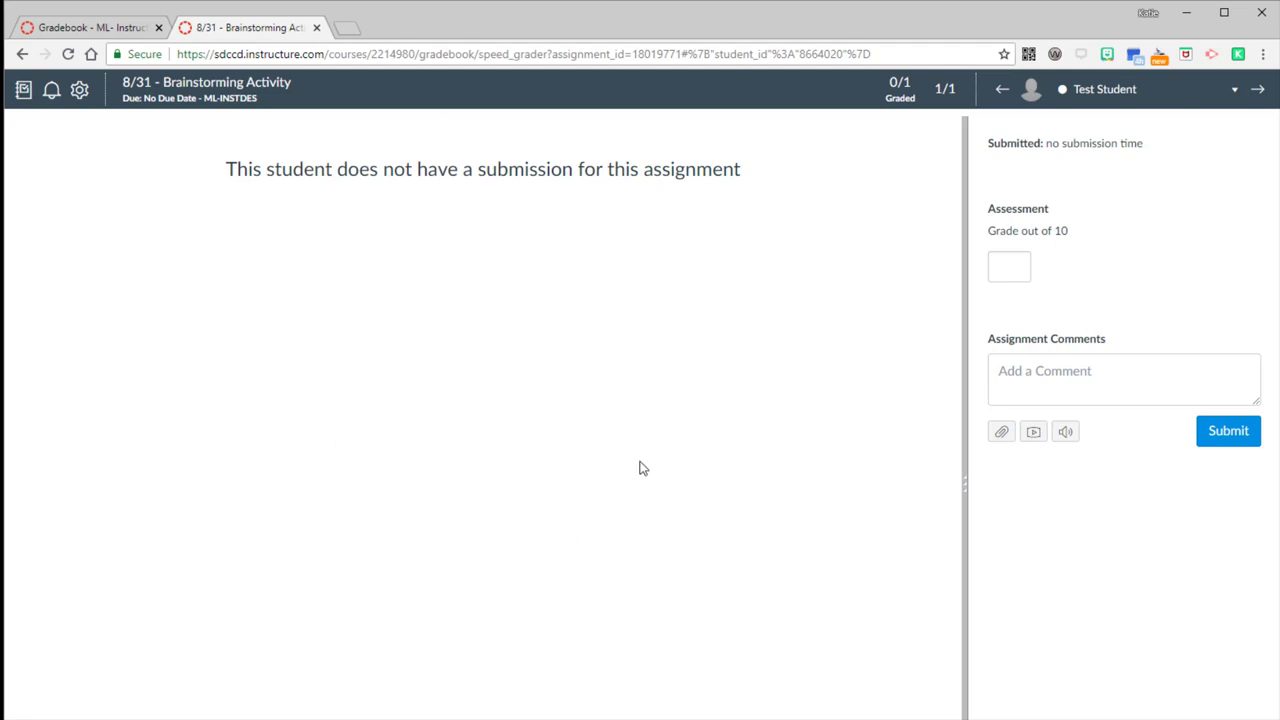
{"action": "mouse_move", "coordinate": [497, 165]}
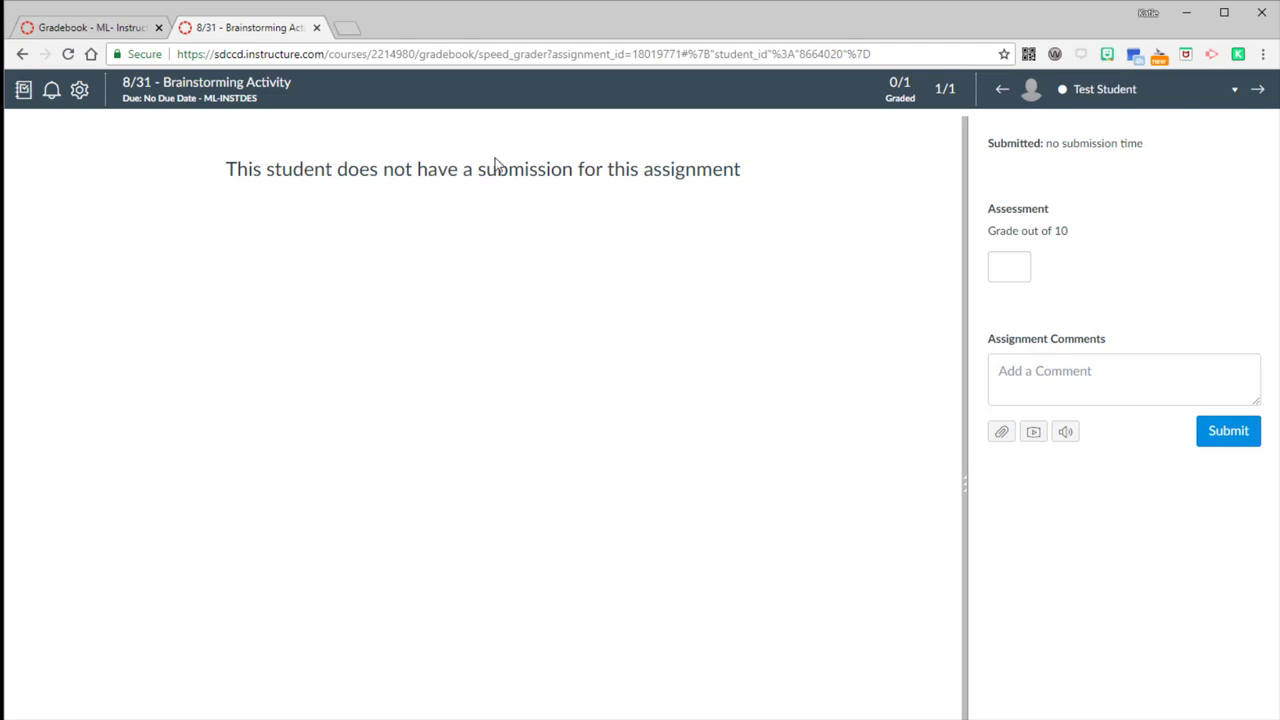
{"action": "mouse_move", "coordinate": [437, 144]}
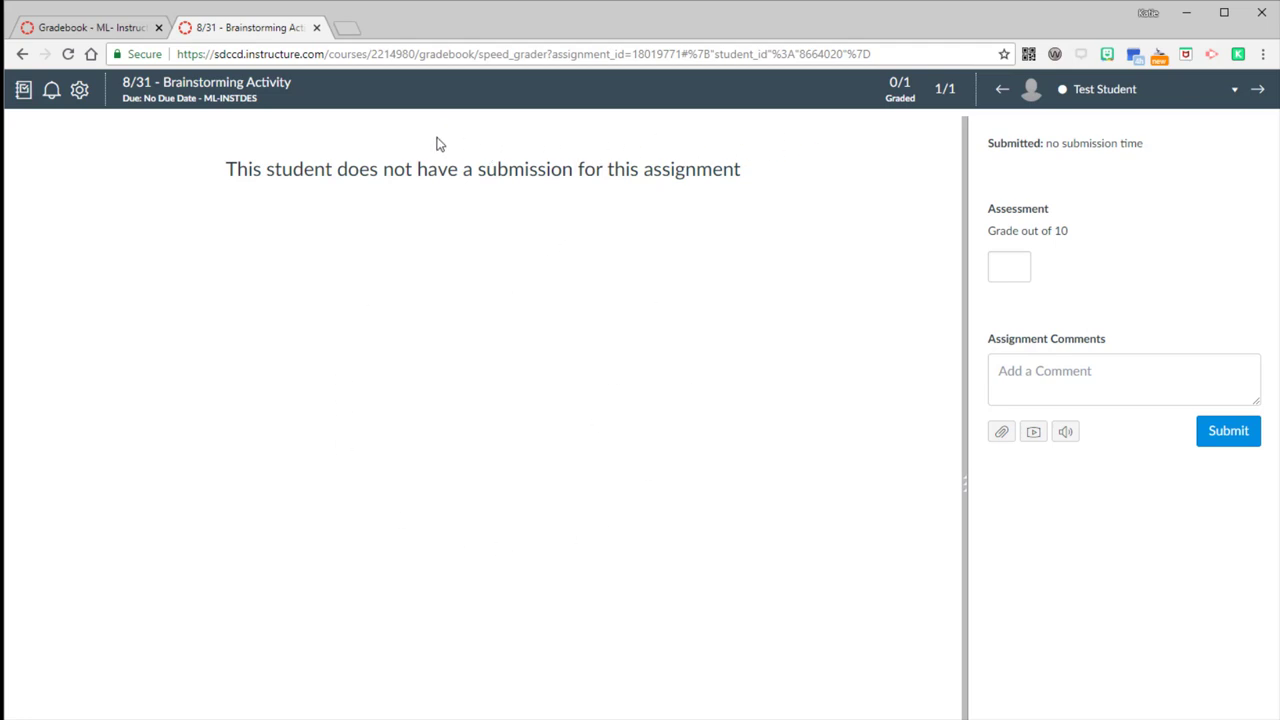
{"action": "mouse_move", "coordinate": [744, 153]}
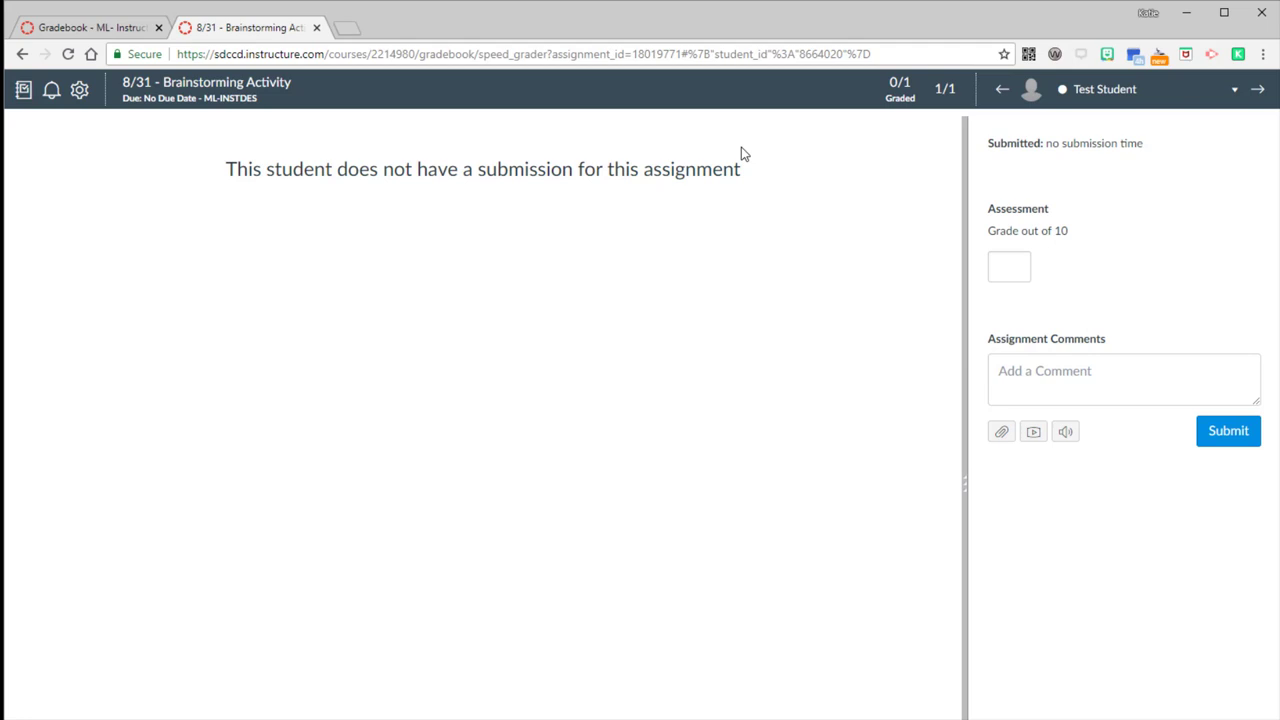
- Grade the Brainstorming Activity 10, submit the feedback comment, and close SpeedGrader
{"action": "left_click", "coordinate": [1008, 267]}
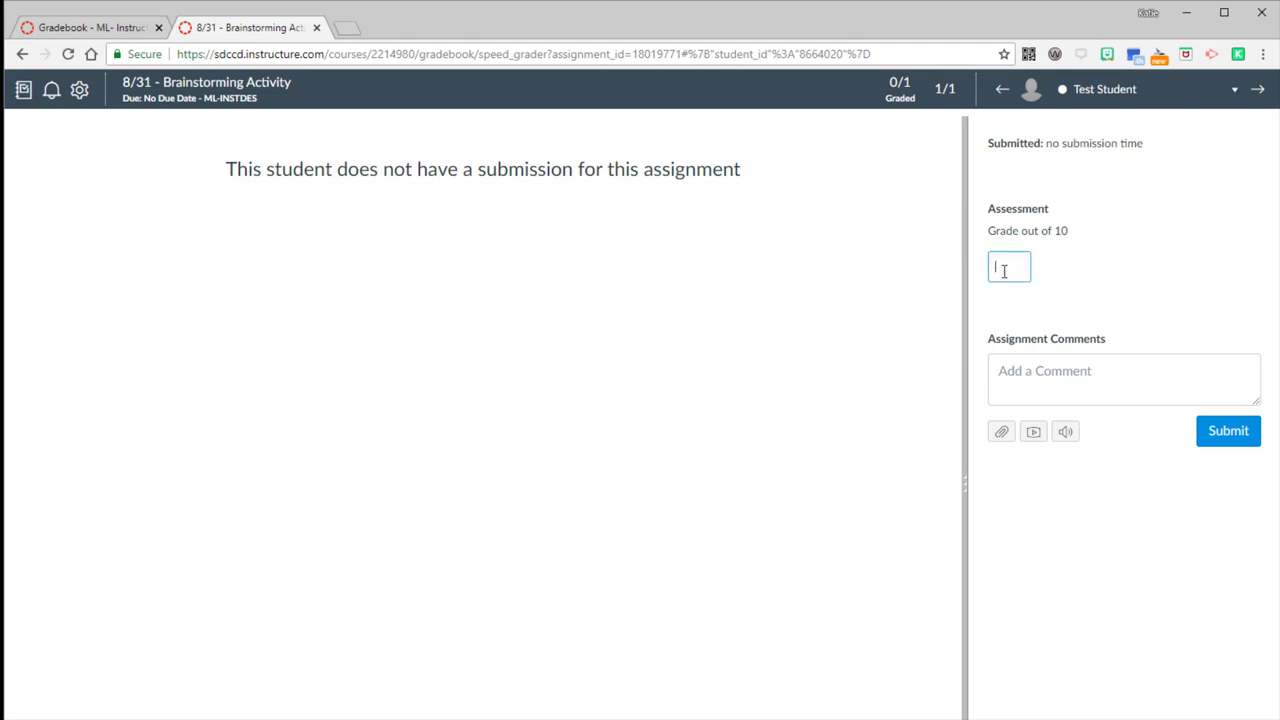
{"action": "type", "text": "10"}
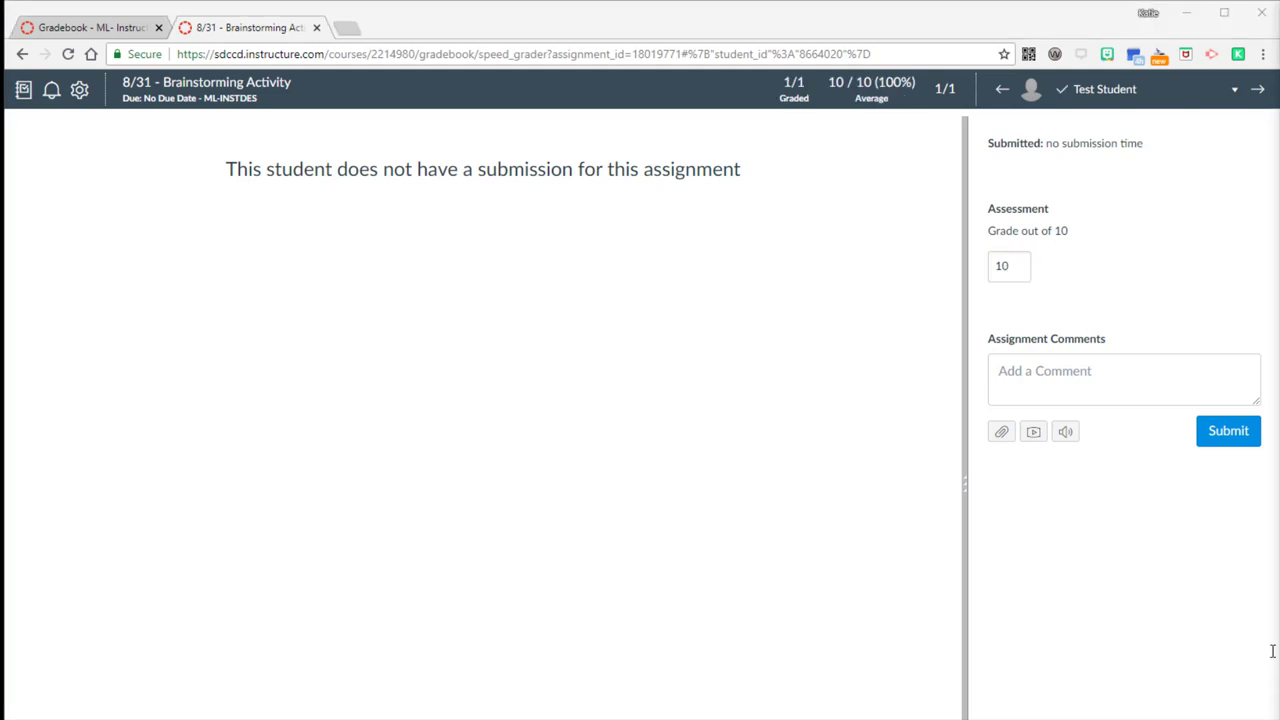
{"action": "mouse_move", "coordinate": [1088, 358]}
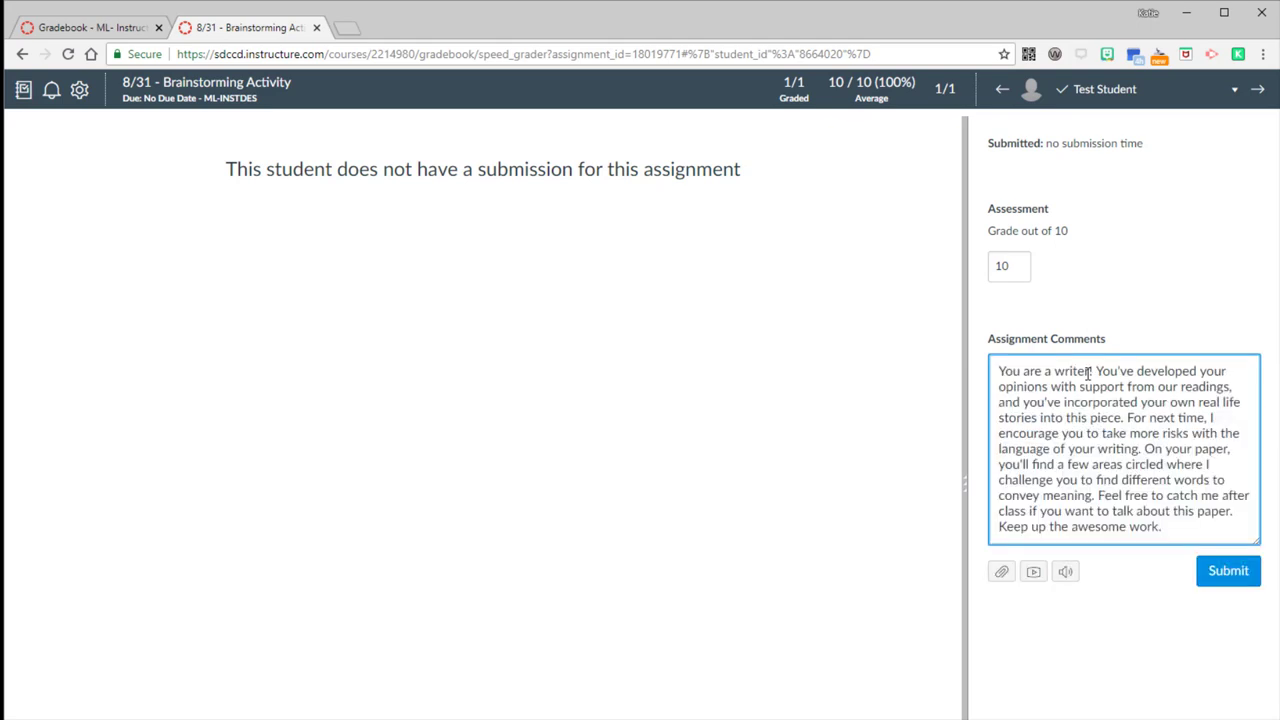
{"action": "mouse_move", "coordinate": [1033, 571]}
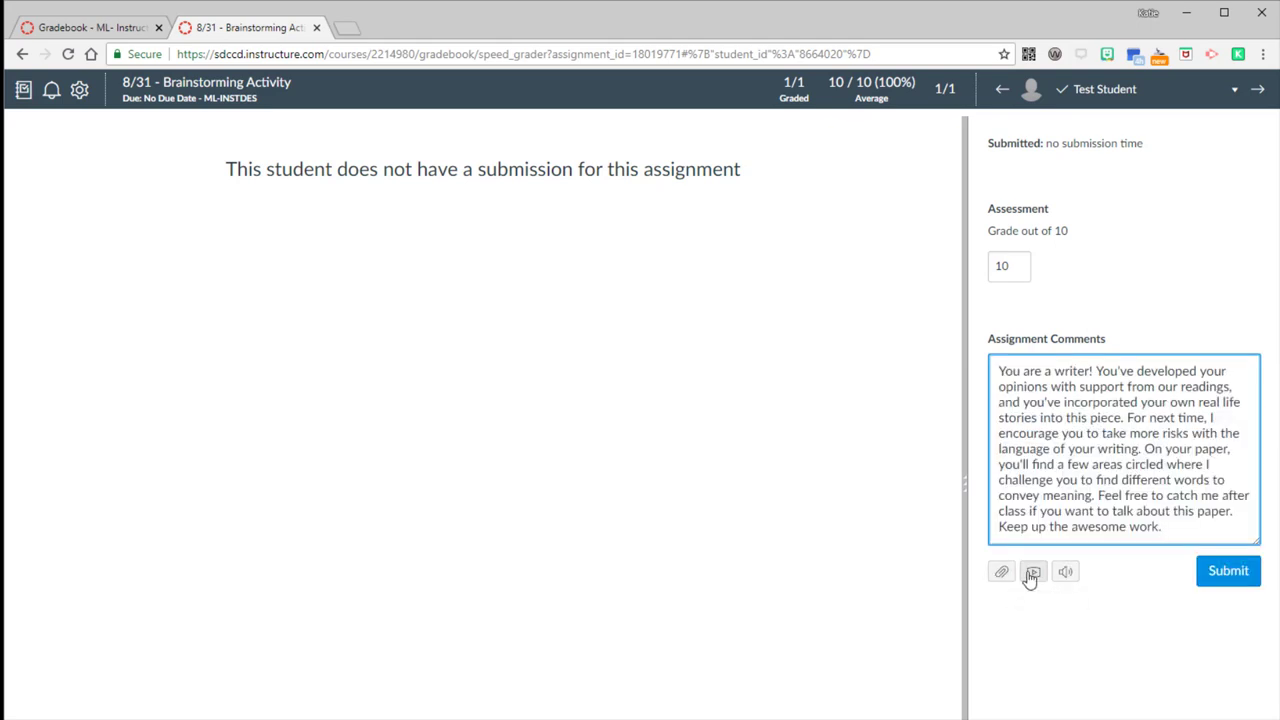
{"action": "mouse_move", "coordinate": [1065, 571]}
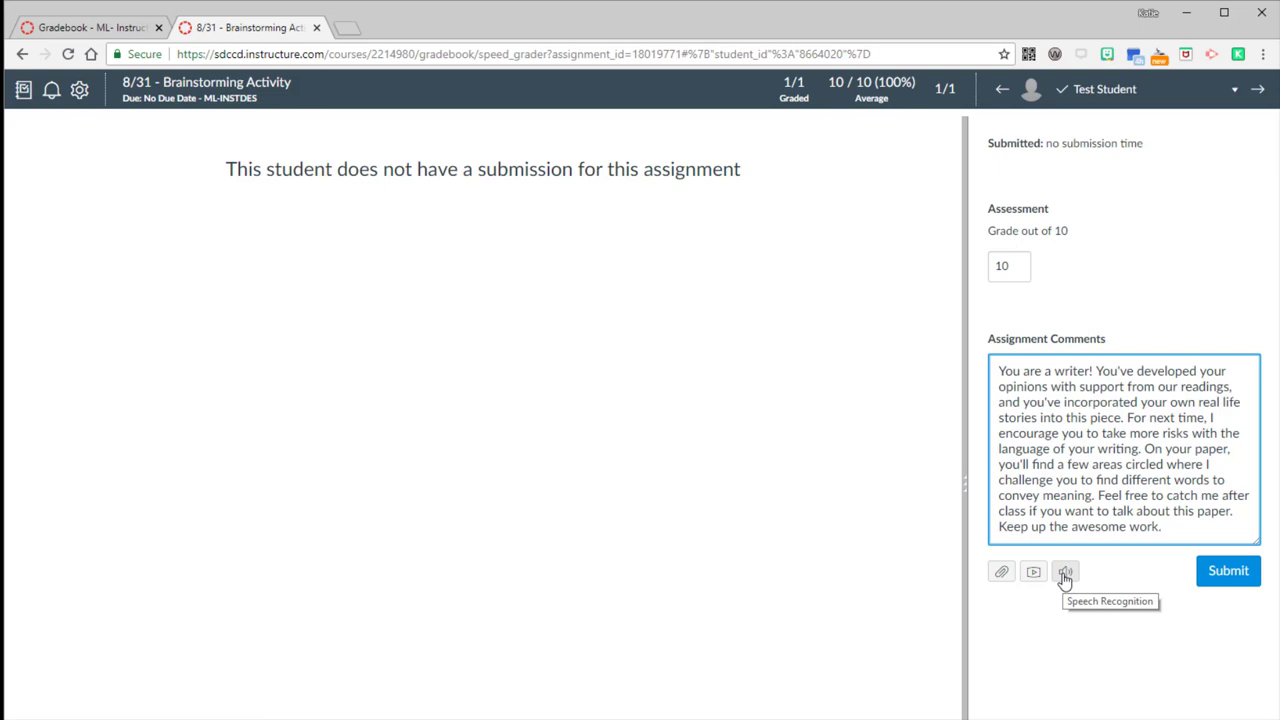
{"action": "mouse_move", "coordinate": [1065, 521]}
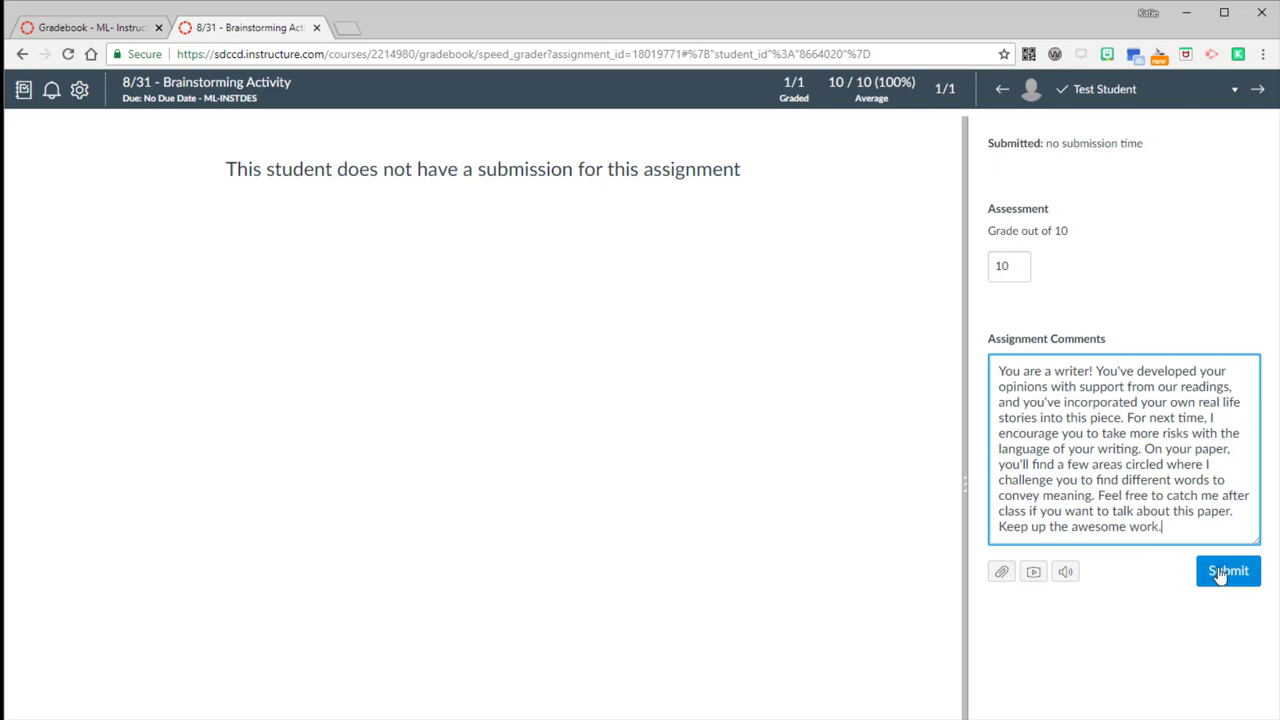
{"action": "left_click", "coordinate": [1228, 570]}
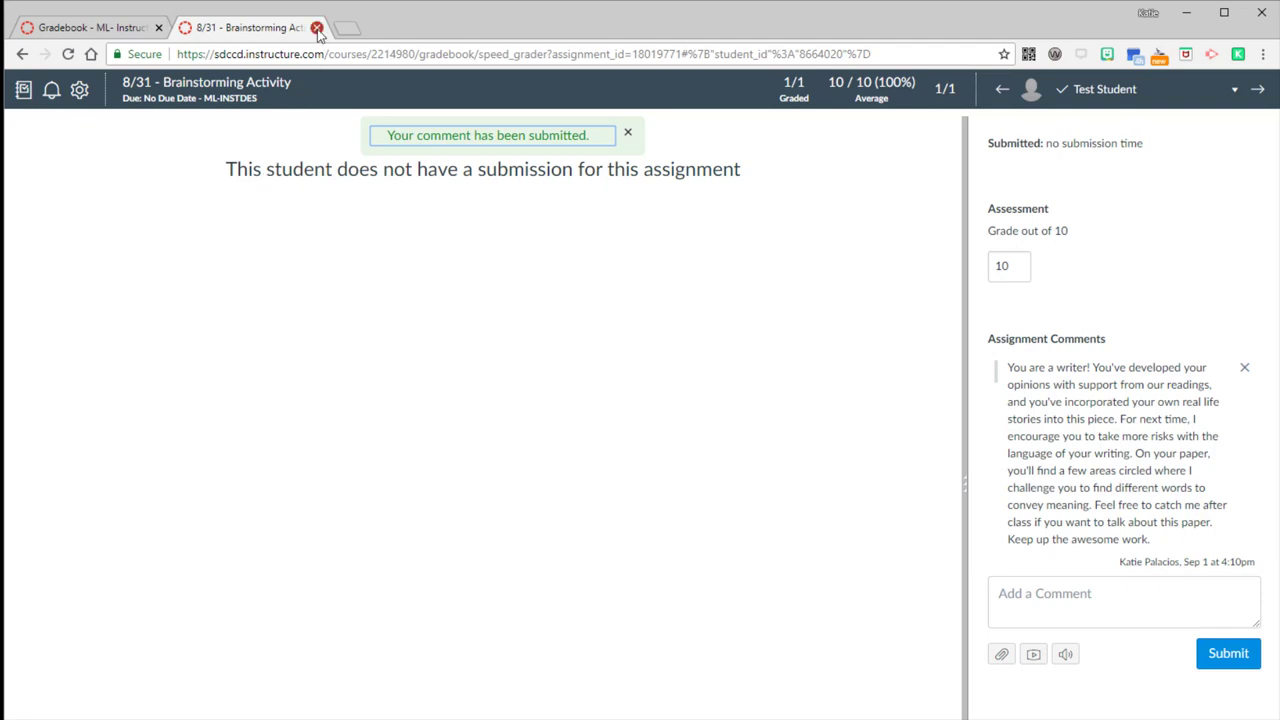
{"action": "left_click", "coordinate": [318, 27]}
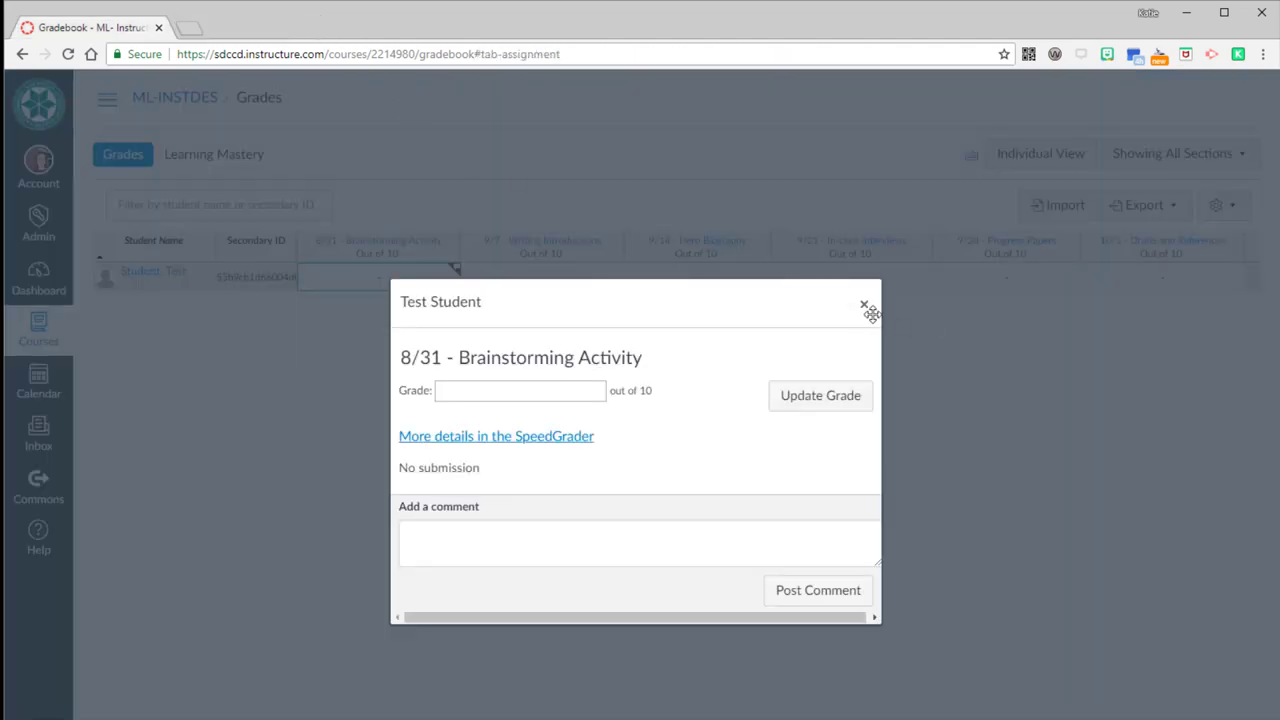
- Close the test student's grade detail popup in the gradebook
{"action": "left_click", "coordinate": [865, 304]}
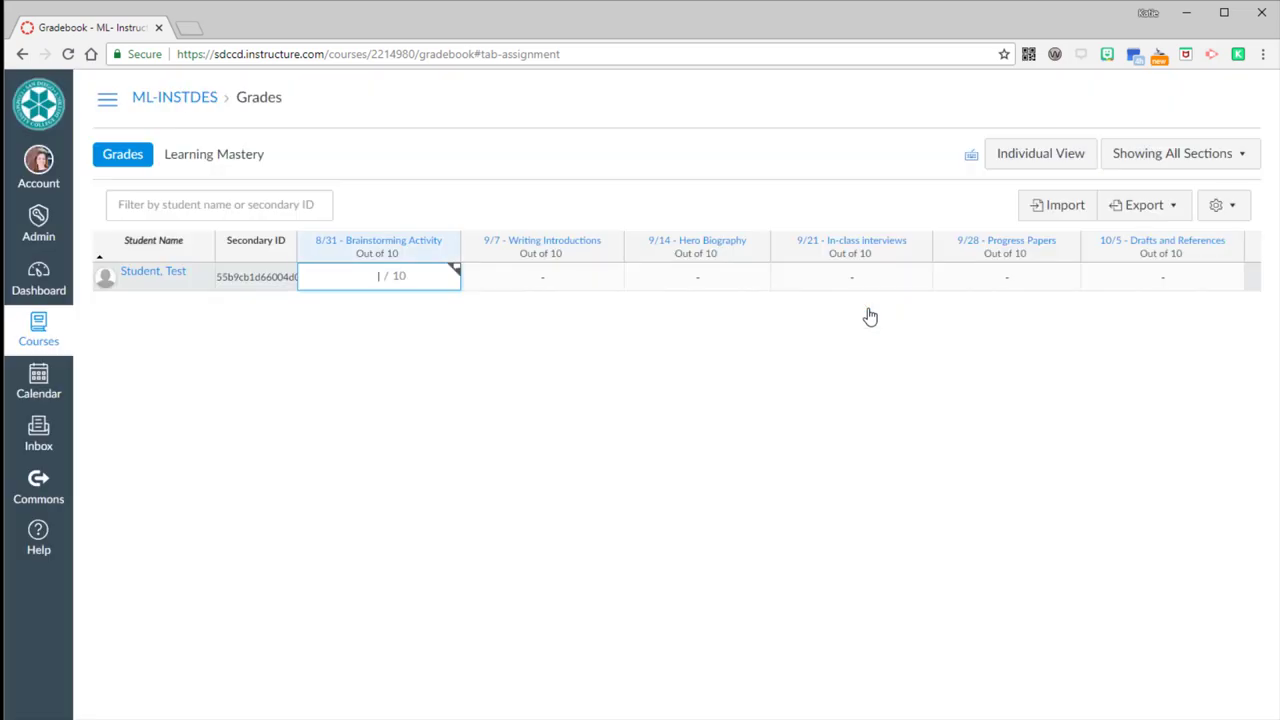
{"action": "mouse_move", "coordinate": [577, 179]}
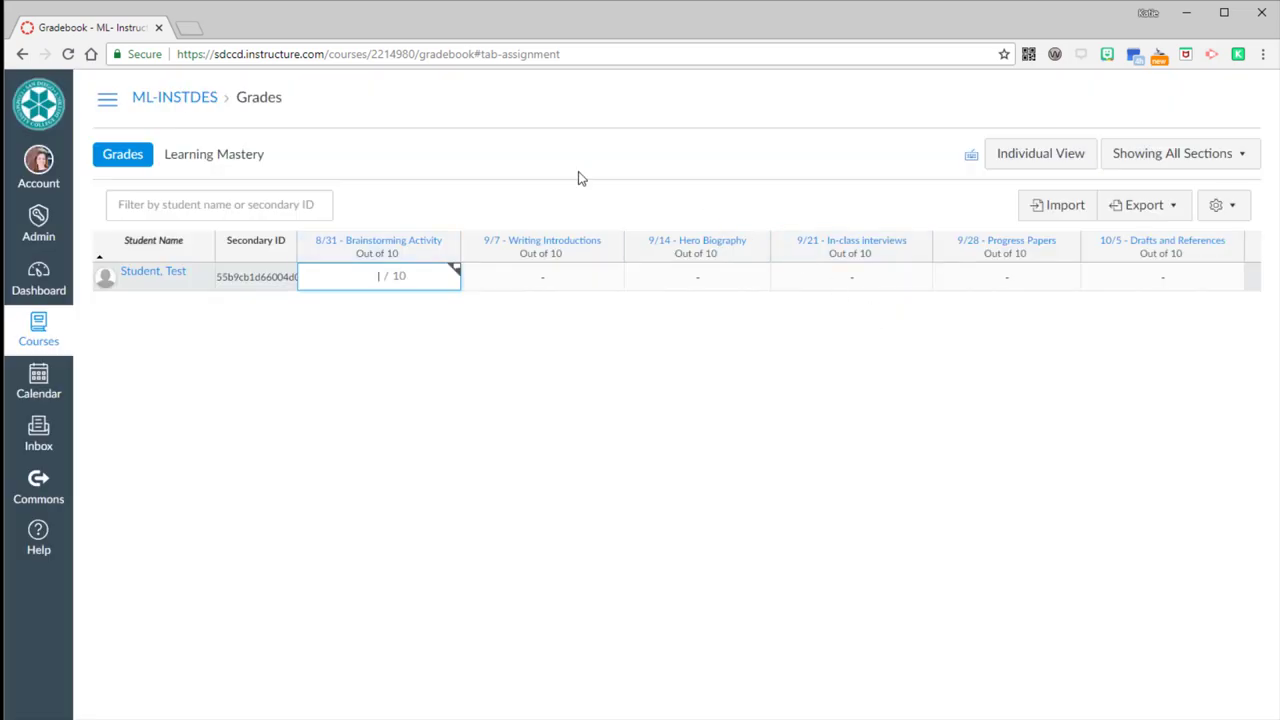
{"action": "mouse_move", "coordinate": [378, 283]}
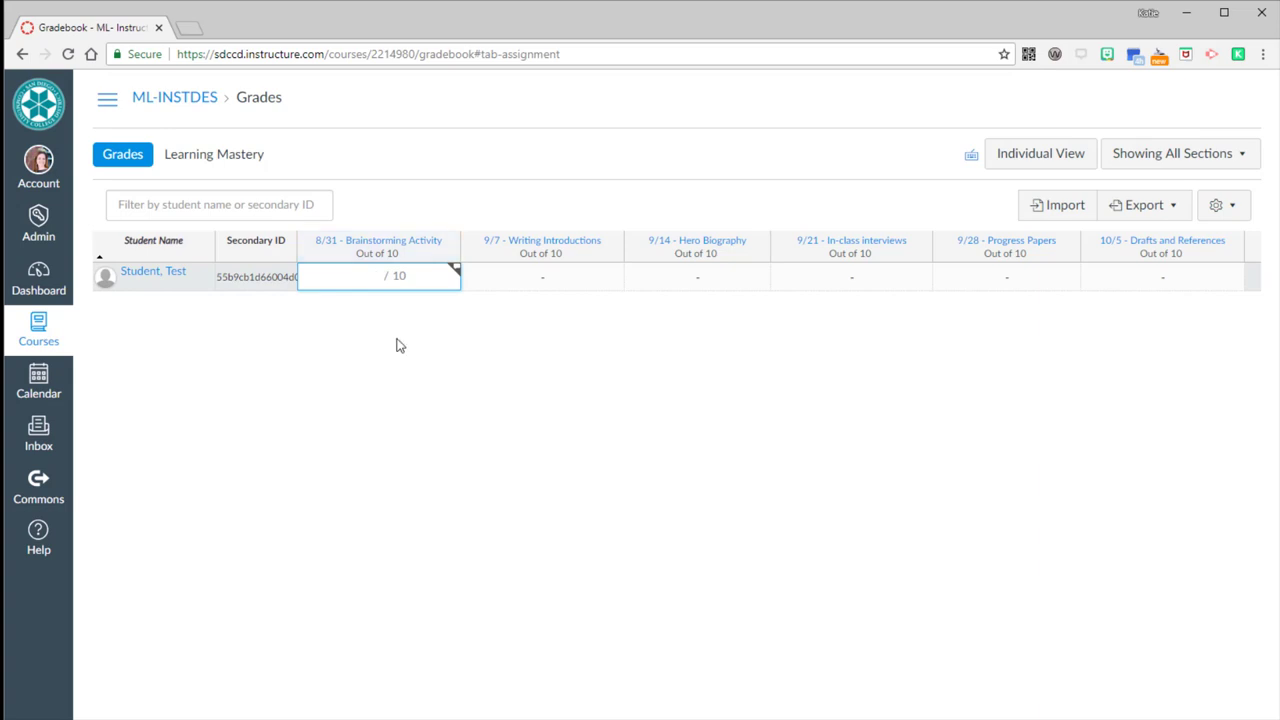
{"action": "mouse_move", "coordinate": [477, 401]}
{"action": "type", "text": "10"}
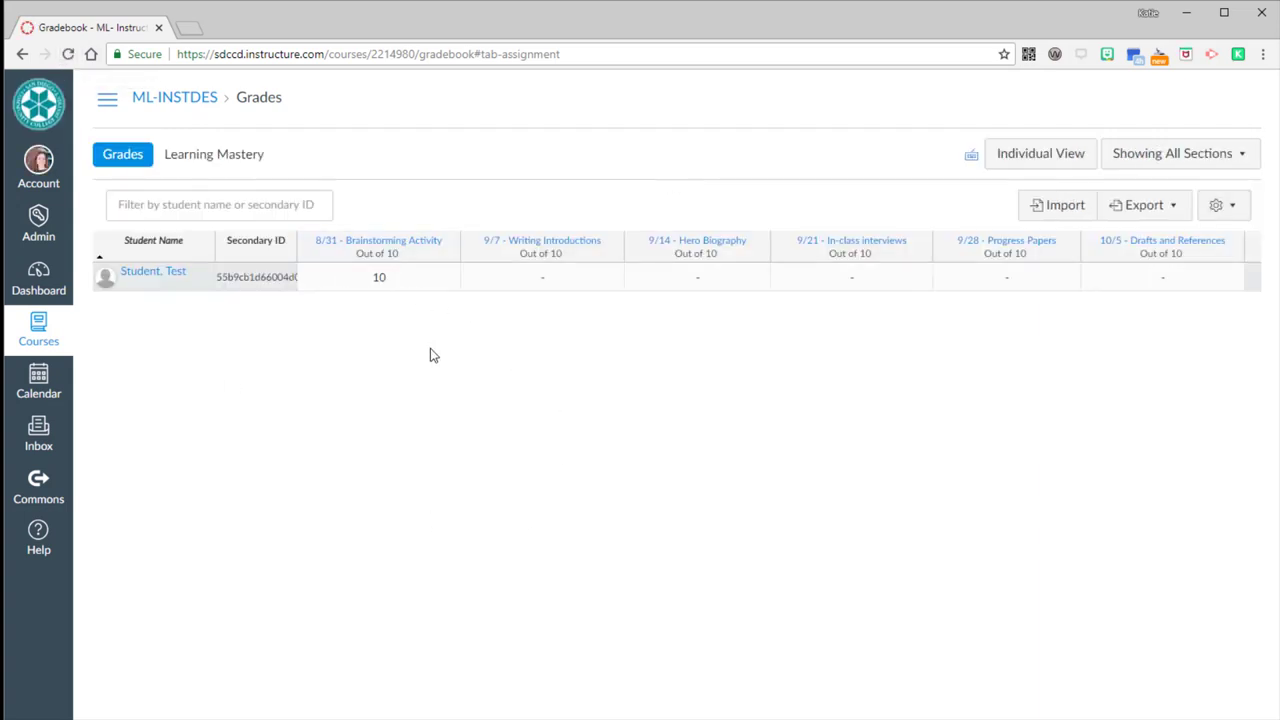
{"action": "mouse_move", "coordinate": [370, 312]}
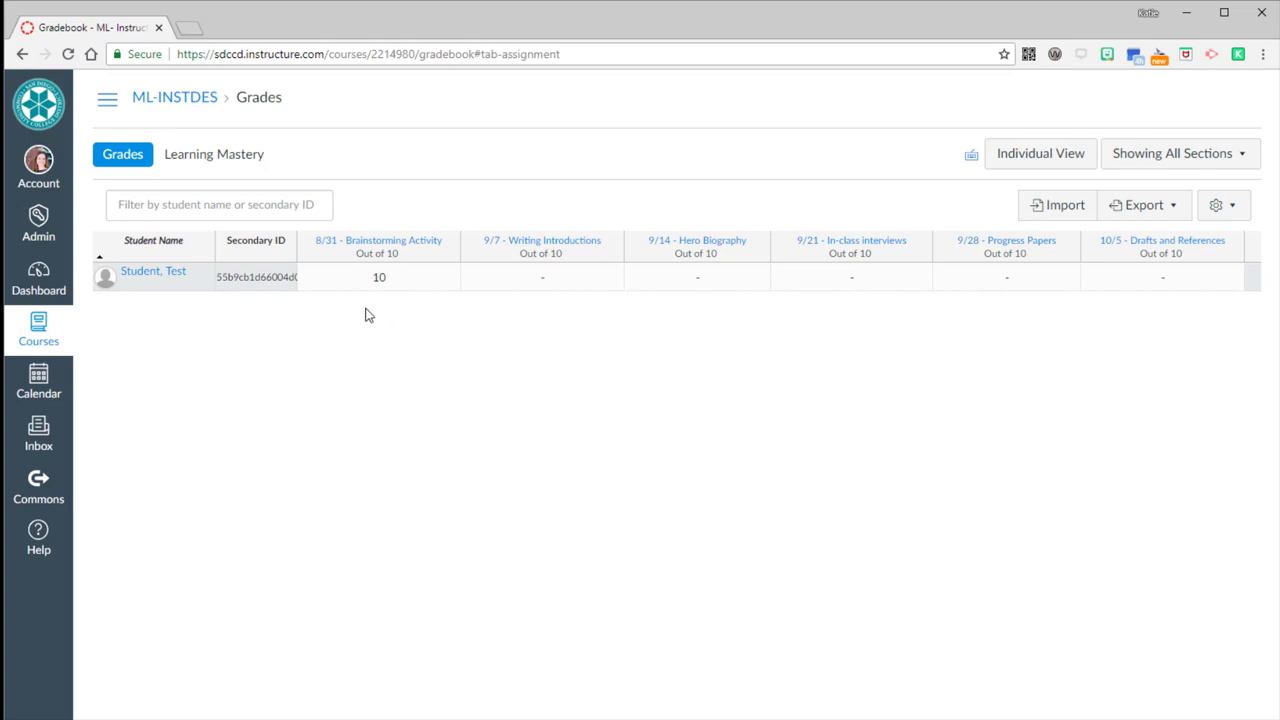
{"action": "mouse_move", "coordinate": [417, 530]}
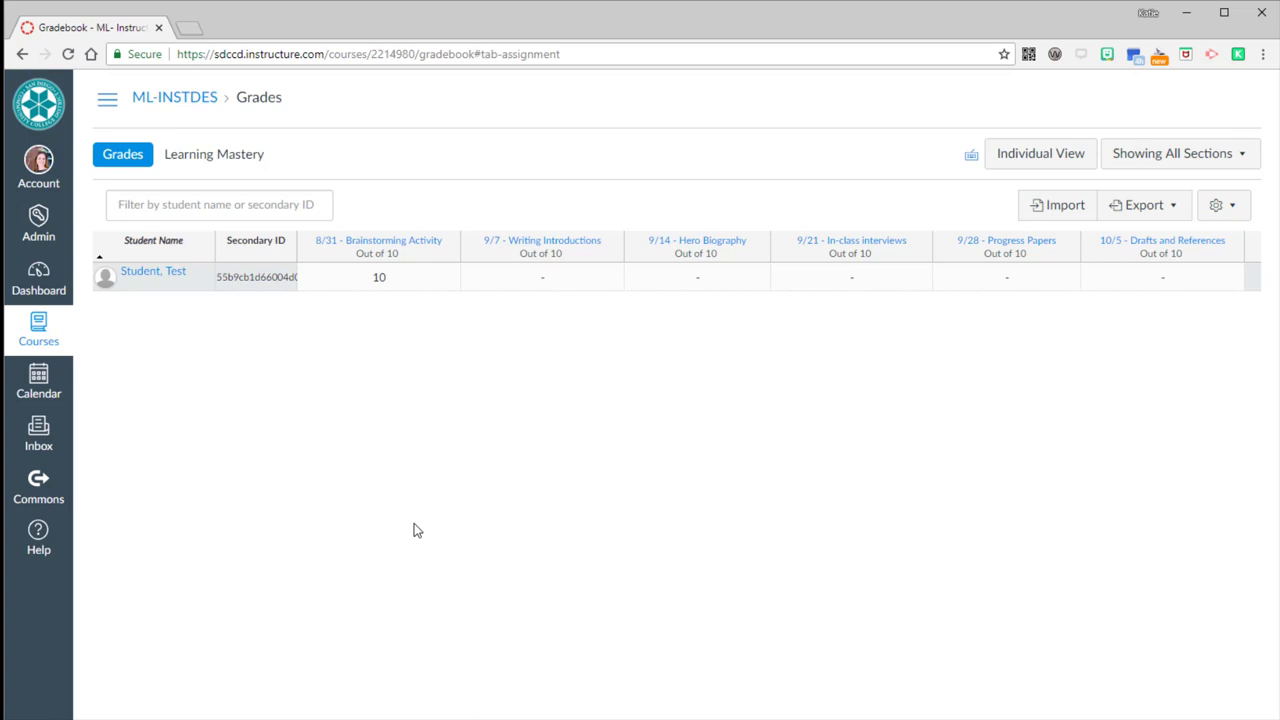
{"action": "mouse_move", "coordinate": [359, 497]}
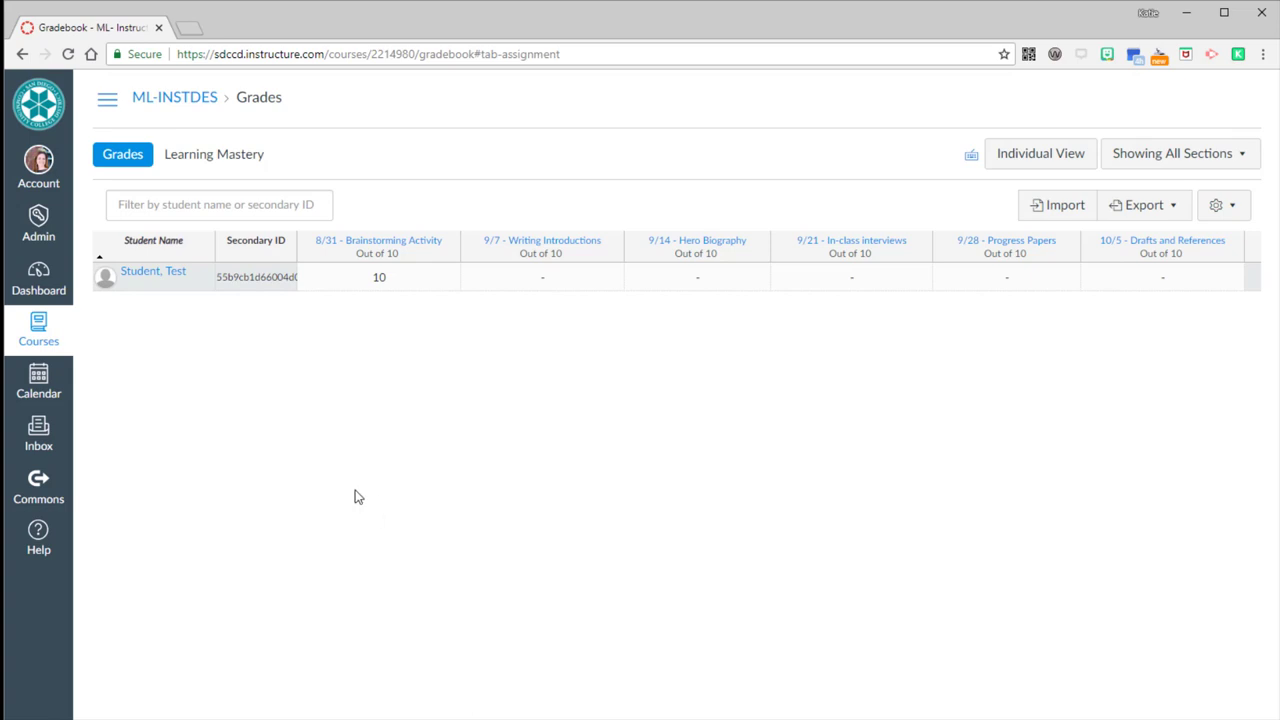
- Go to the ML- Instructional Design 101 home page and enter Student View
{"action": "left_click", "coordinate": [107, 97]}
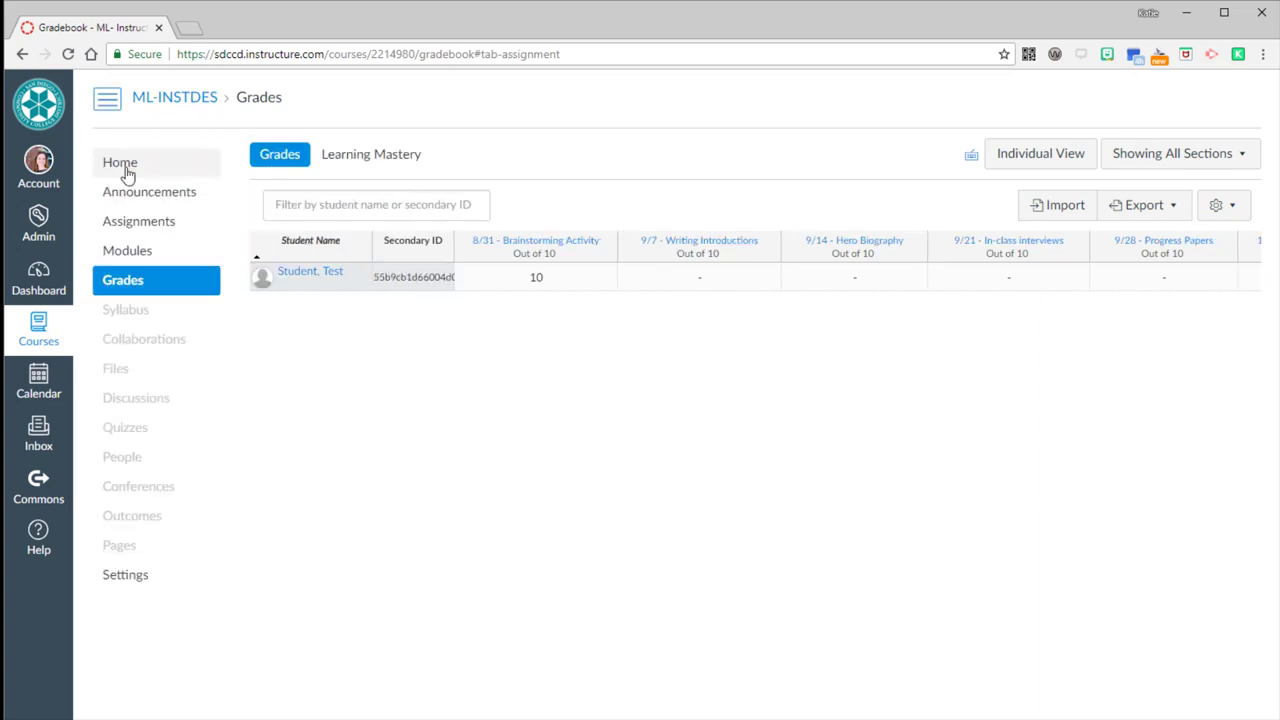
{"action": "left_click", "coordinate": [120, 162]}
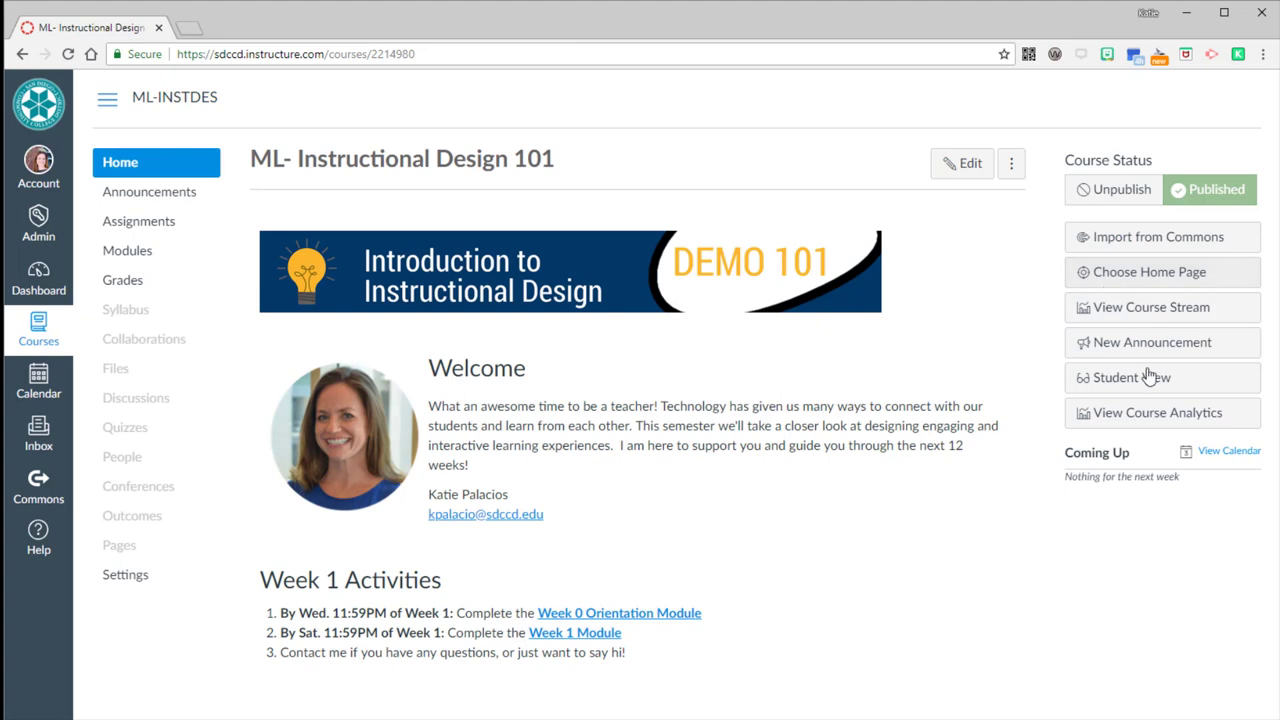
{"action": "left_click", "coordinate": [1124, 377]}
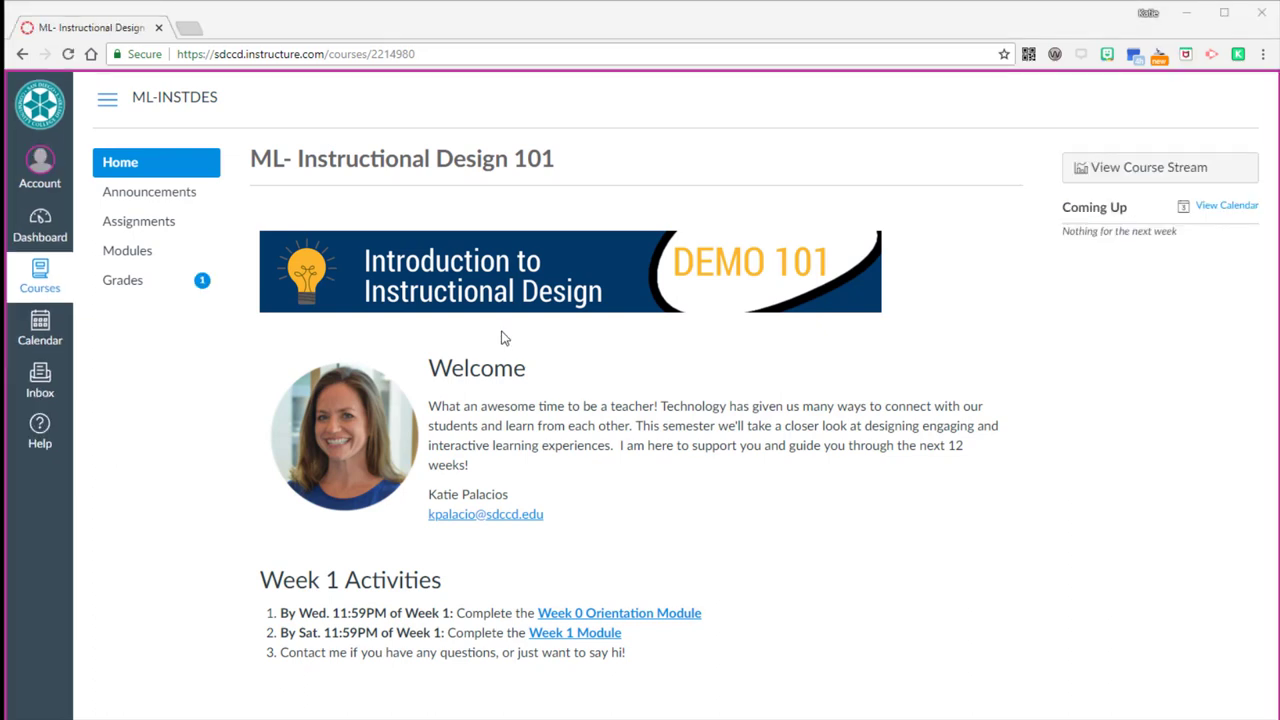
{"action": "mouse_move", "coordinate": [172, 303]}
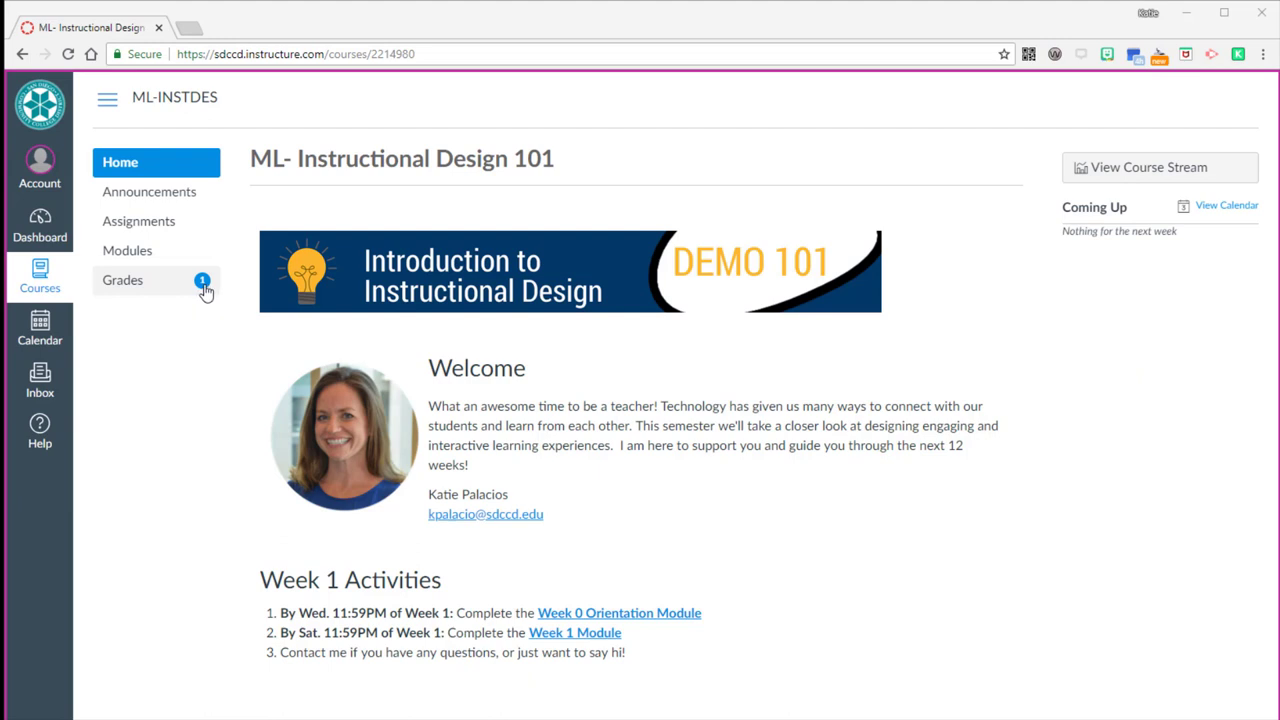
- Open the student's Grades and expand the Brainstorming Activity feedback comment
{"action": "left_click", "coordinate": [122, 280]}
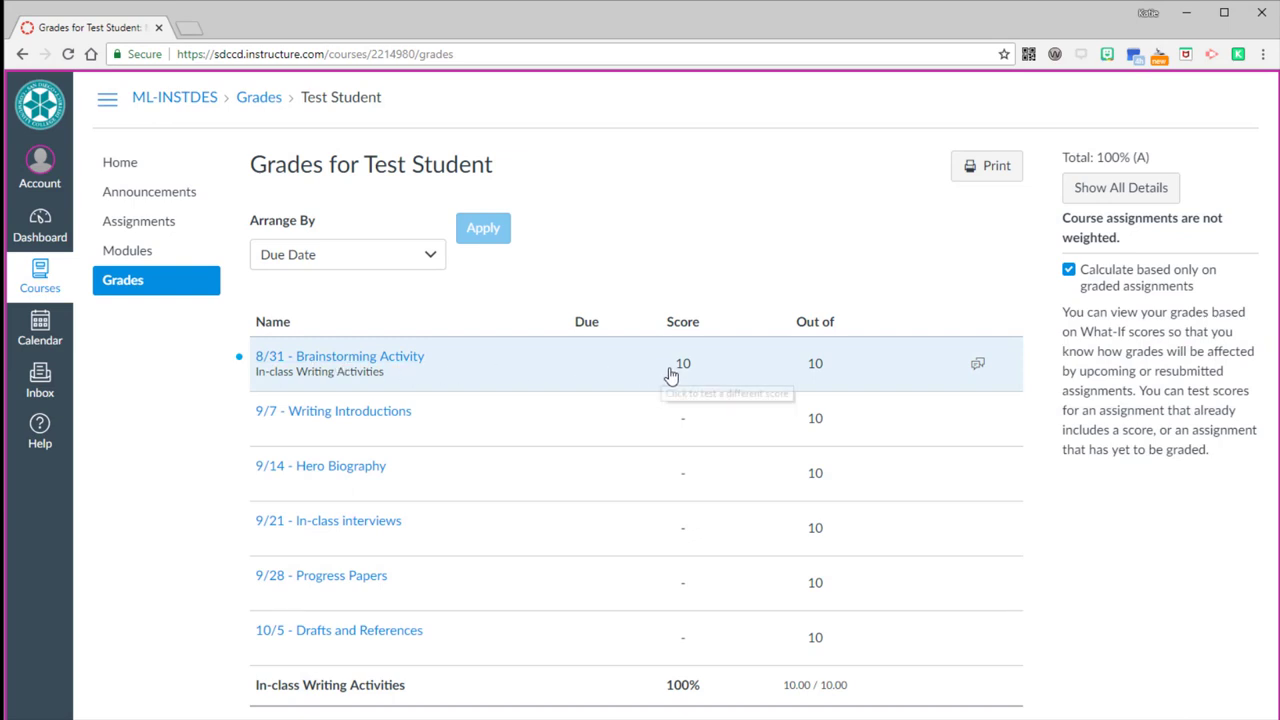
{"action": "mouse_move", "coordinate": [685, 363]}
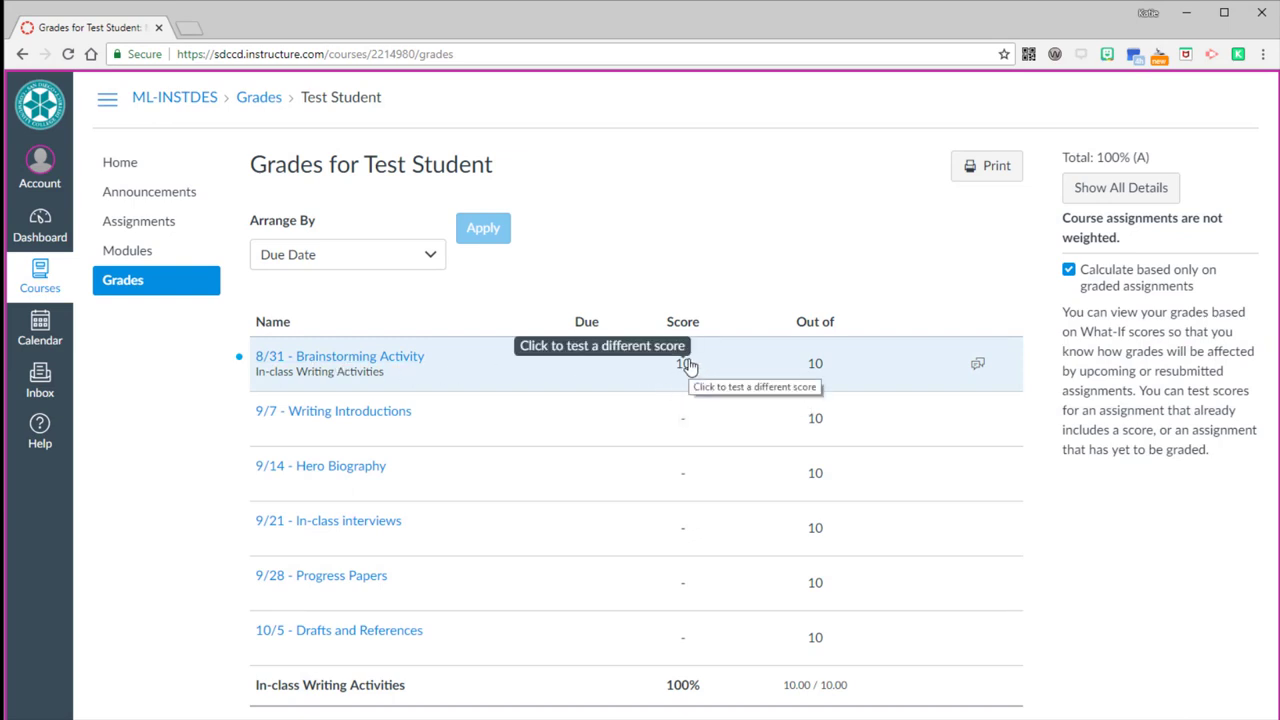
{"action": "mouse_move", "coordinate": [983, 373]}
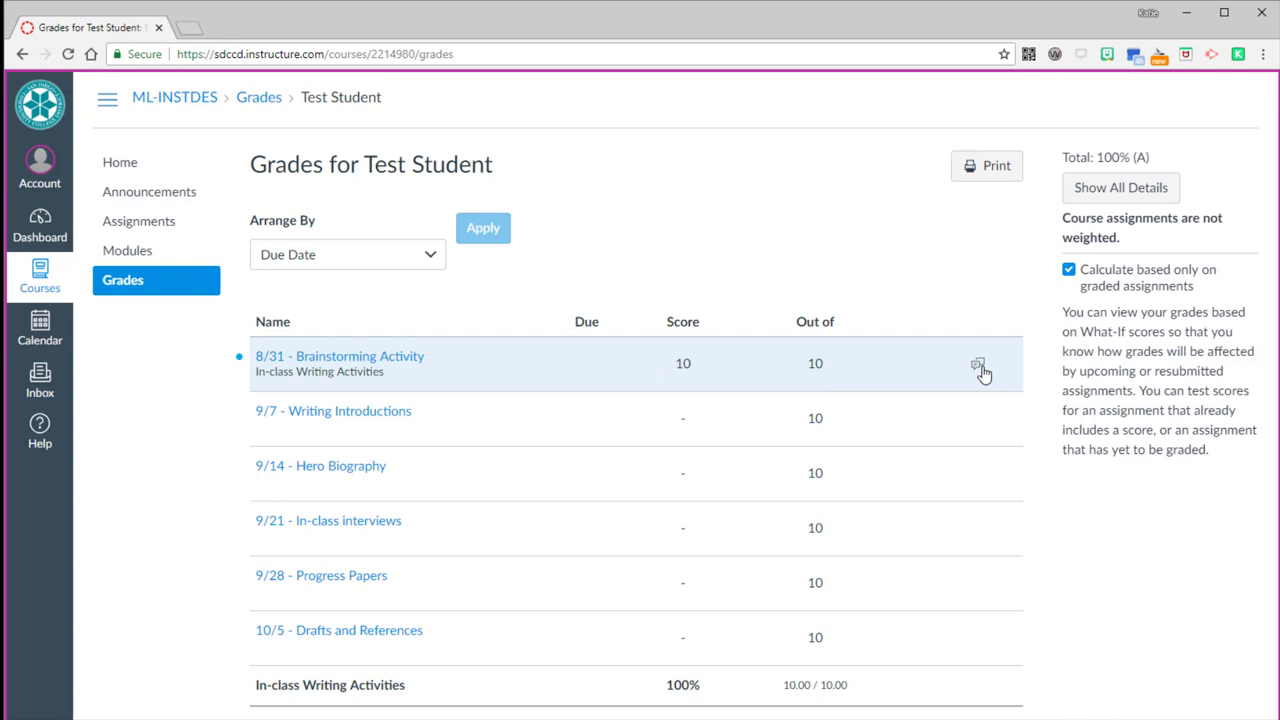
{"action": "mouse_move", "coordinate": [980, 373]}
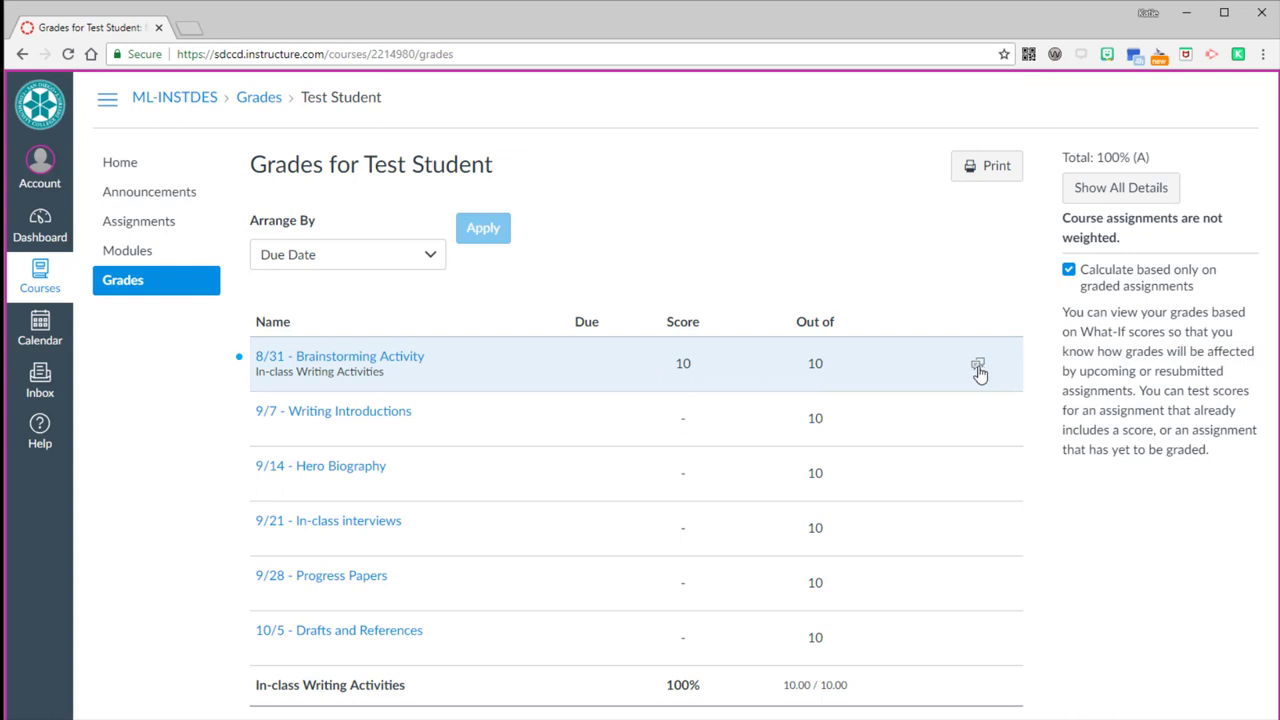
{"action": "left_click", "coordinate": [978, 363]}
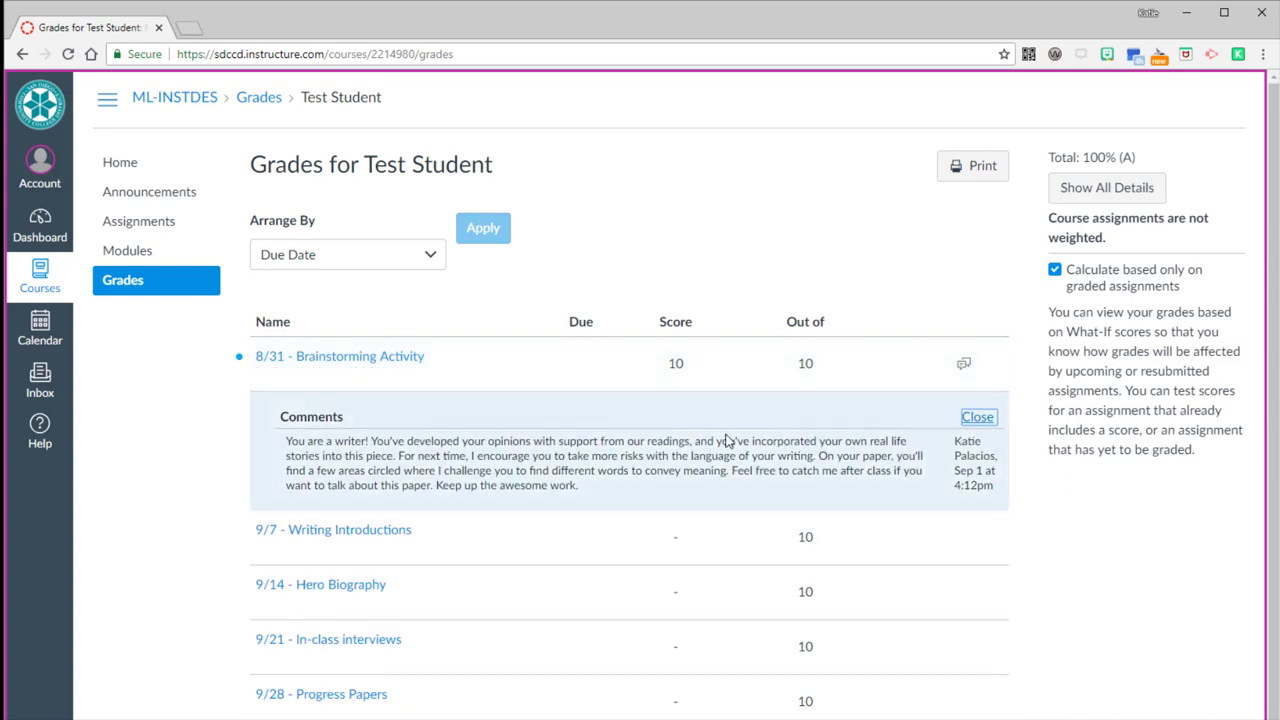
{"action": "mouse_move", "coordinate": [450, 434]}
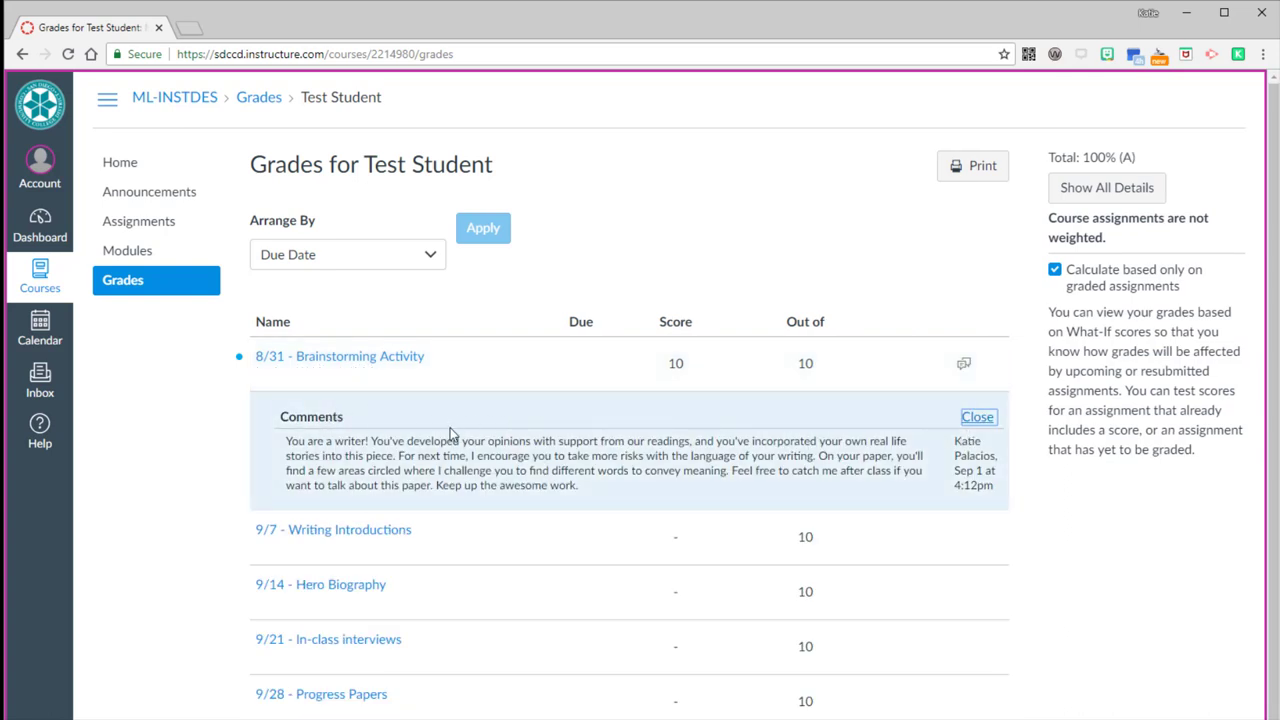
{"action": "mouse_move", "coordinate": [587, 494]}
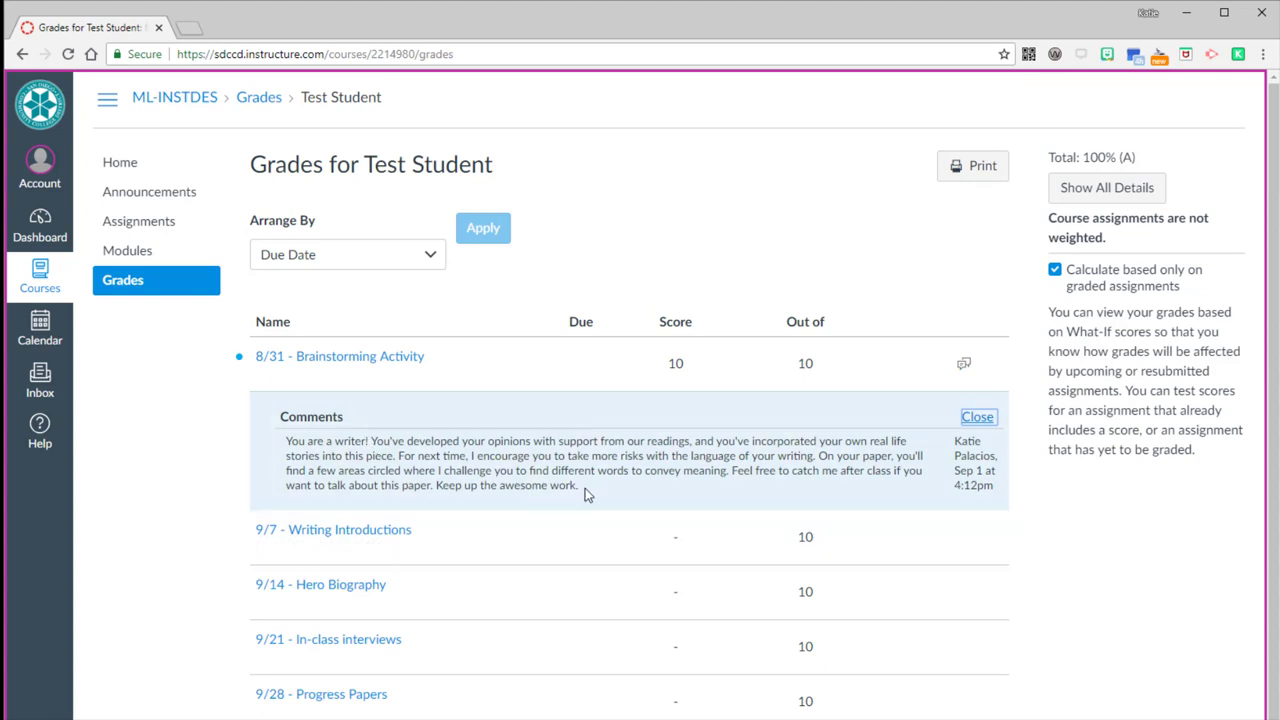
{"action": "mouse_move", "coordinate": [888, 470]}
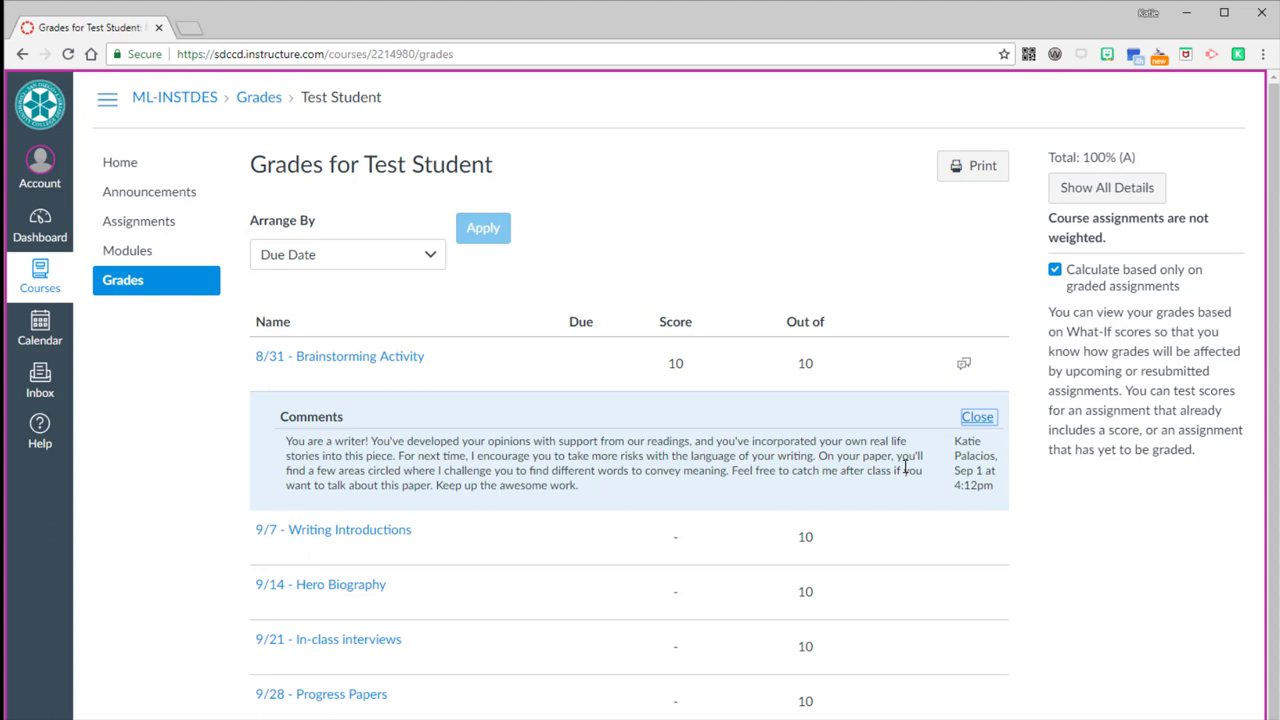
{"action": "mouse_move", "coordinate": [662, 510]}
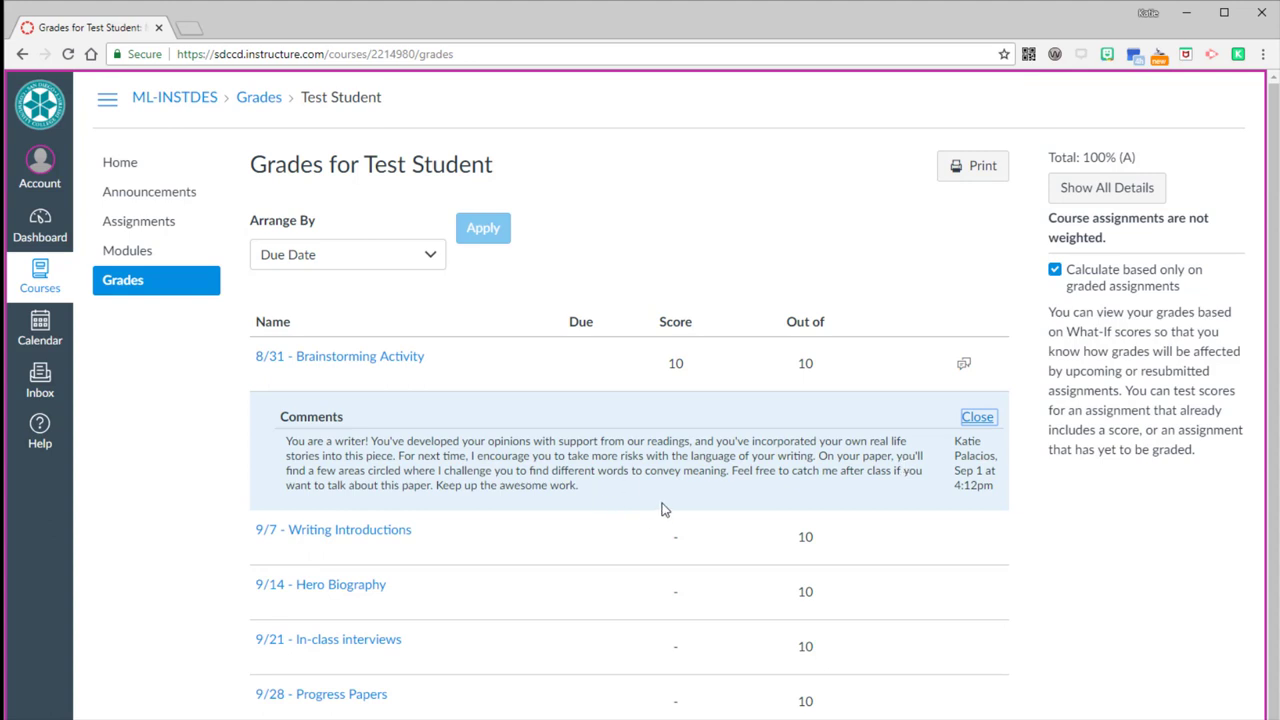